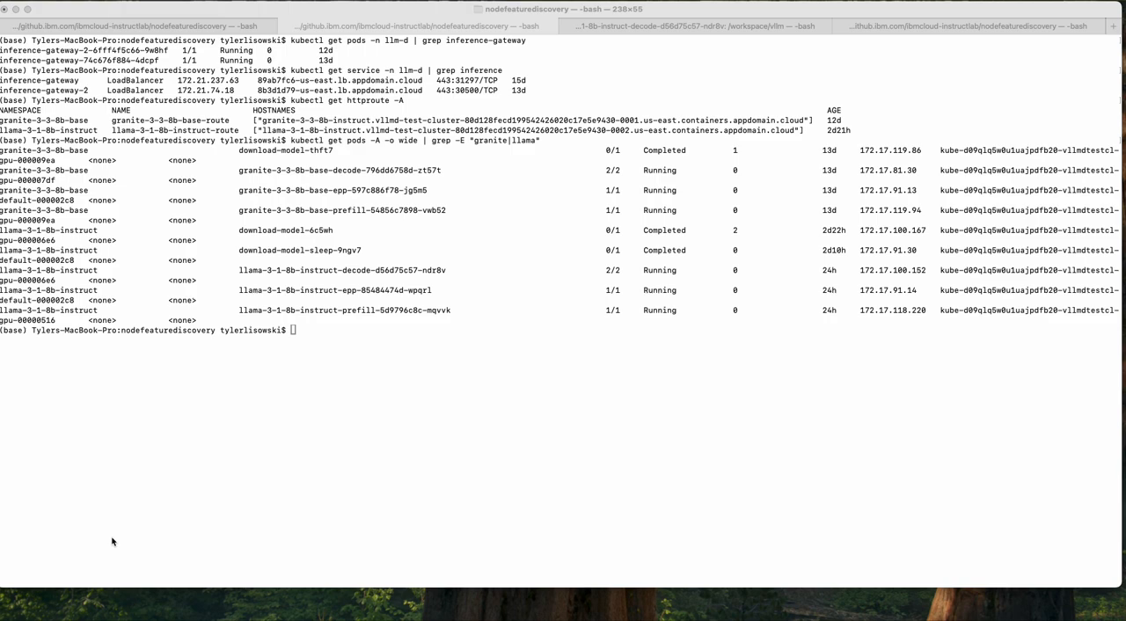
pyautogui.moveTo(363, 289)
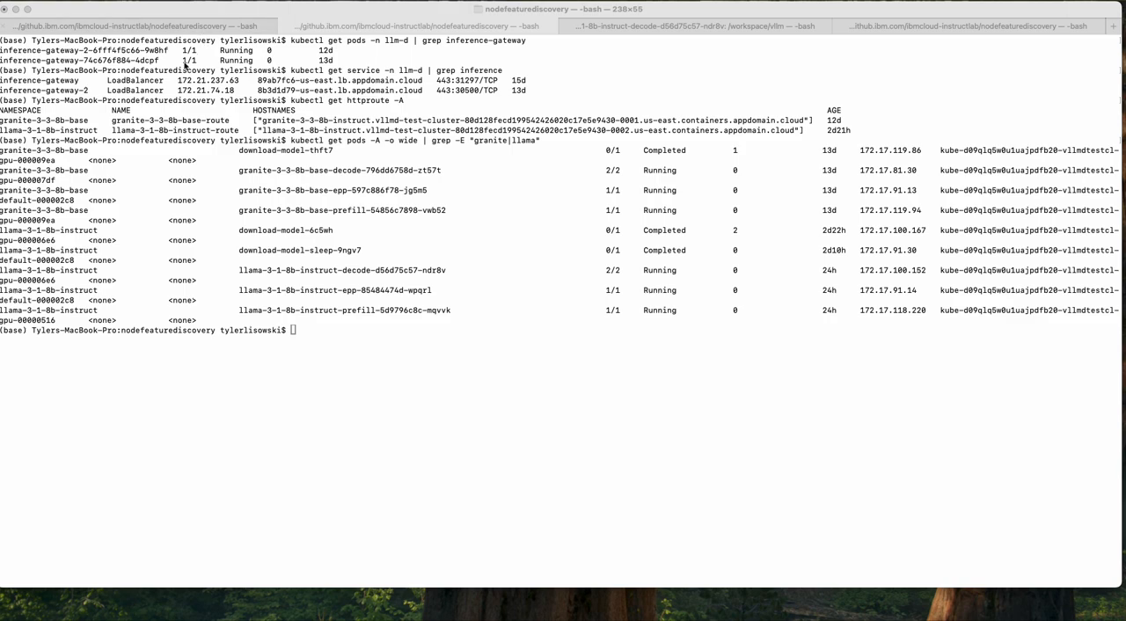
pyautogui.moveTo(185, 316)
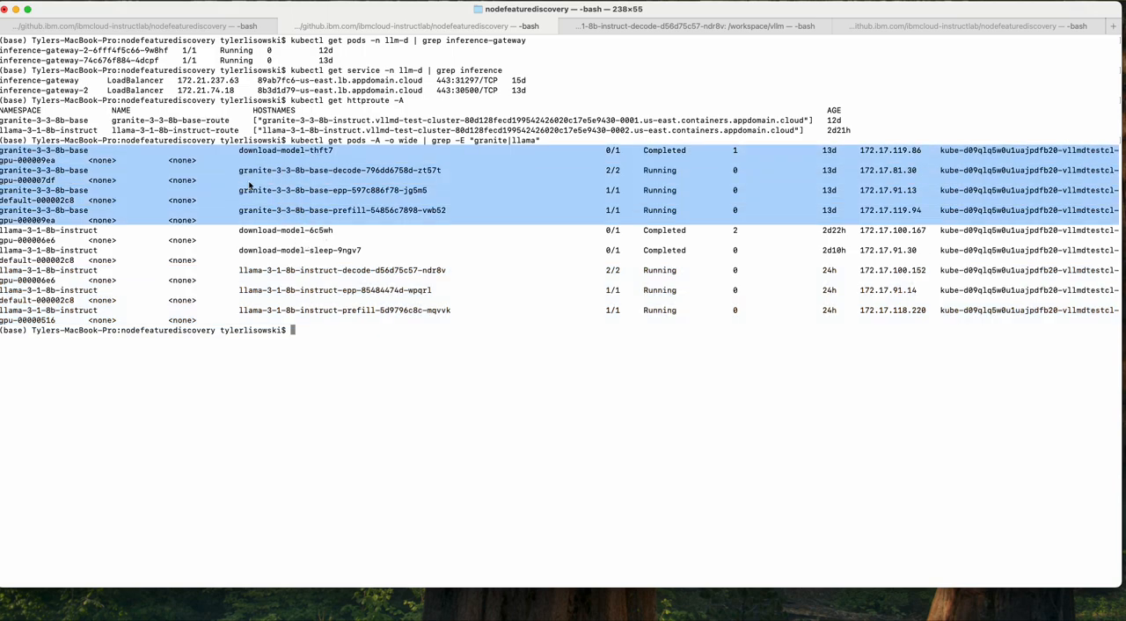
pyautogui.moveTo(55, 82)
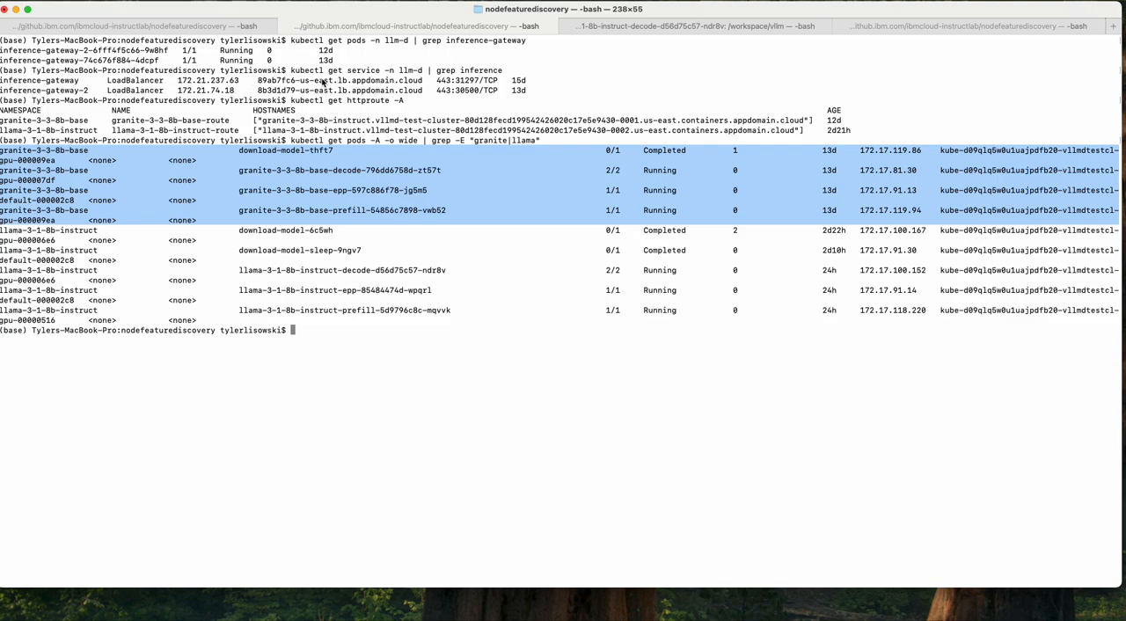
pyautogui.moveTo(130, 141)
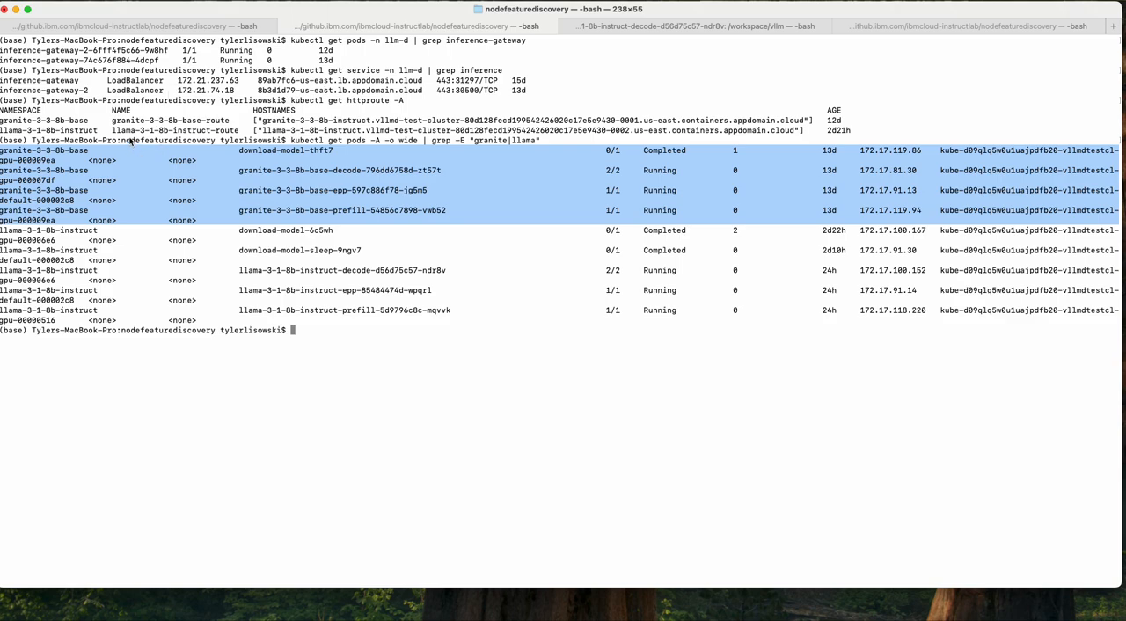
pyautogui.moveTo(375, 182)
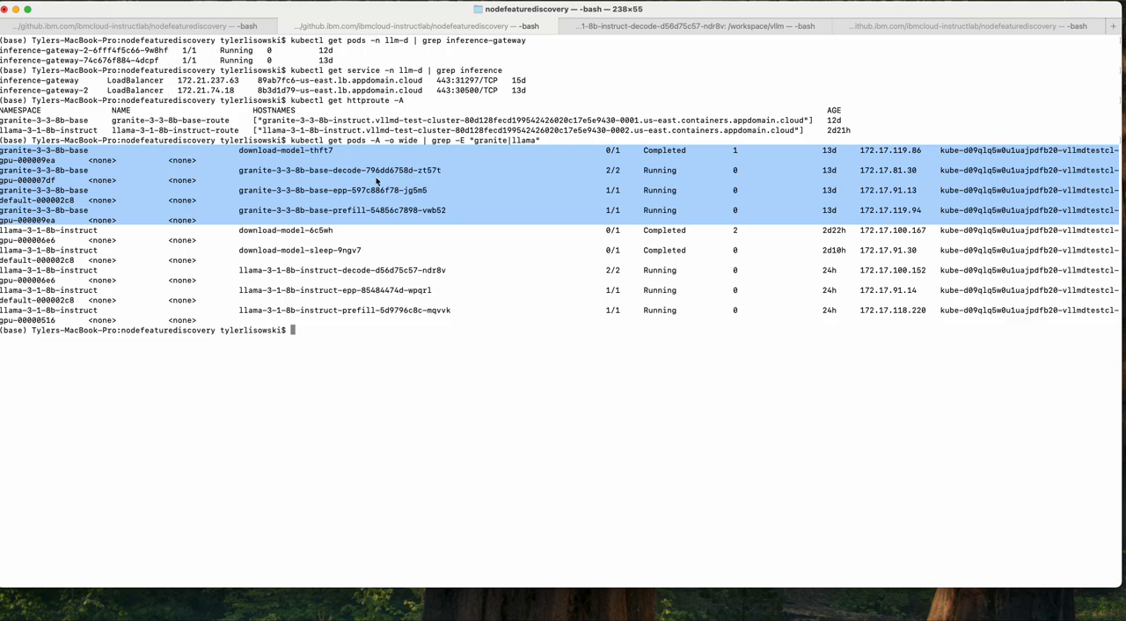
pyautogui.moveTo(319, 187)
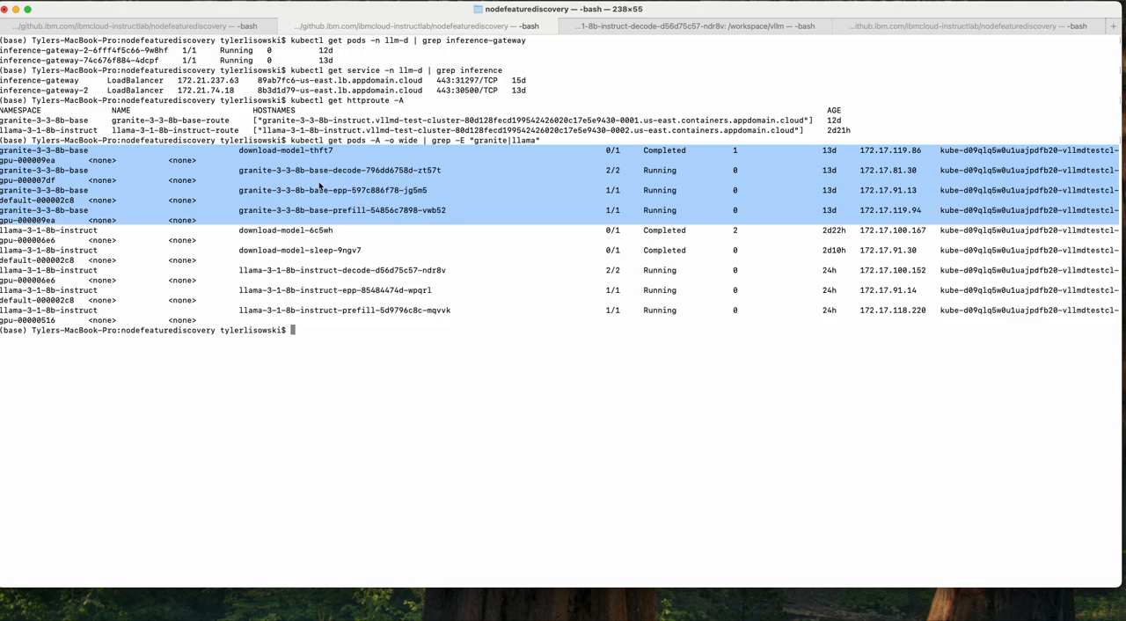
pyautogui.moveTo(278, 287)
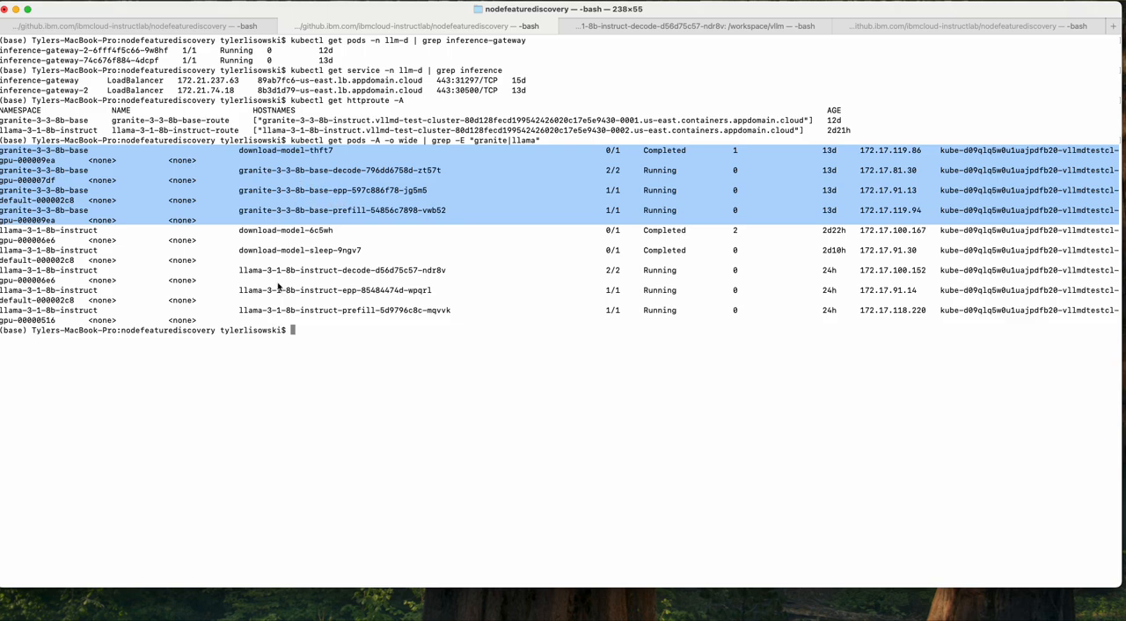
pyautogui.moveTo(258, 130)
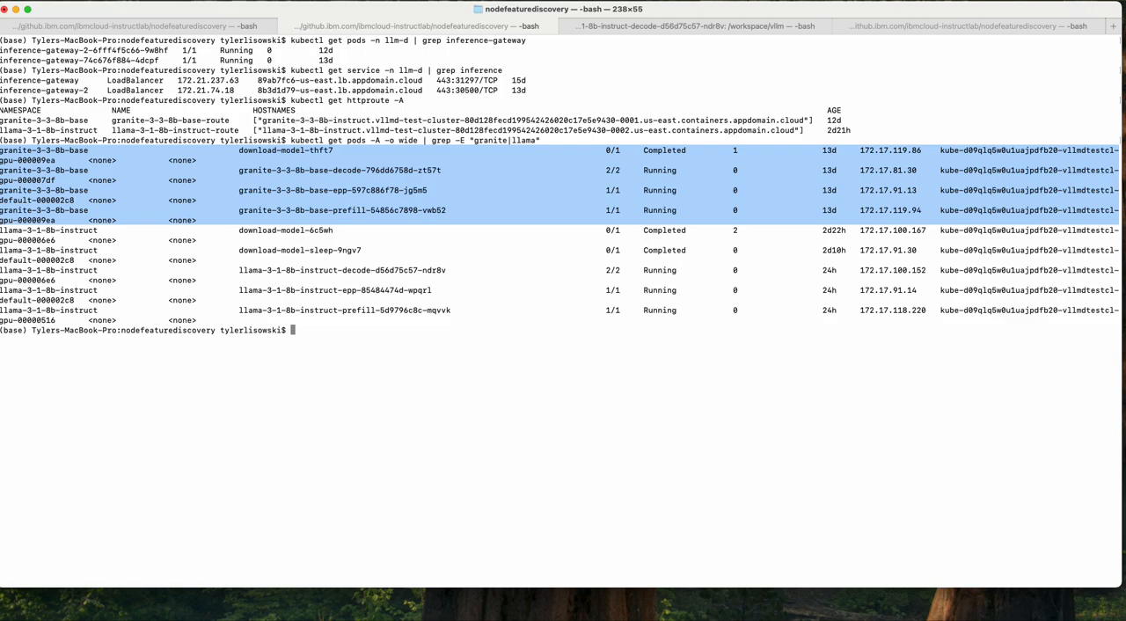
pyautogui.moveTo(654, 54)
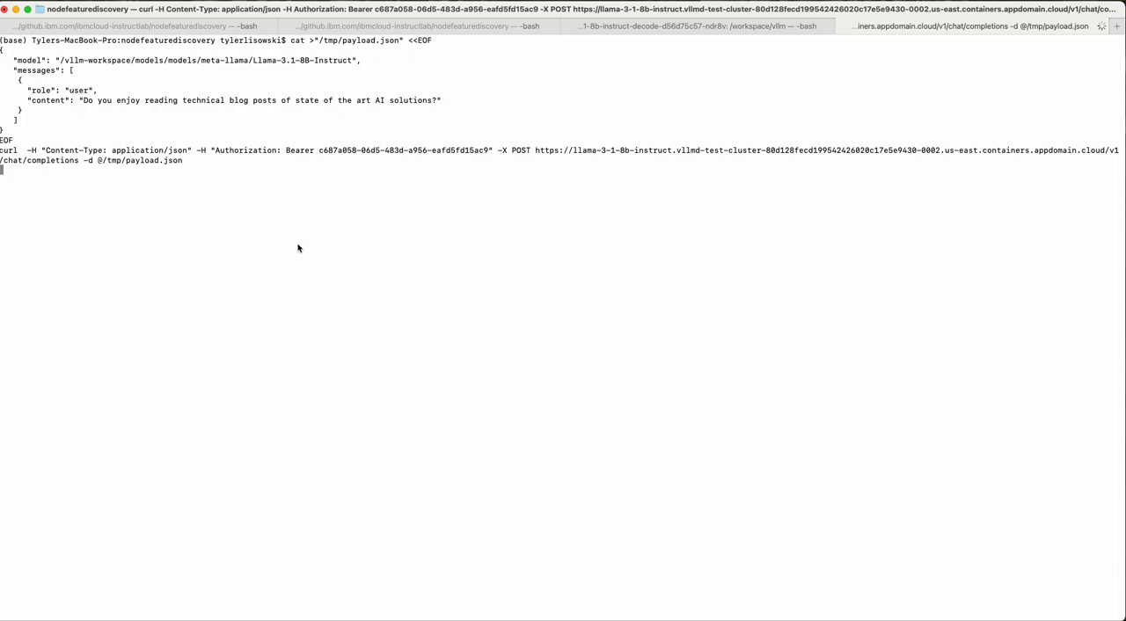
pyautogui.moveTo(359, 218)
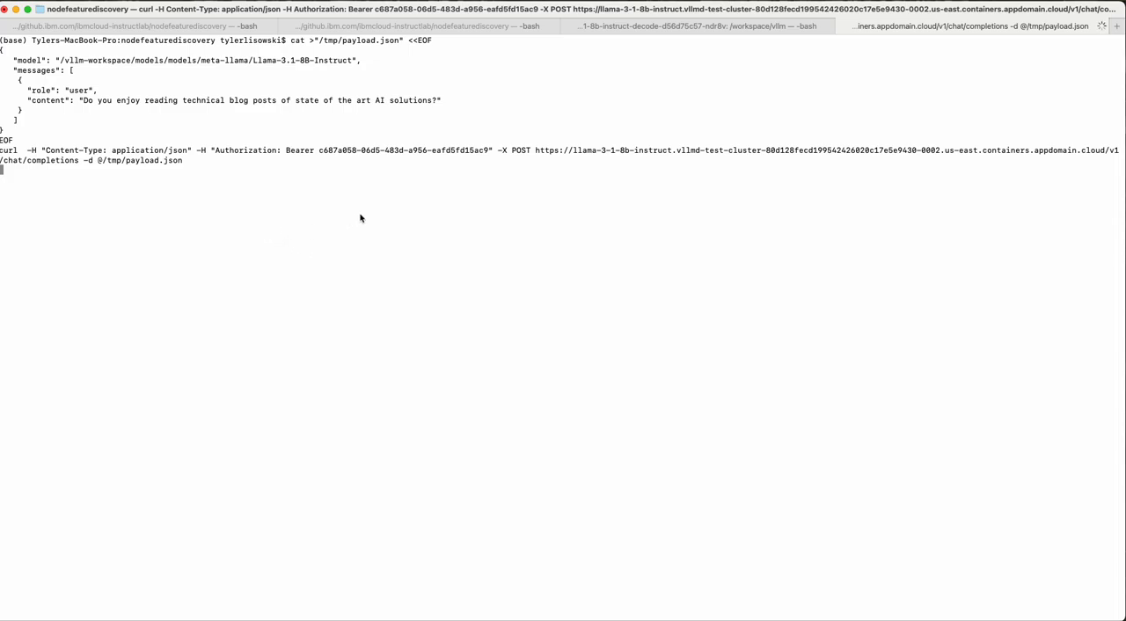
pyautogui.moveTo(398, 214)
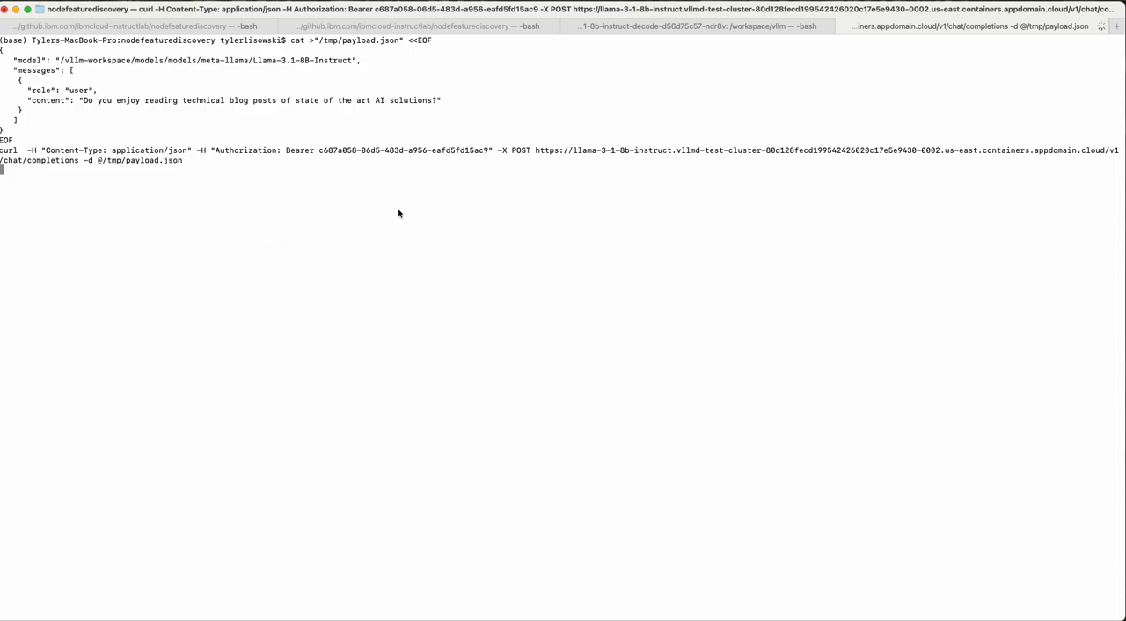
# Send the technical AI blog-post question to the Llama-3.1-8B-Instruct chat/completions endpoint.
pyautogui.press('Return')
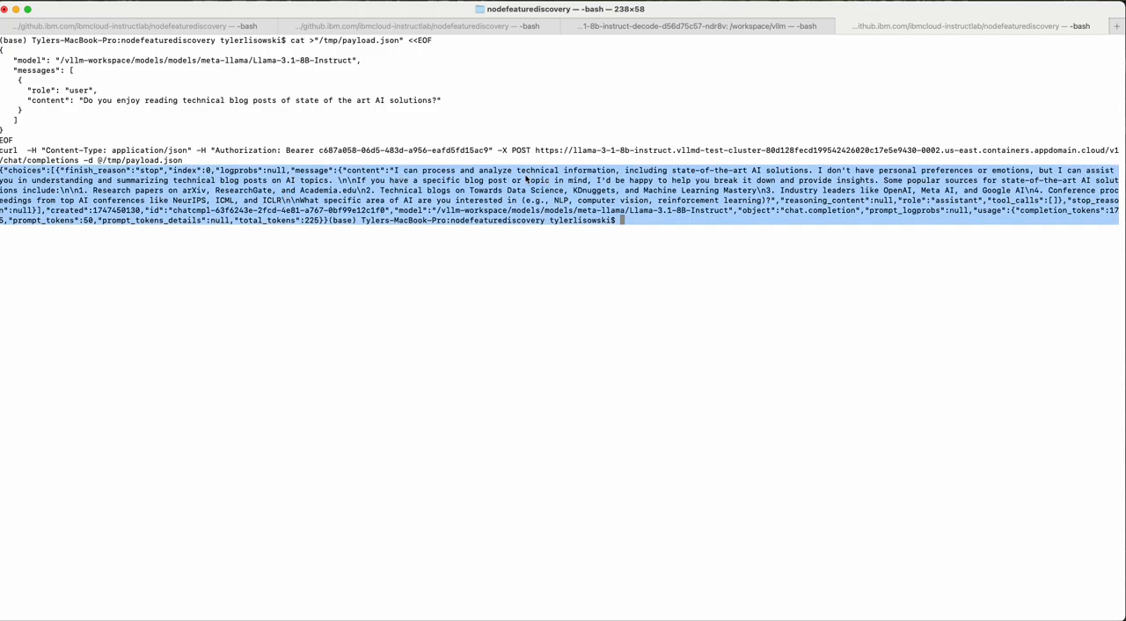
pyautogui.moveTo(639, 174)
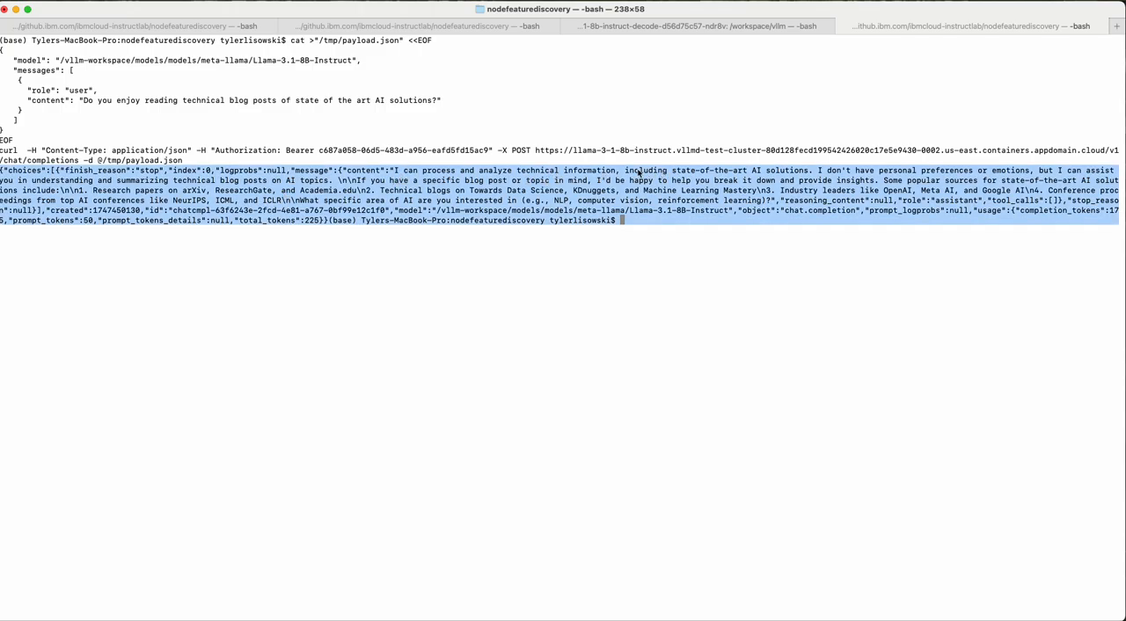
pyautogui.moveTo(746, 175)
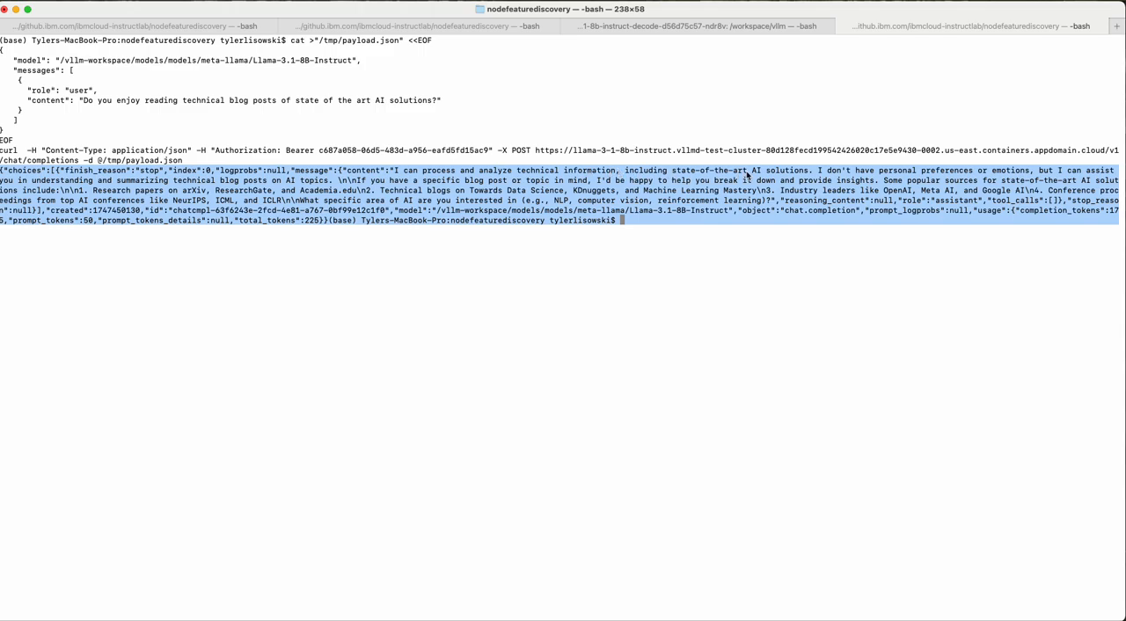
pyautogui.moveTo(834, 178)
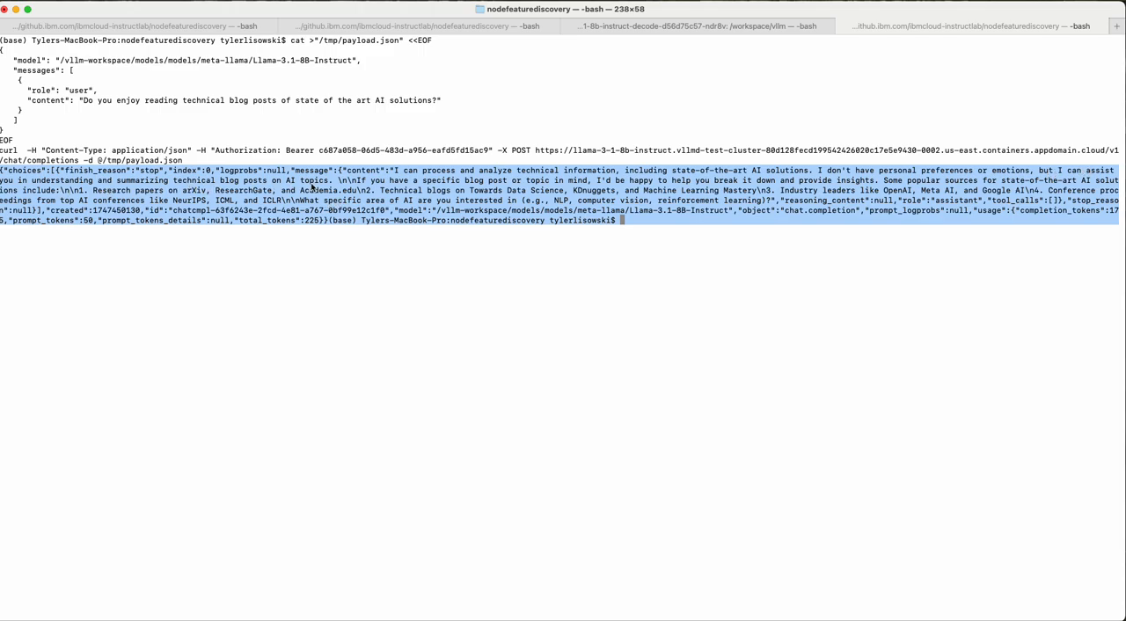
pyautogui.moveTo(673, 204)
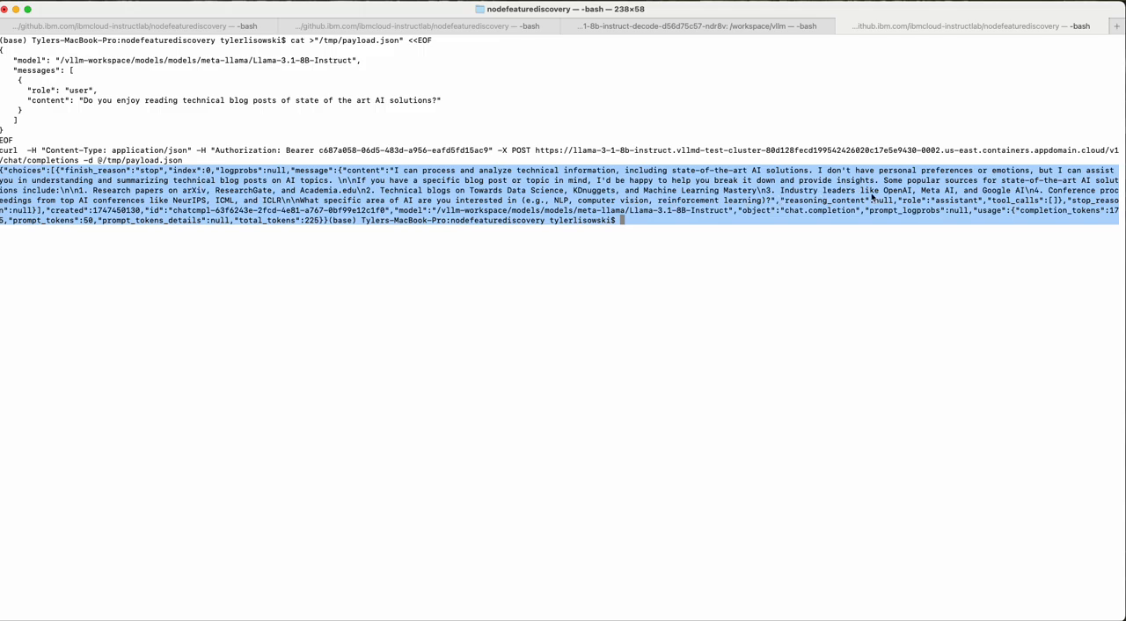
pyautogui.moveTo(383, 171)
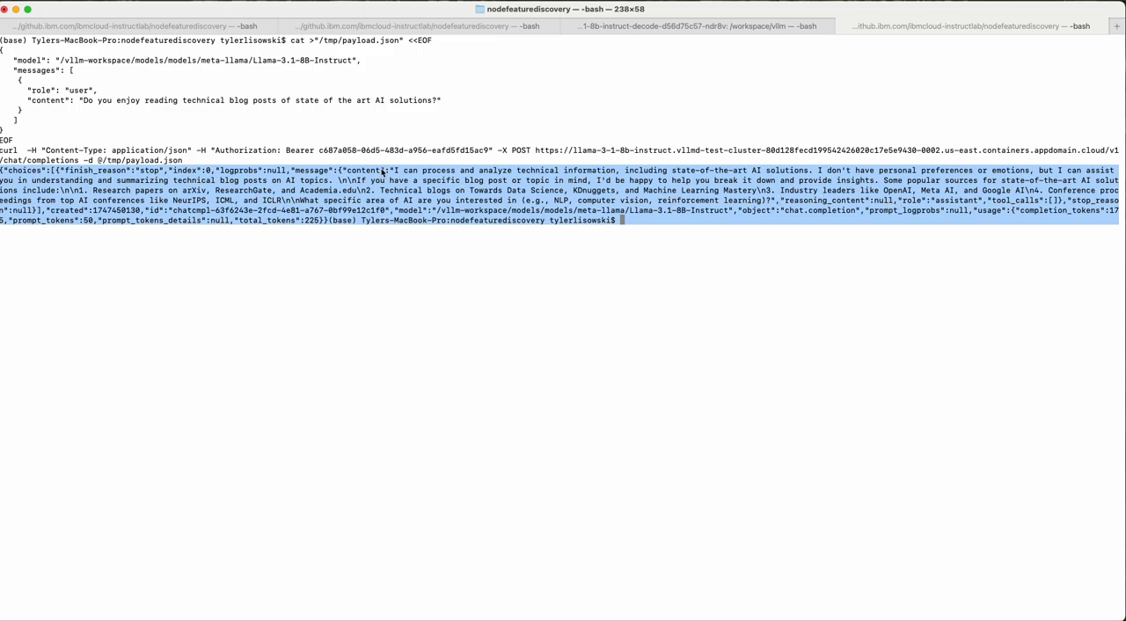
pyautogui.moveTo(562, 152)
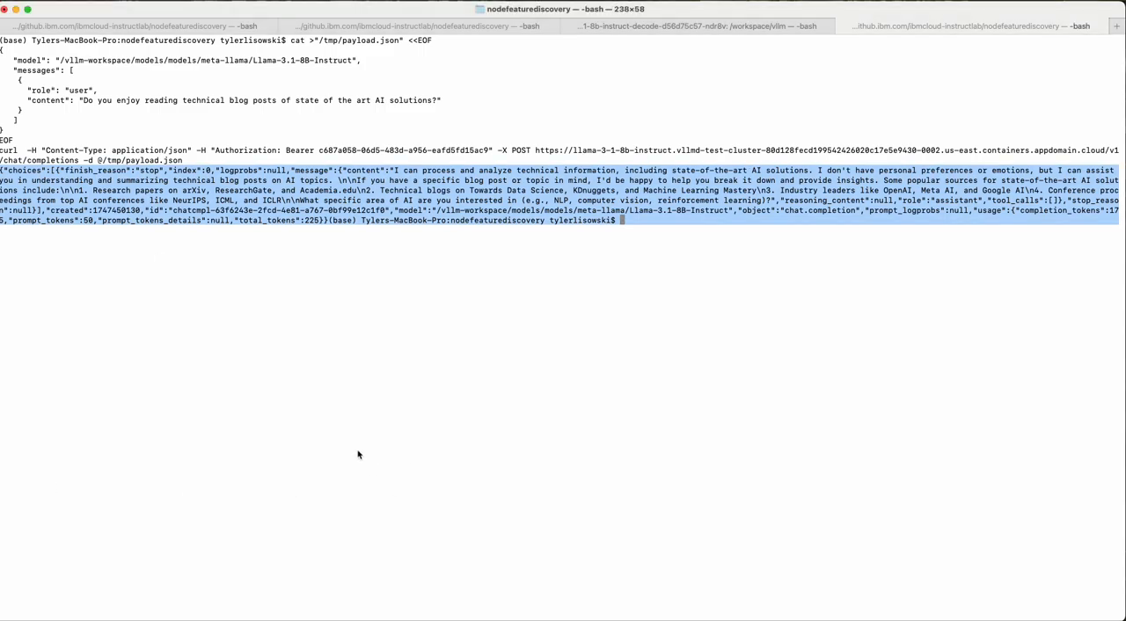
# List the granite endpoint's models and send it the blog-post question.
pyautogui.press('Return')
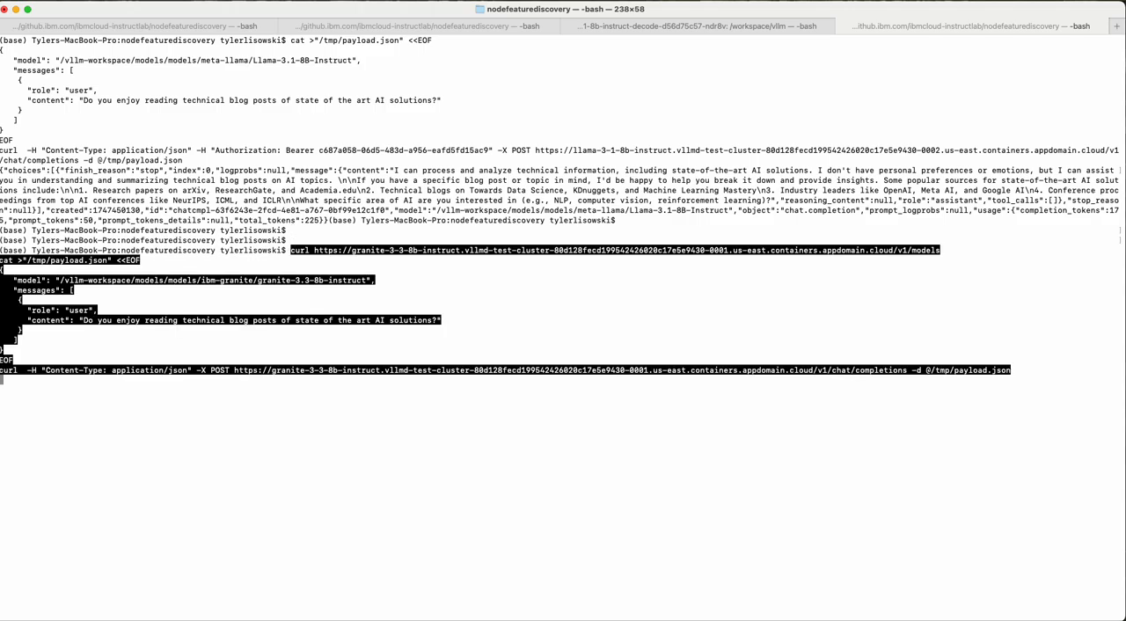
pyautogui.press('Return')
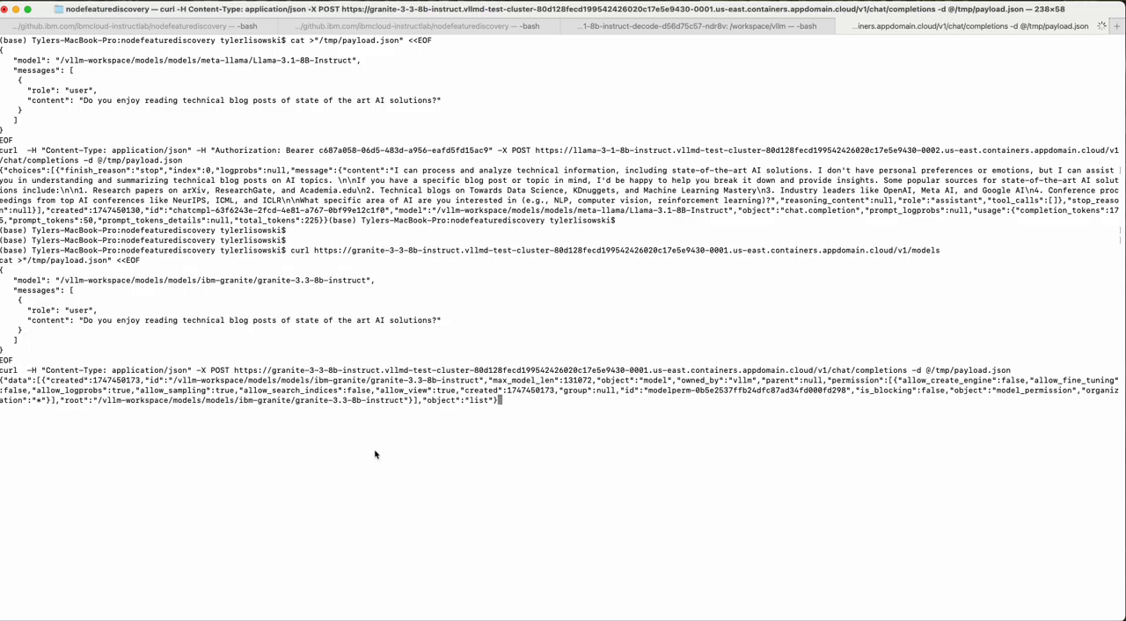
pyautogui.press('Return')
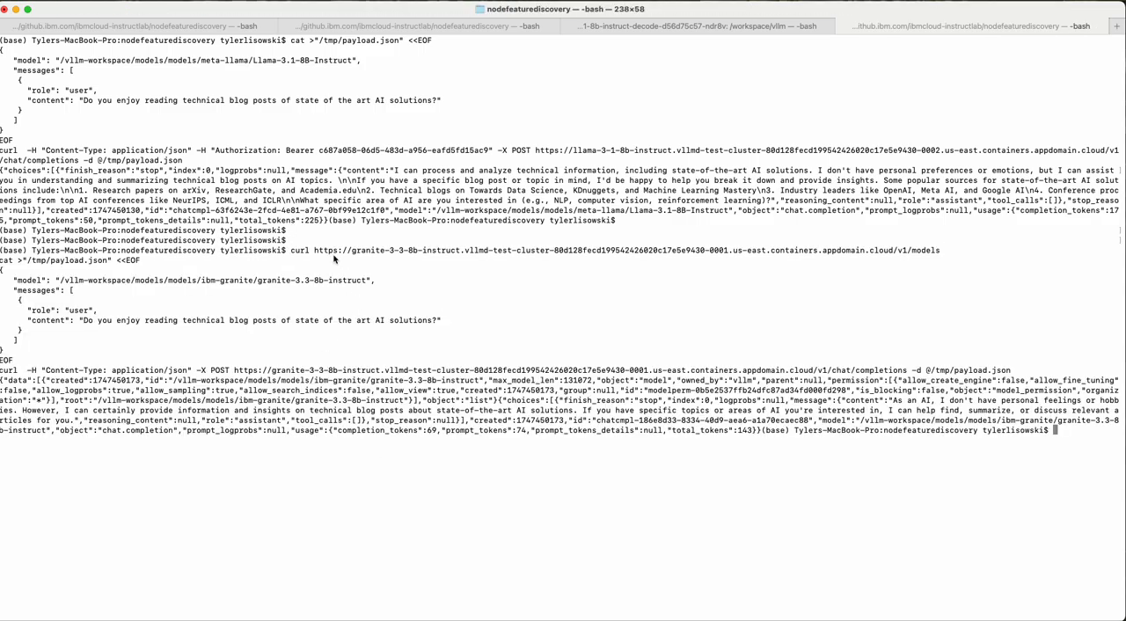
pyautogui.moveTo(304, 257)
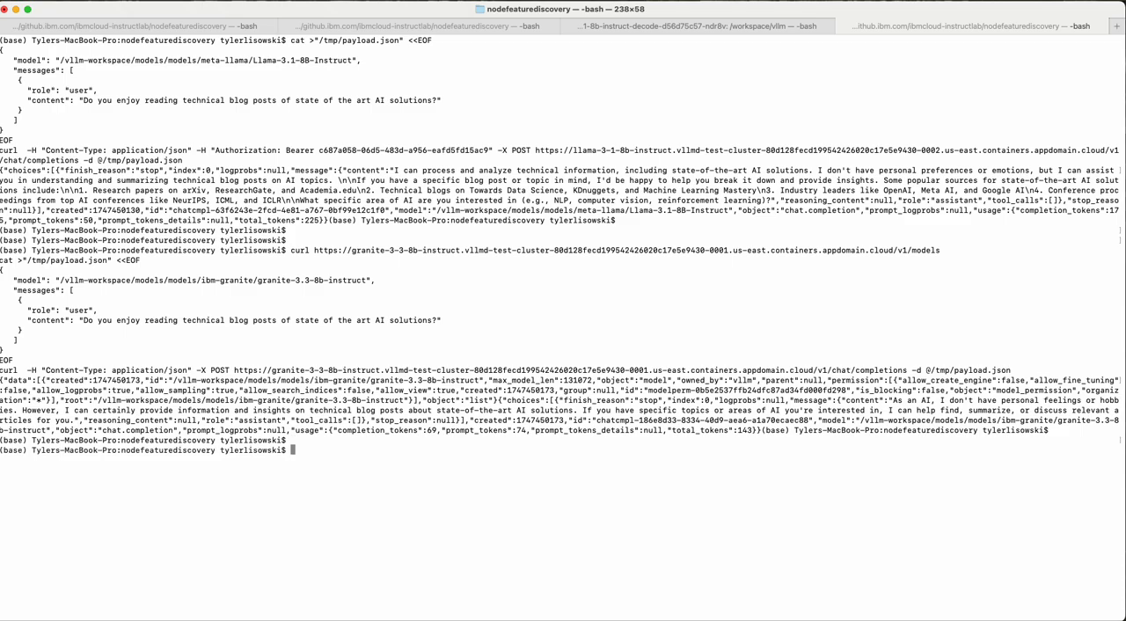
# Rerun the granite chat/completions curl POST and select the answer about personal feelings.
pyautogui.write('curl  -H "Content-Type: application/json" -X POST https://granite-3-3-8b-instruct.vllmd-test-cluster-80d128fecd199542426020c17e5e9430-0001.us-east.containers.appdomain.cloud/v1/chat/completions -d @/tmp/payload.json')
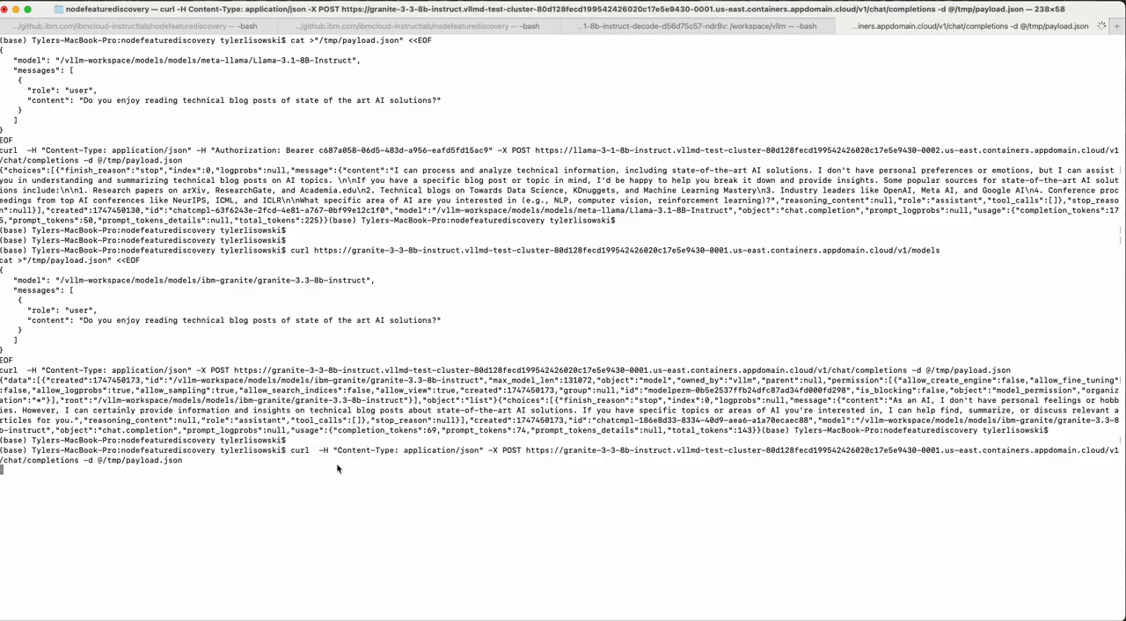
pyautogui.press('Return')
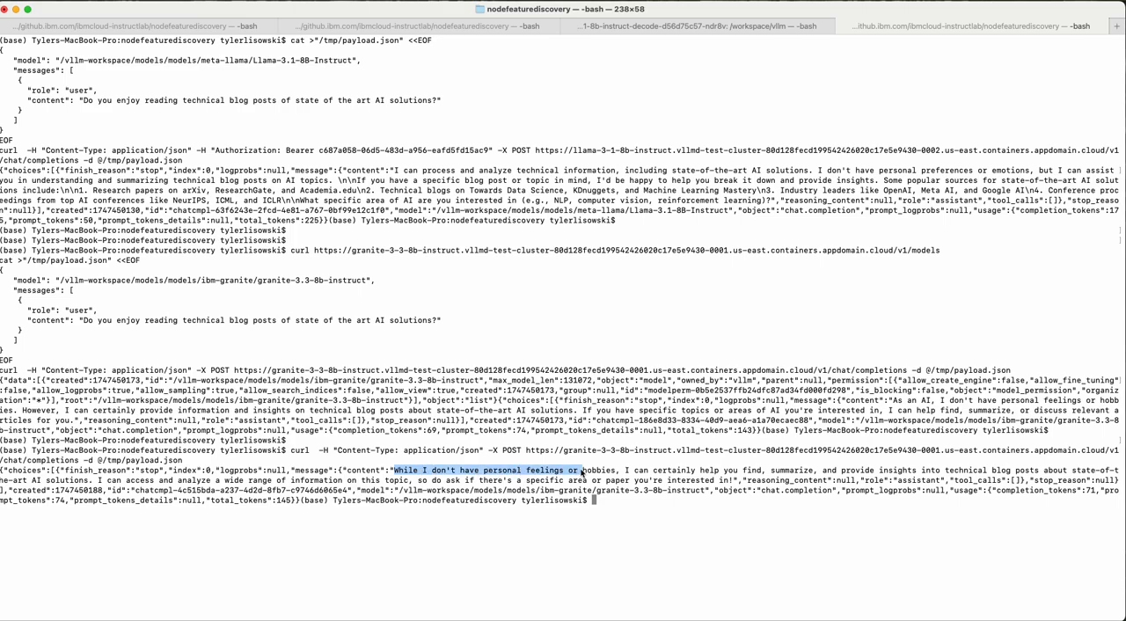
pyautogui.moveTo(576, 469); pyautogui.dragTo(719, 469)
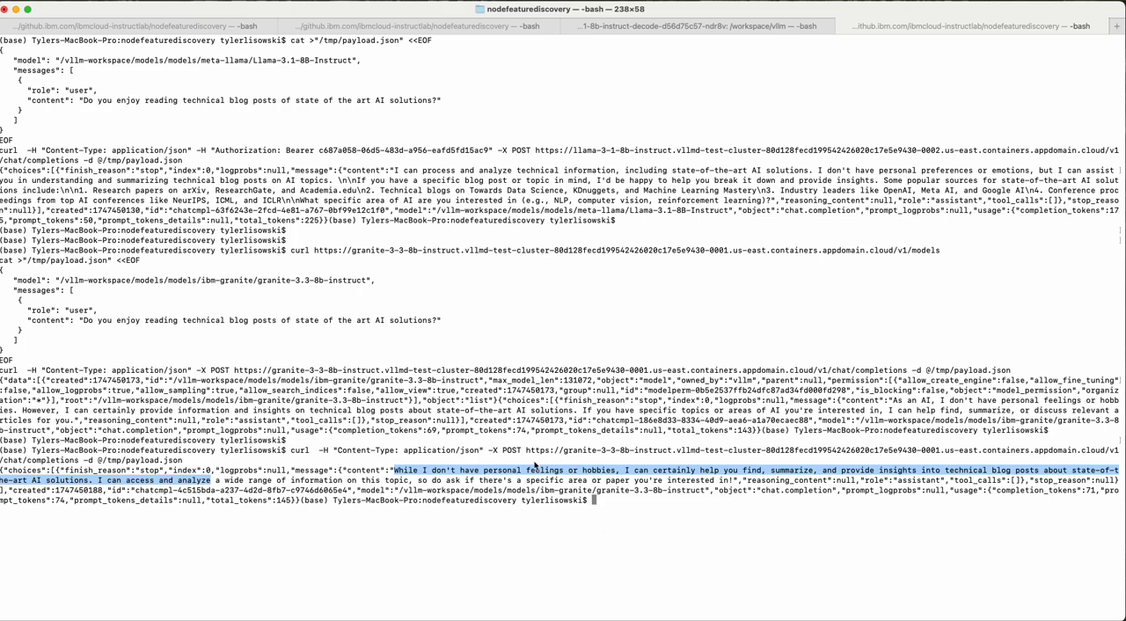
pyautogui.moveTo(363, 419)
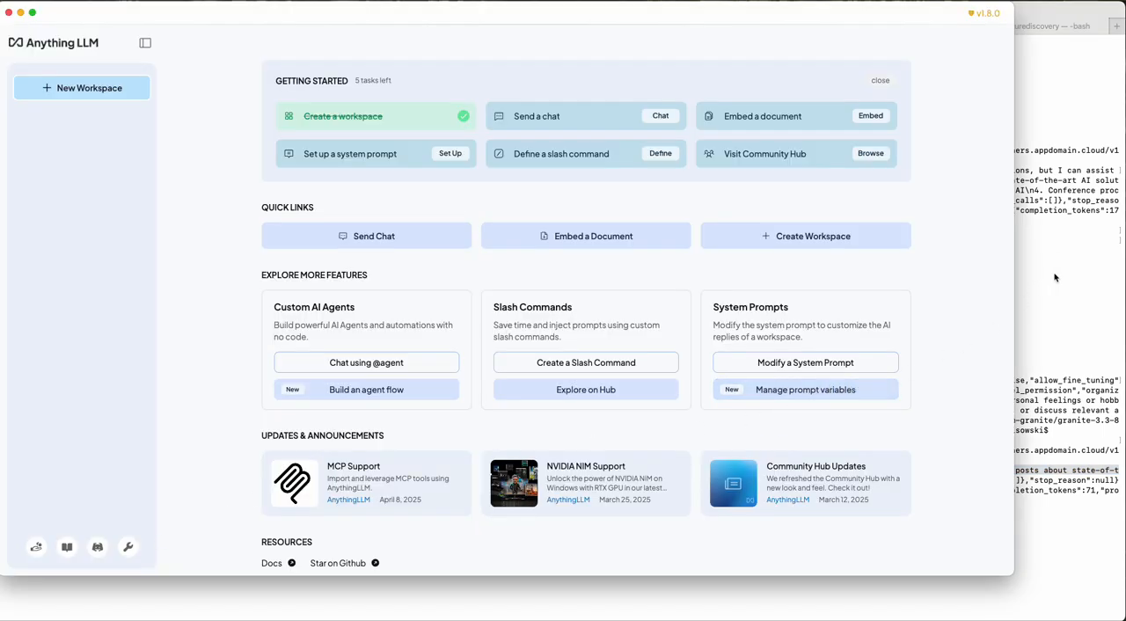
pyautogui.moveTo(1091, 263)
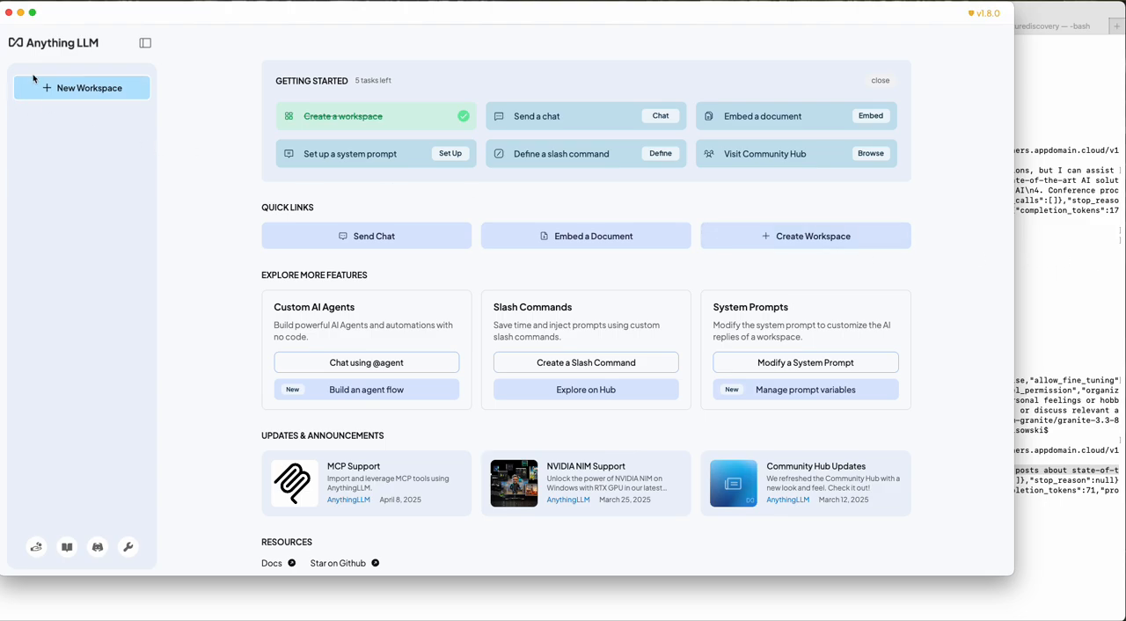
pyautogui.moveTo(81, 102)
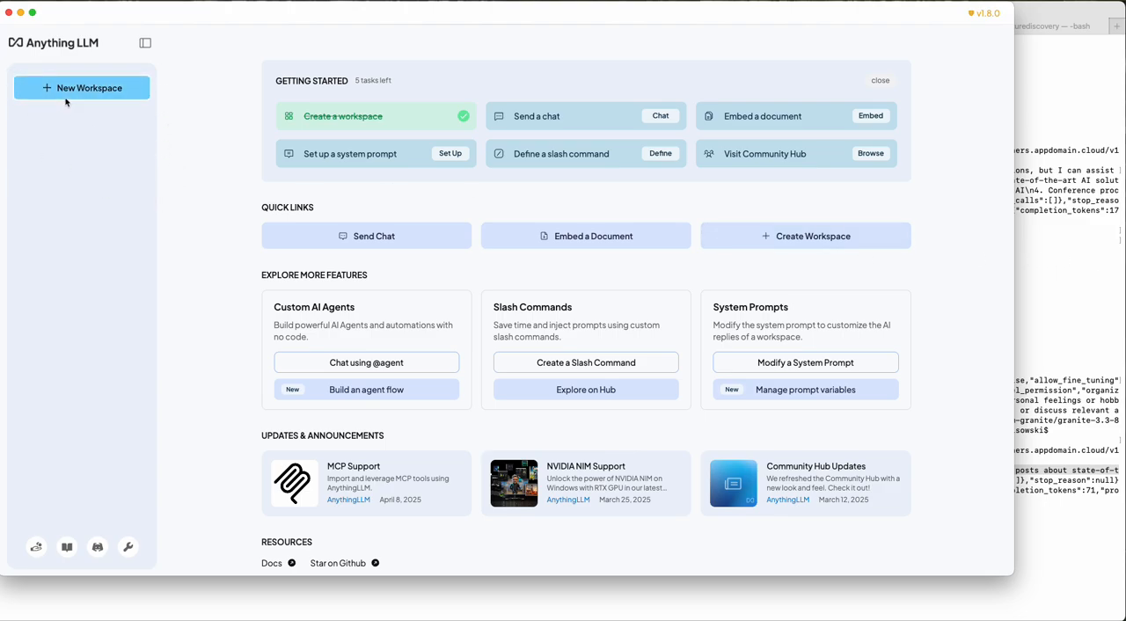
# Add and save a new AnythingLLM workspace named llama-3-1-8b-instruct.
pyautogui.click(82, 88)
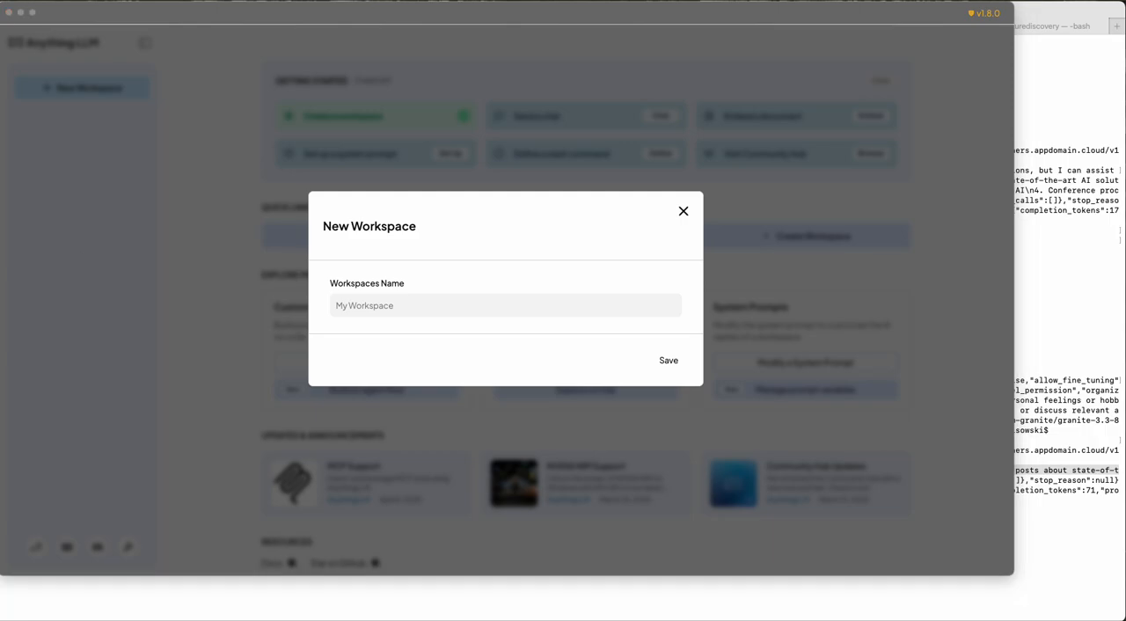
pyautogui.click(504, 305)
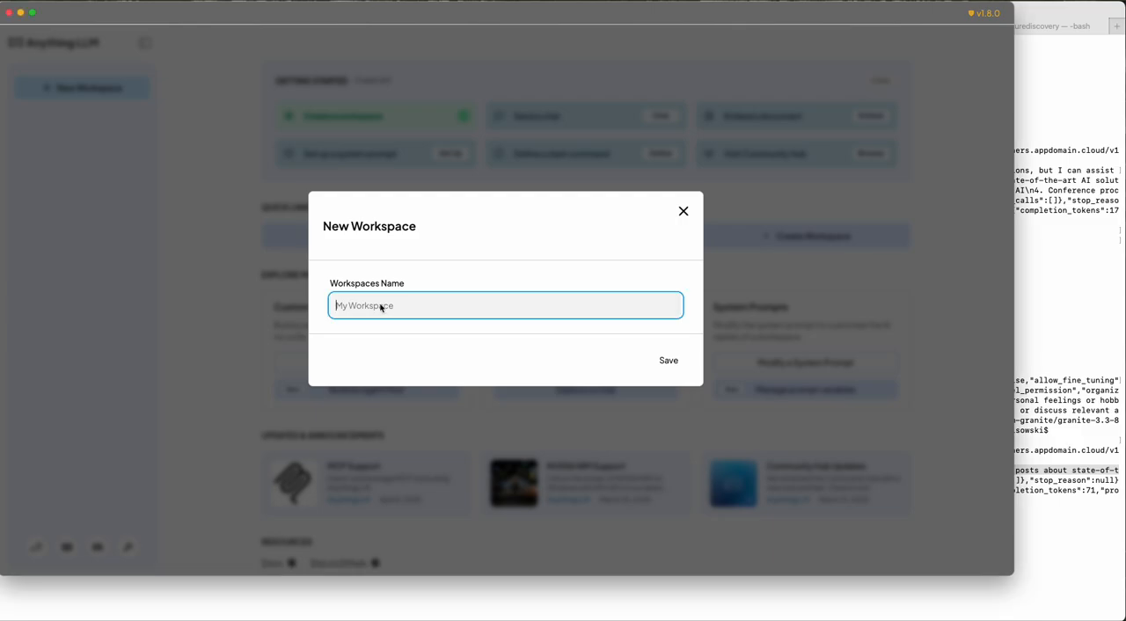
pyautogui.write('llama-3-1-8b-instruct')
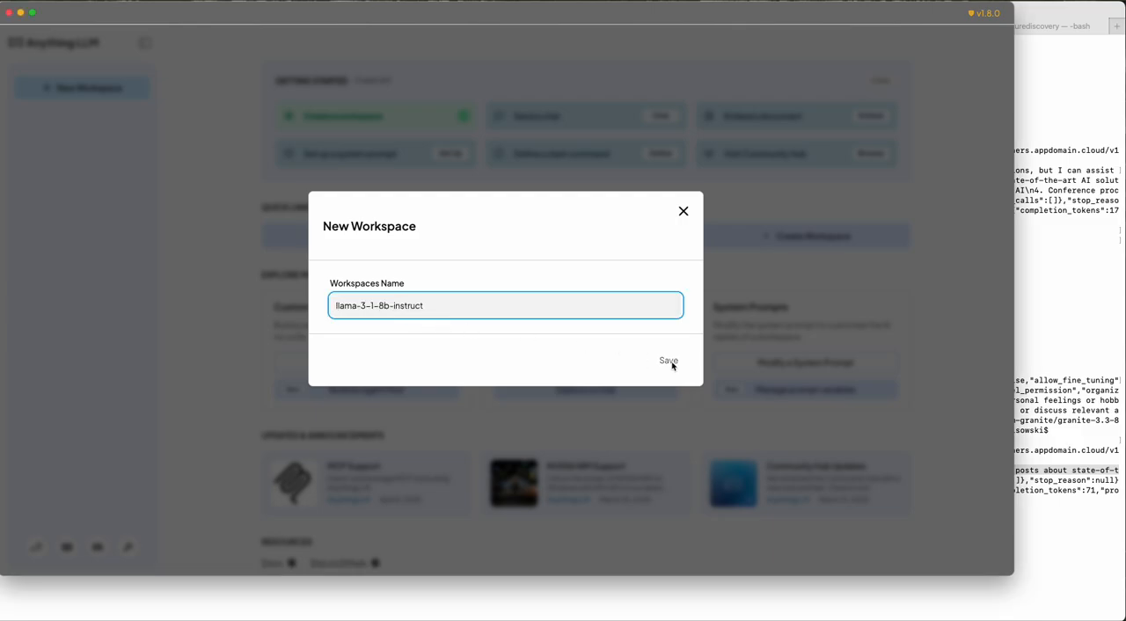
pyautogui.click(667, 360)
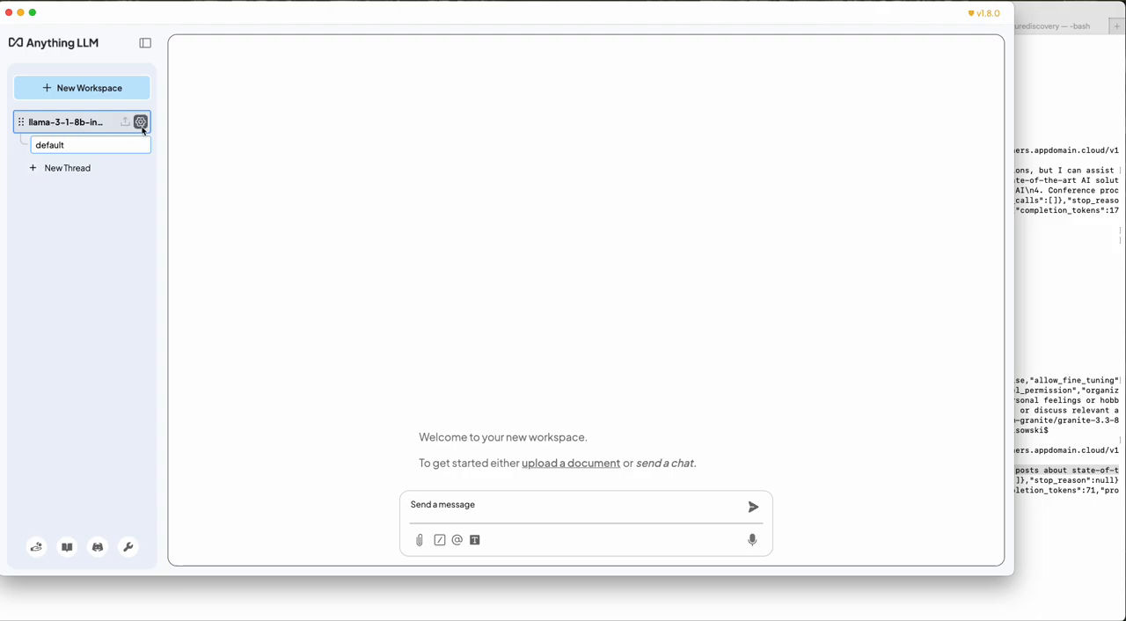
# Choose Generic OpenAI as the llama workspace's chat provider.
pyautogui.click(141, 122)
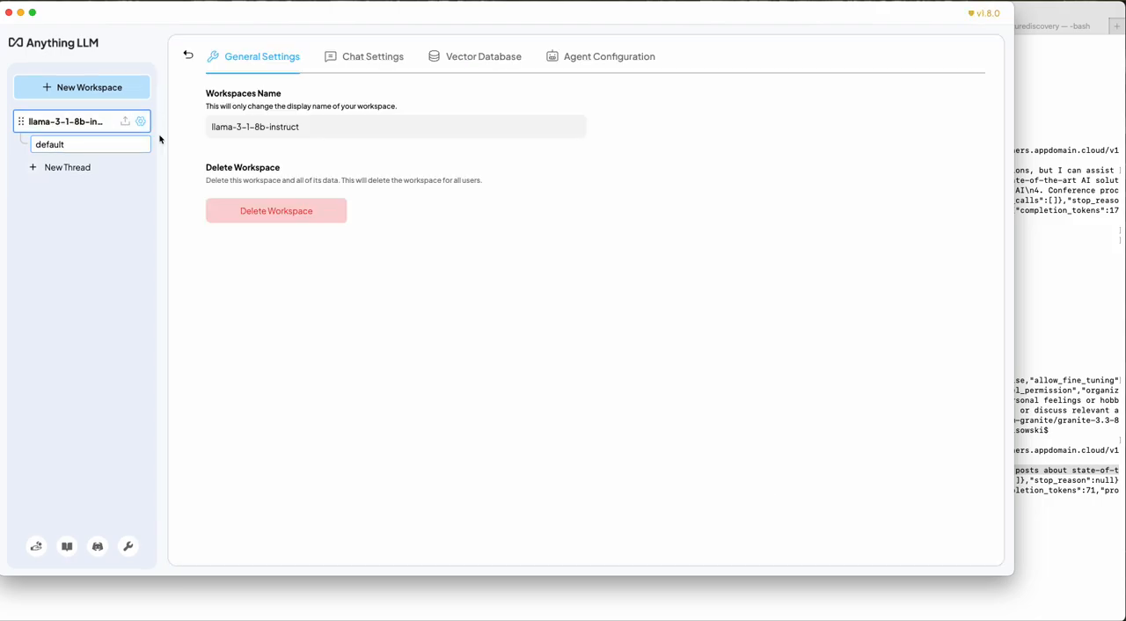
pyautogui.click(372, 57)
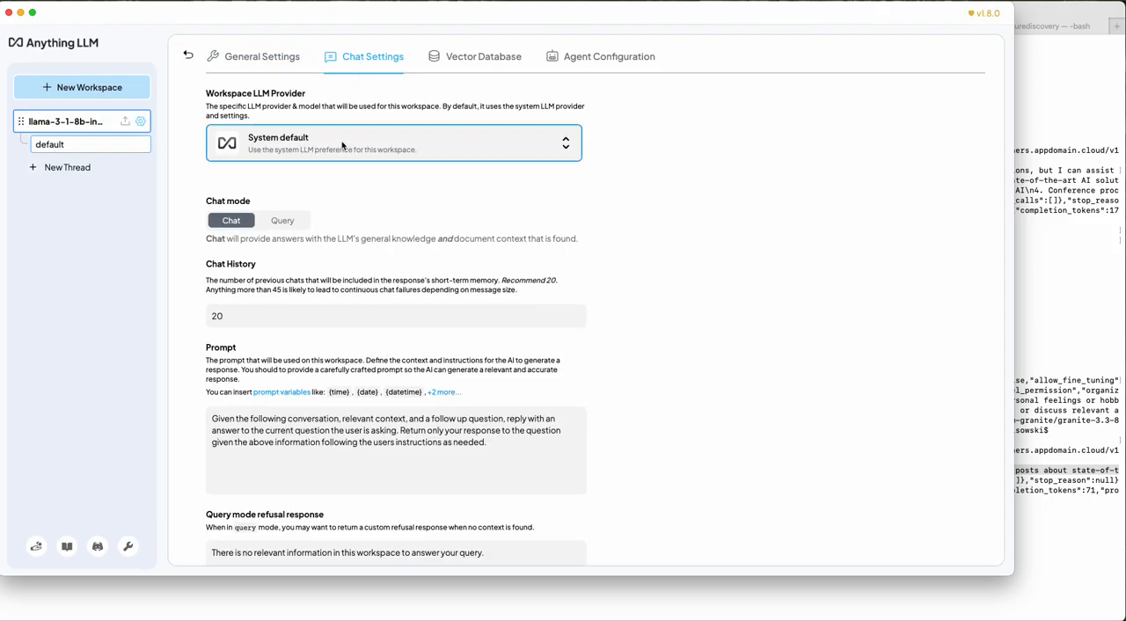
pyautogui.click(393, 143)
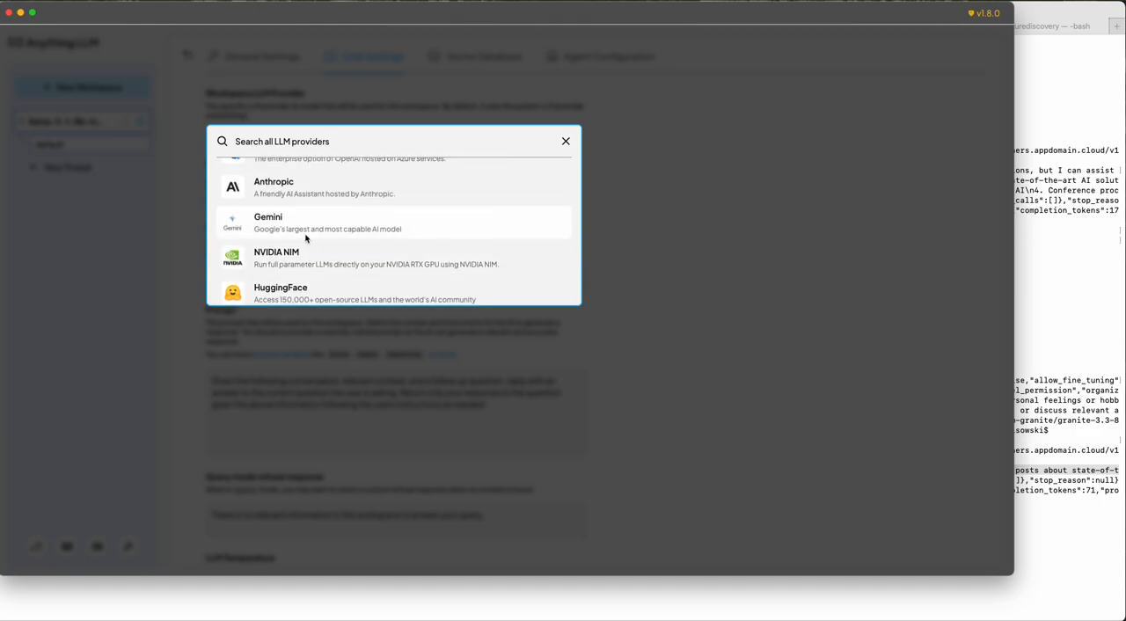
pyautogui.write('ge')
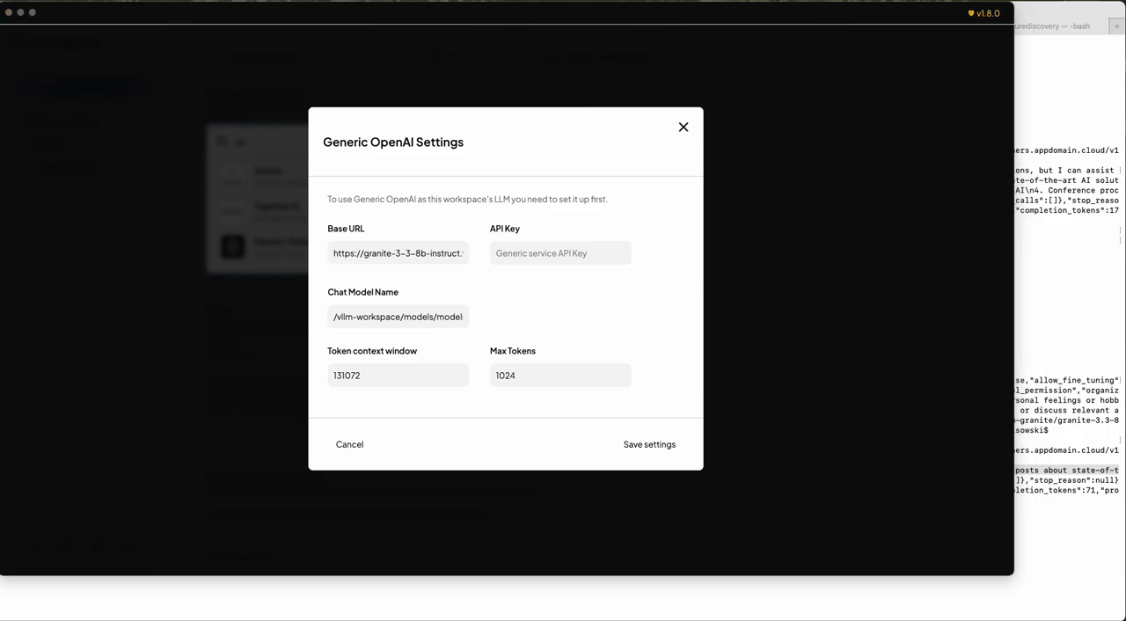
# Set the llama endpoint Base URL, API key and model meta-llama/Llama-3.1-8B-Instruct, then save.
pyautogui.click(398, 253)
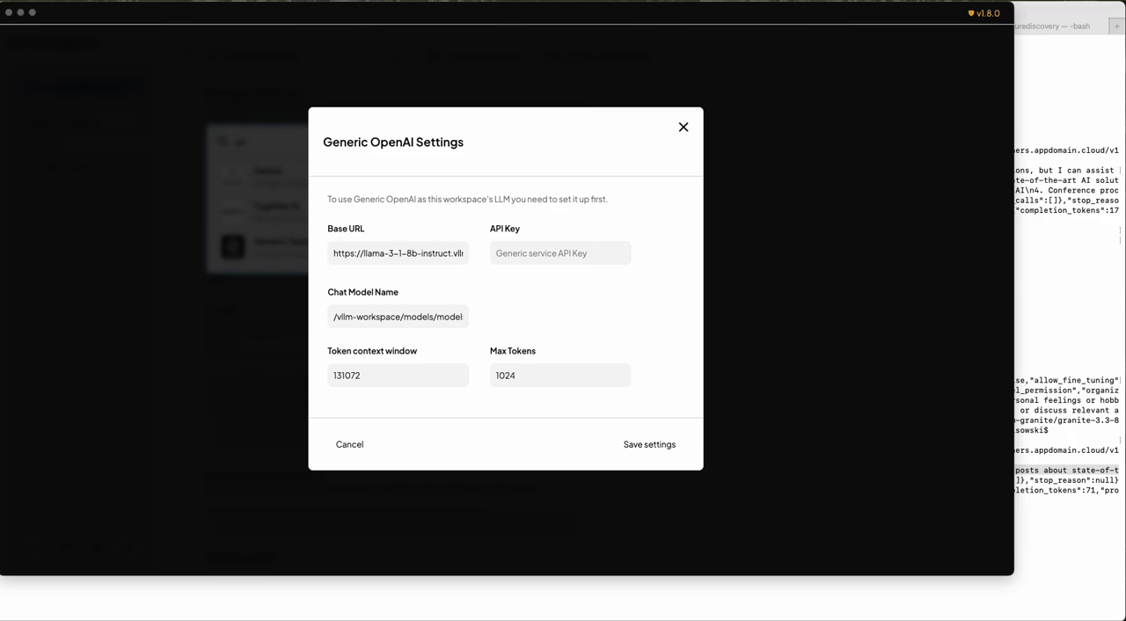
pyautogui.click(560, 253)
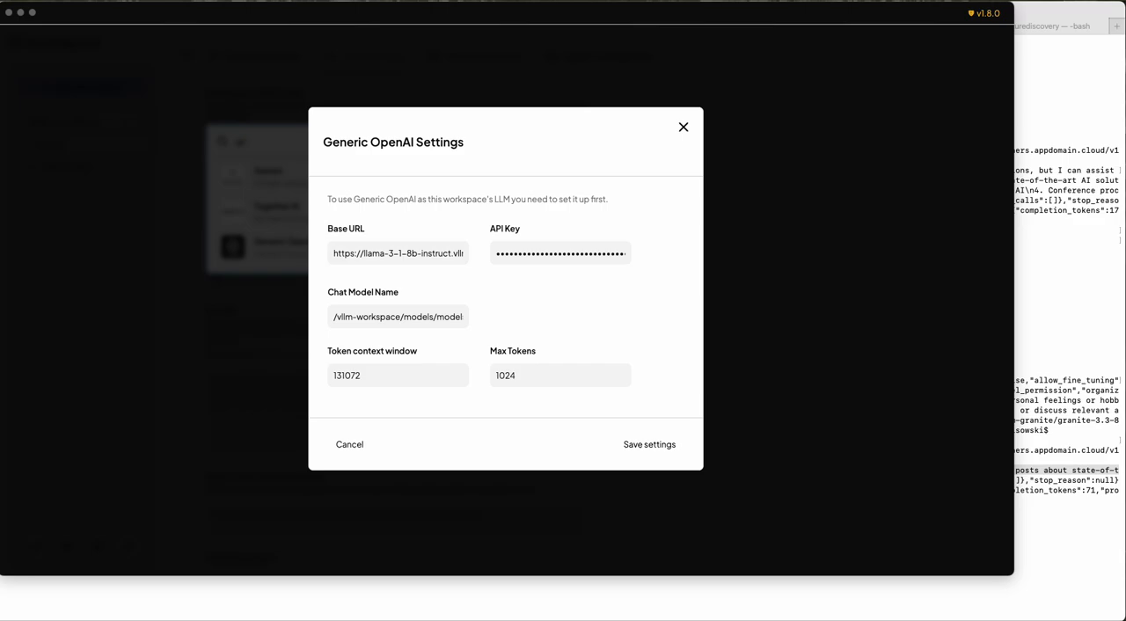
pyautogui.write('meta-llama/Llama-3.1-8B-Instruct')
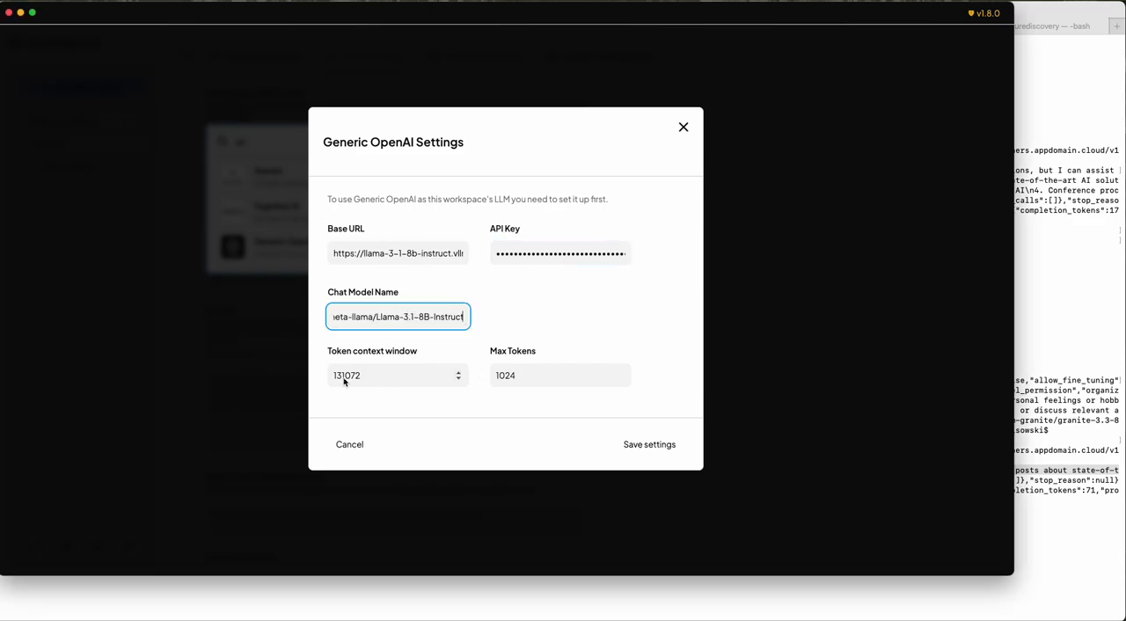
pyautogui.moveTo(378, 379)
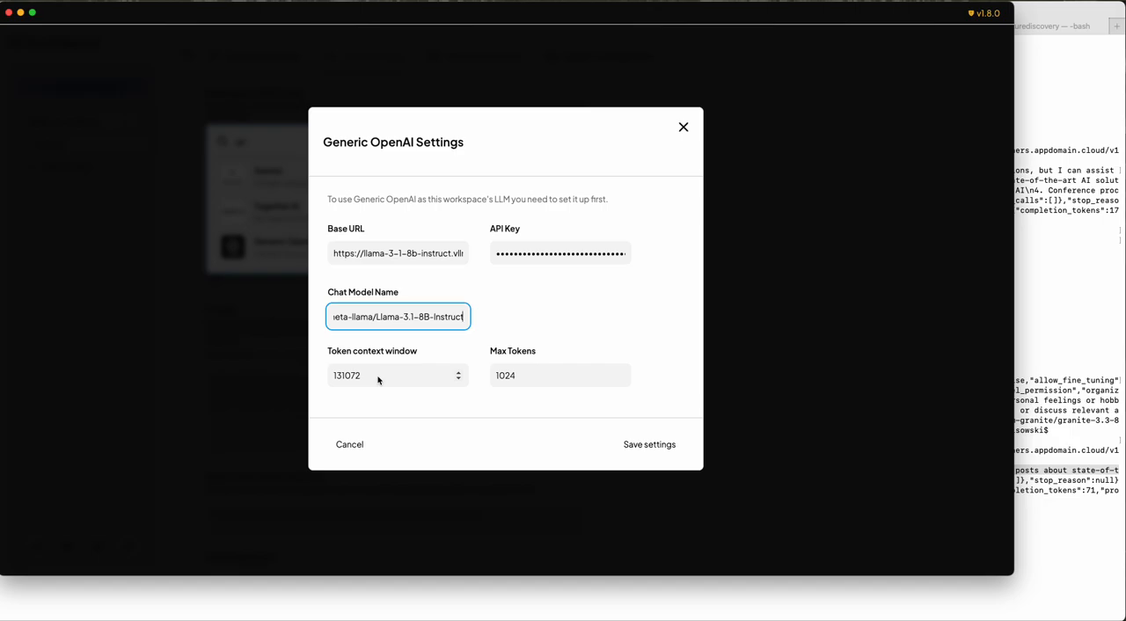
pyautogui.moveTo(411, 383)
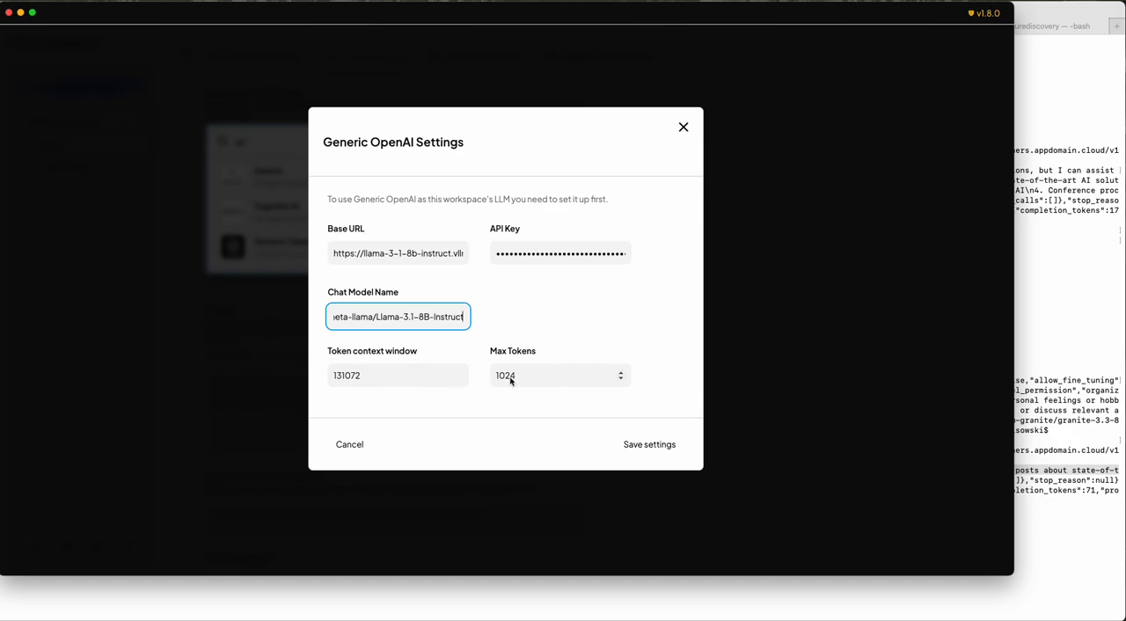
pyautogui.moveTo(535, 379)
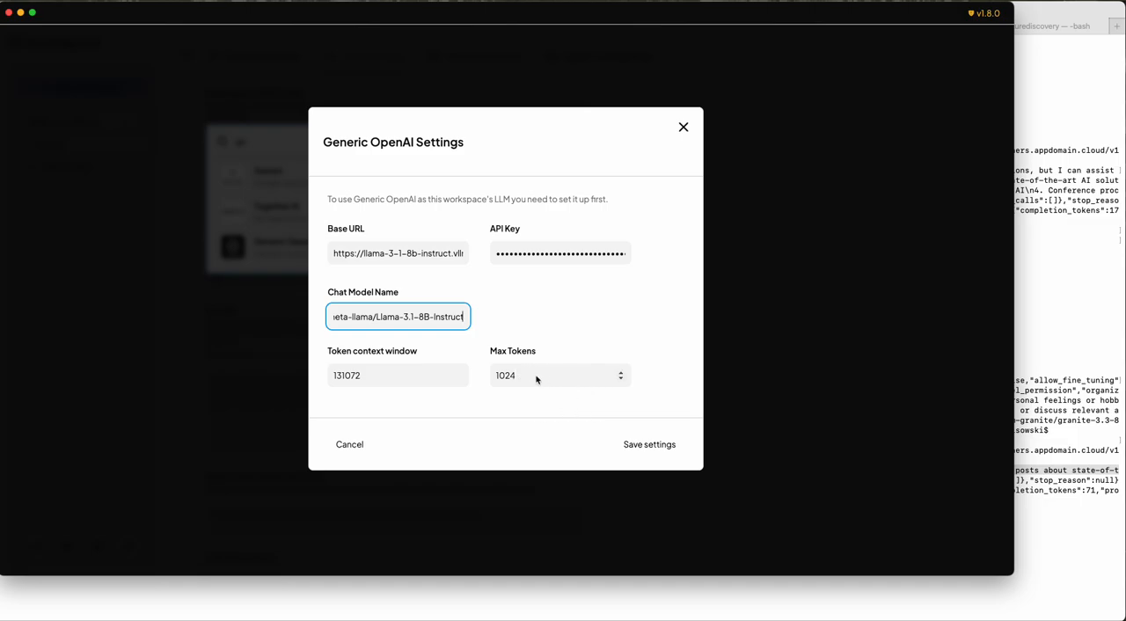
pyautogui.moveTo(604, 358)
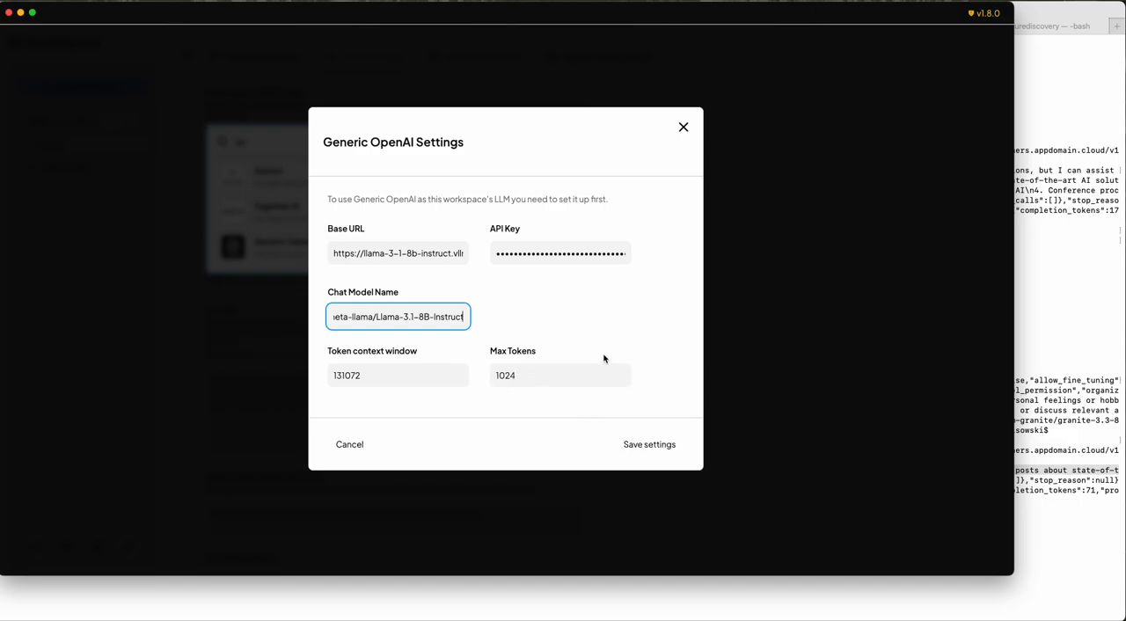
pyautogui.moveTo(655, 447)
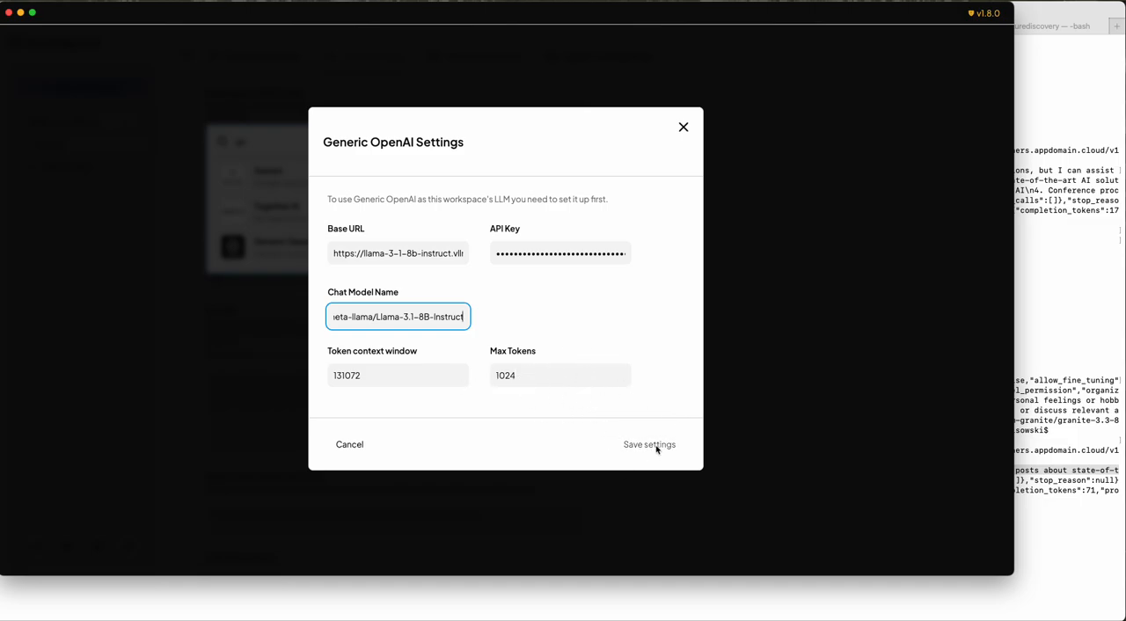
pyautogui.click(649, 444)
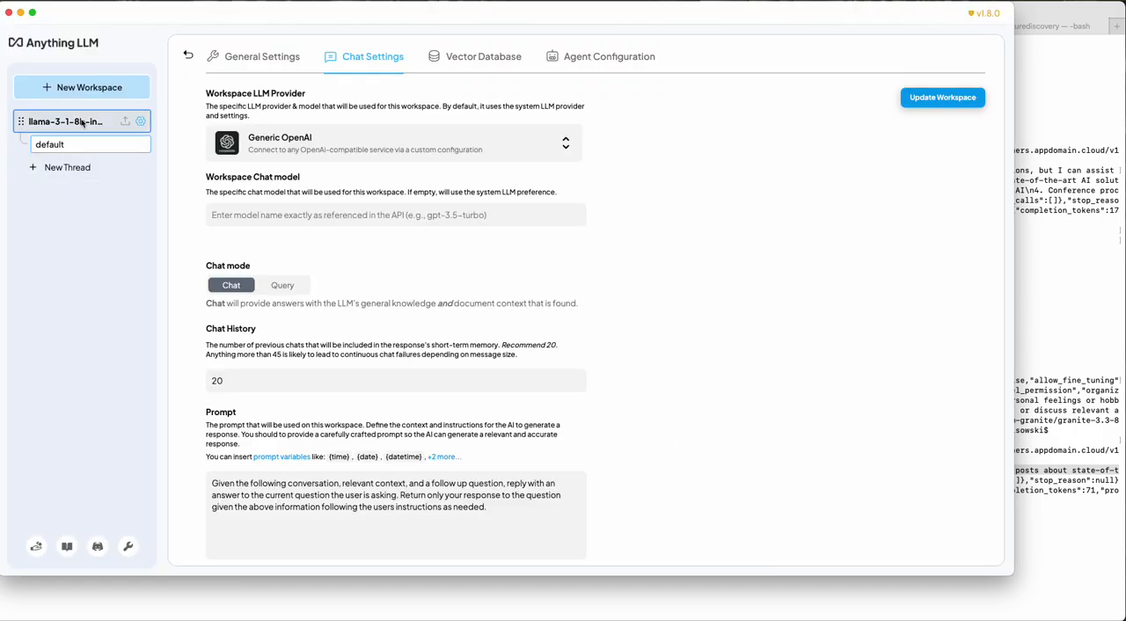
# Ask the llama workspace 'Do you enjoy reading technical blog posts of state of the art AI solutions?'.
pyautogui.click(187, 55)
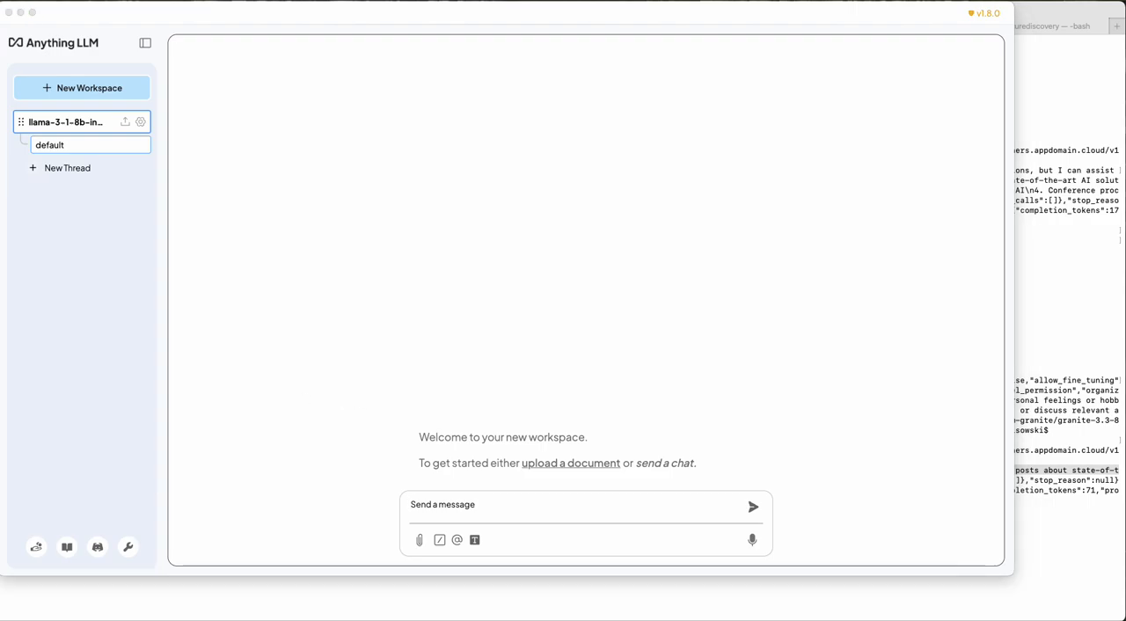
pyautogui.write('Do you enjoy reading technical blog posts of state of the art AI solutions?')
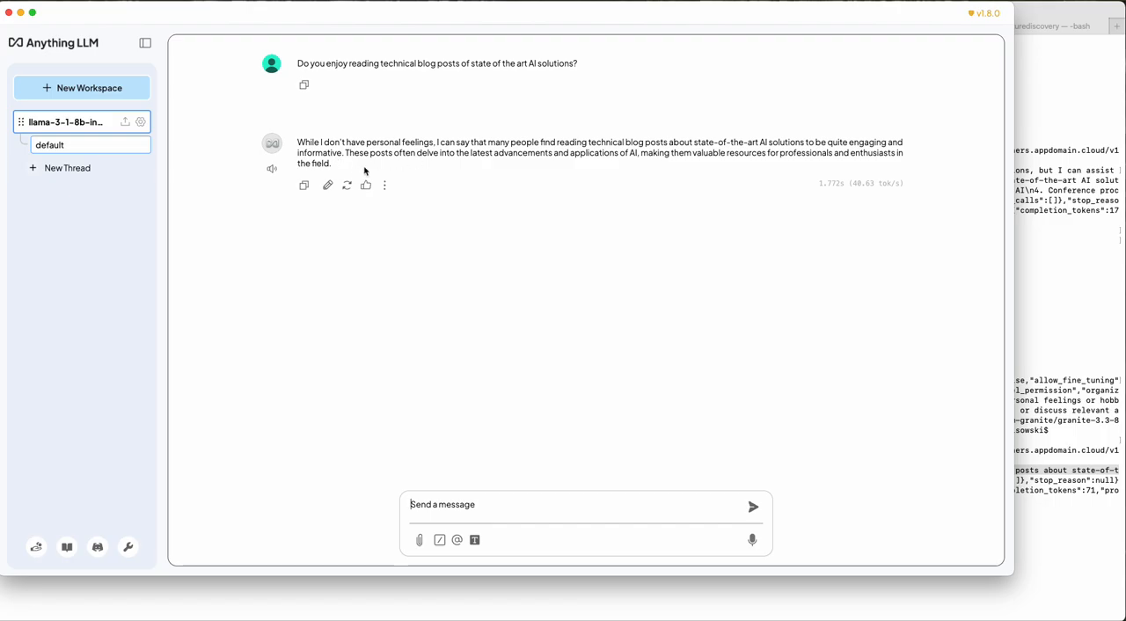
pyautogui.moveTo(651, 163)
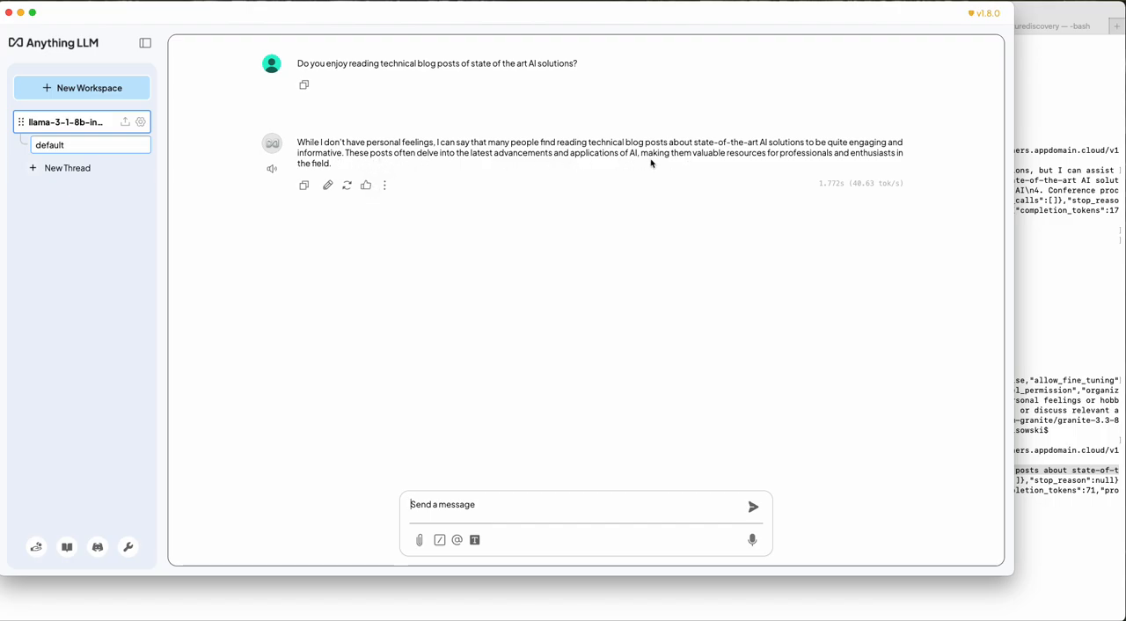
pyautogui.moveTo(578, 159)
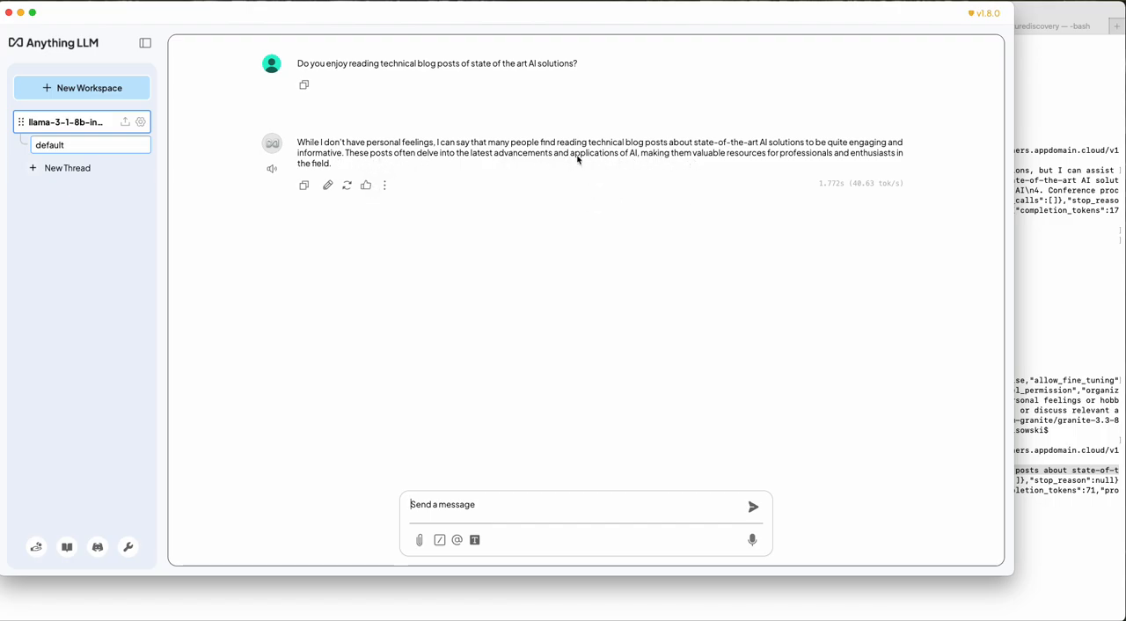
pyautogui.moveTo(661, 178)
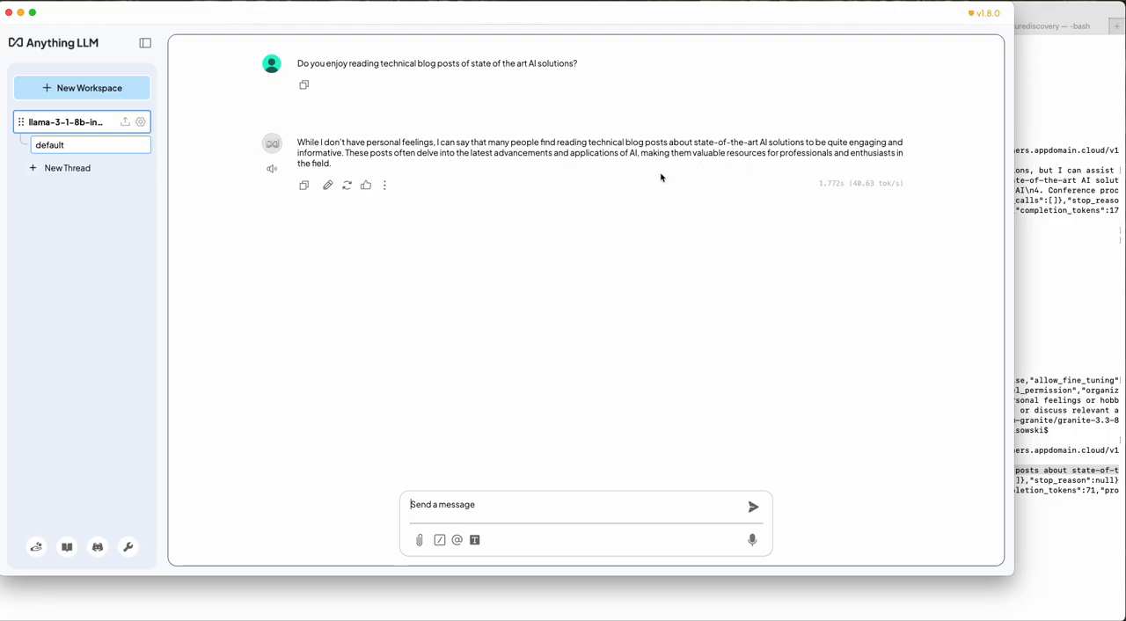
pyautogui.moveTo(266, 277)
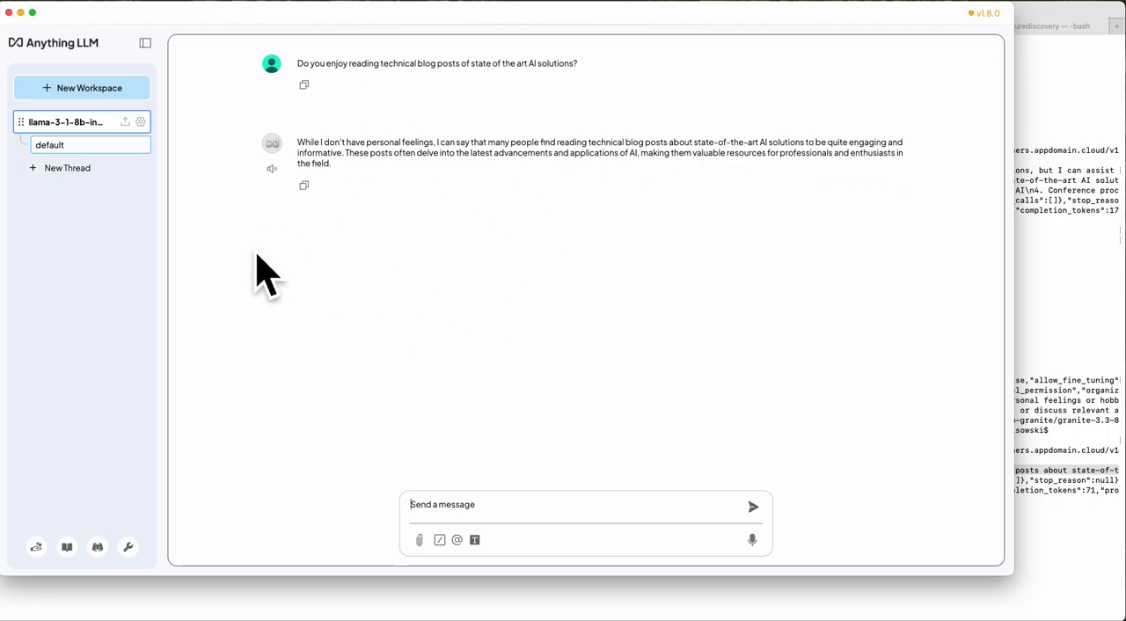
pyautogui.click(80, 87)
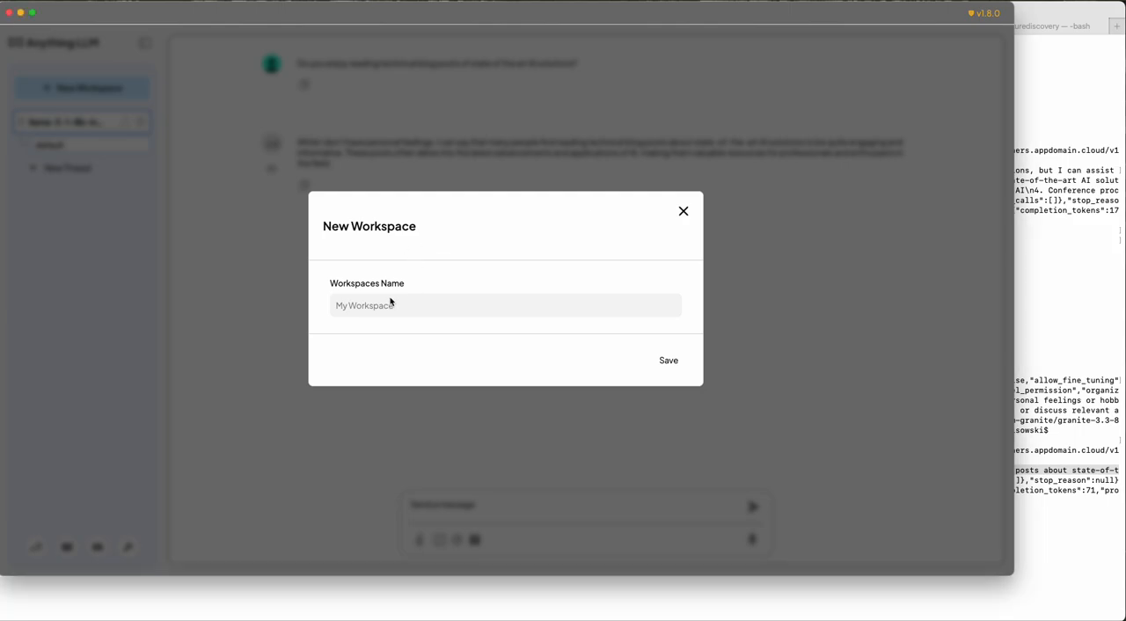
# Create the granite-3-3-8b-instruct workspace and choose Generic OpenAI as its provider.
pyautogui.write('granite-3-3-8b-instruct')
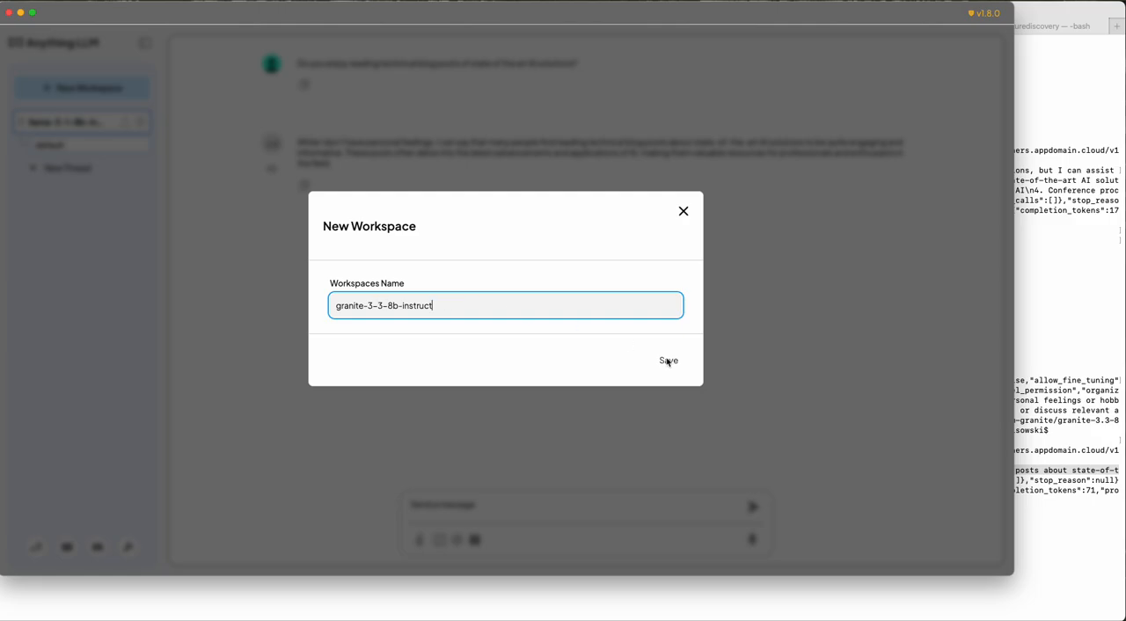
pyautogui.click(668, 360)
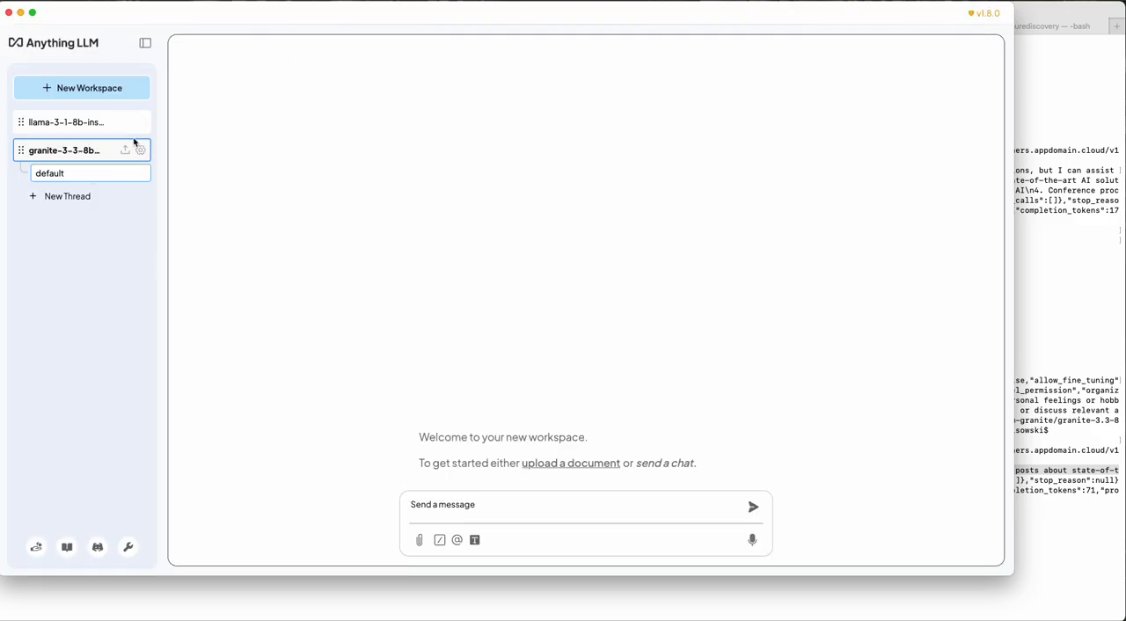
pyautogui.click(140, 149)
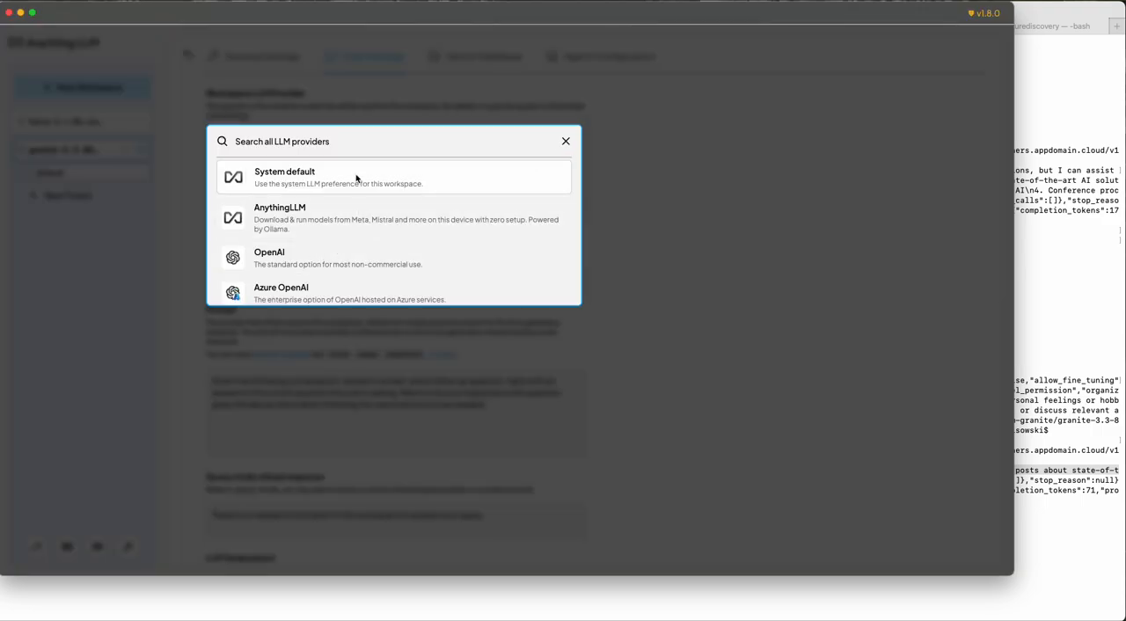
pyautogui.write('ge')
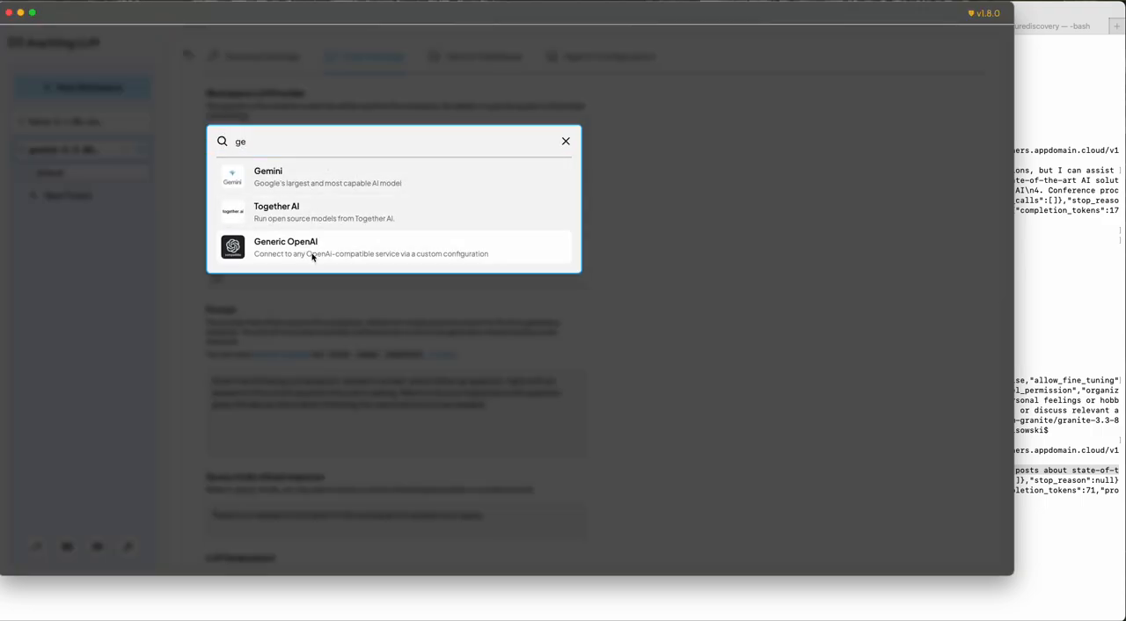
pyautogui.click(370, 247)
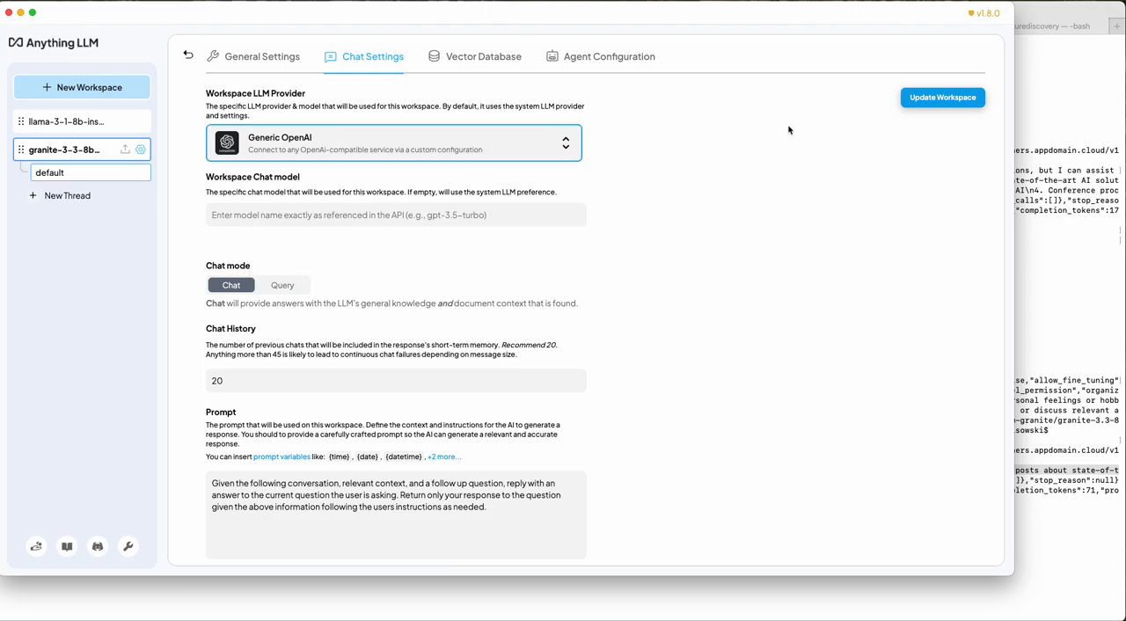
# Set Generic OpenAI to the granite-3-3-8b-instruct endpoint and model, save, and update the workspace.
pyautogui.click(394, 142)
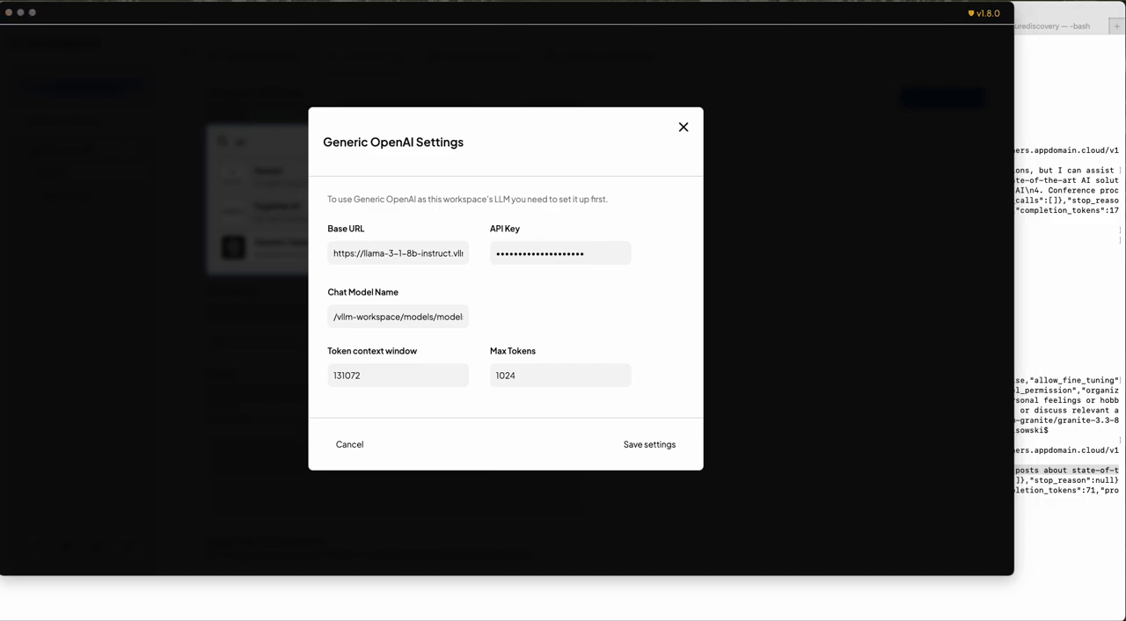
pyautogui.moveTo(516, 288)
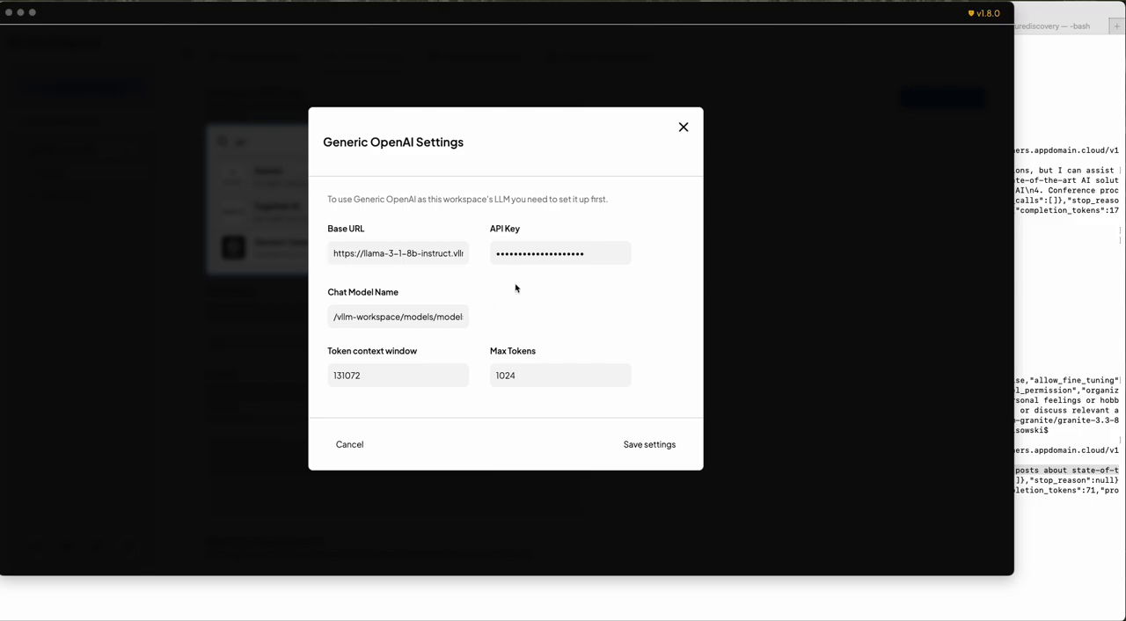
pyautogui.click(397, 253)
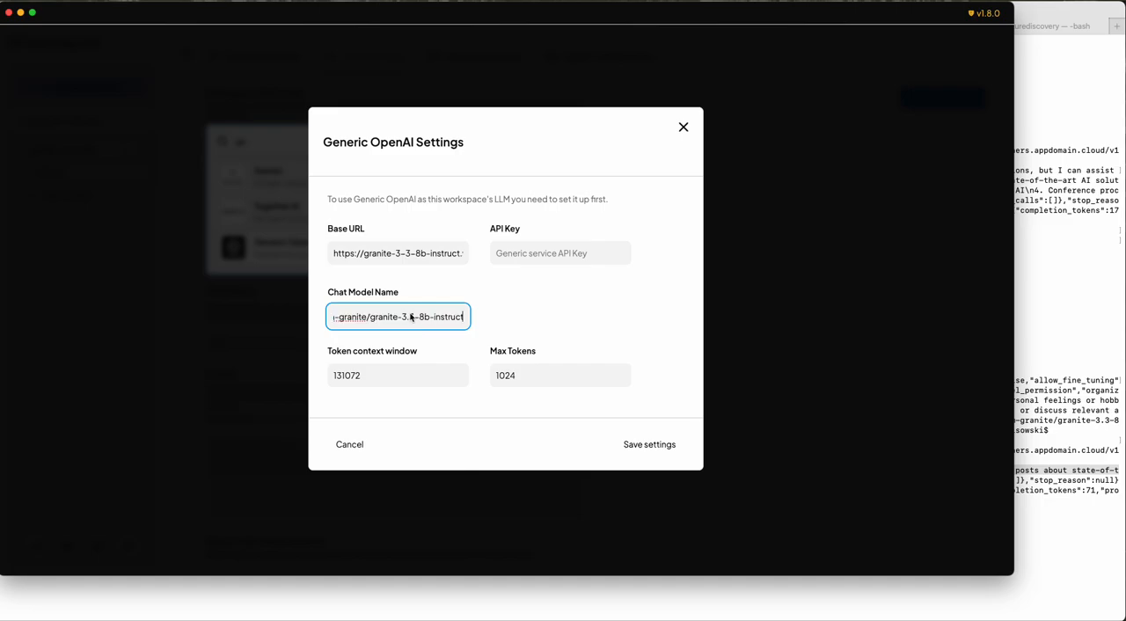
pyautogui.click(649, 444)
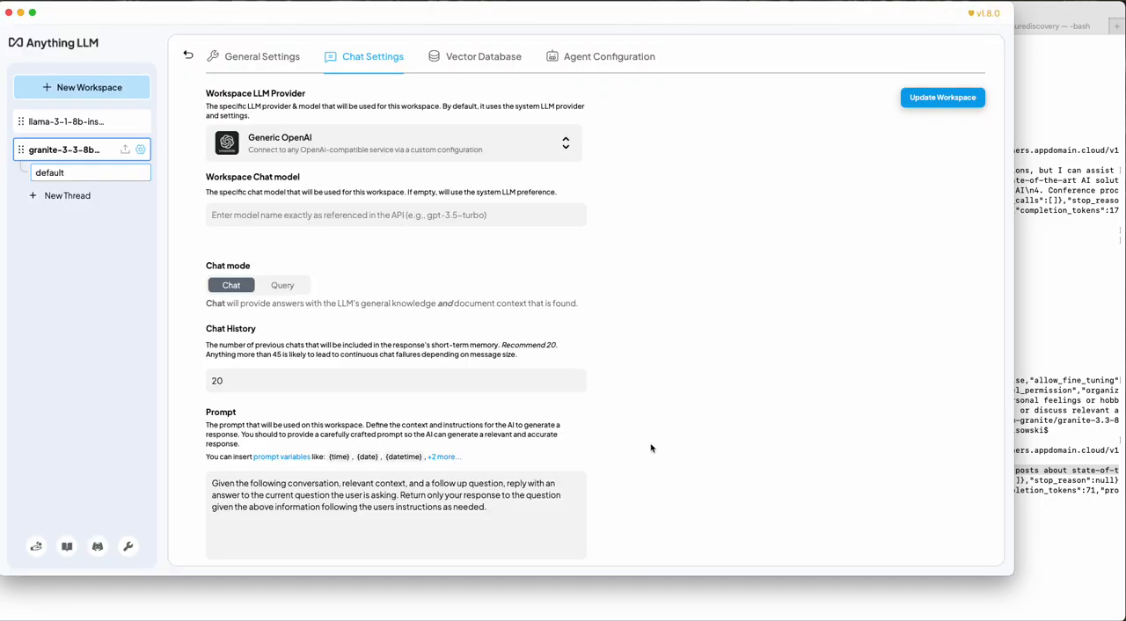
pyautogui.click(942, 97)
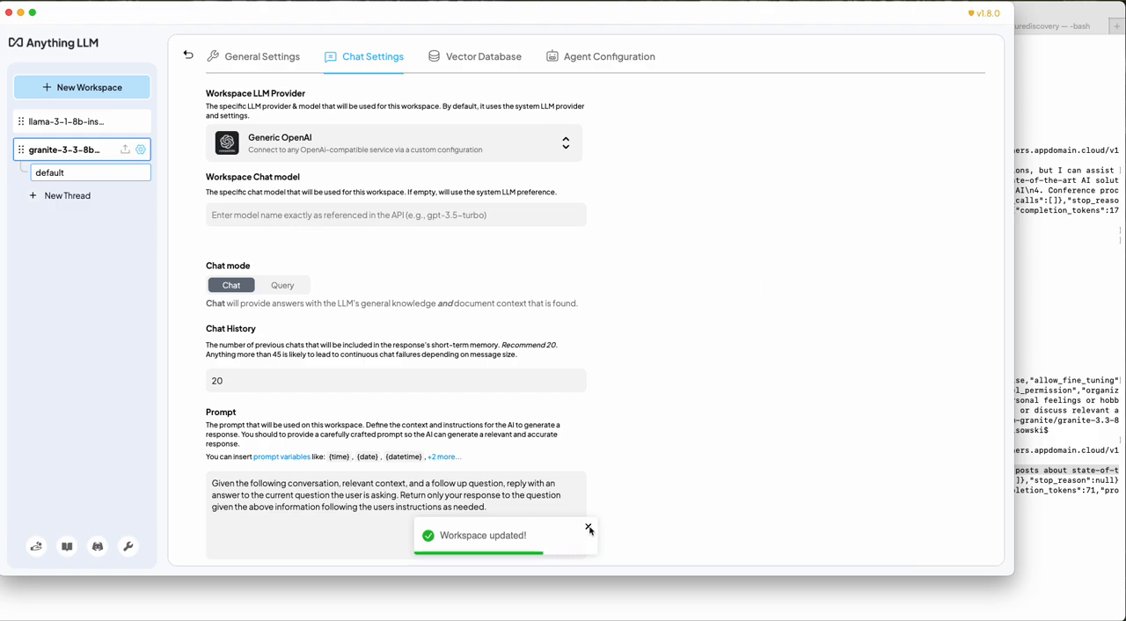
pyautogui.click(588, 527)
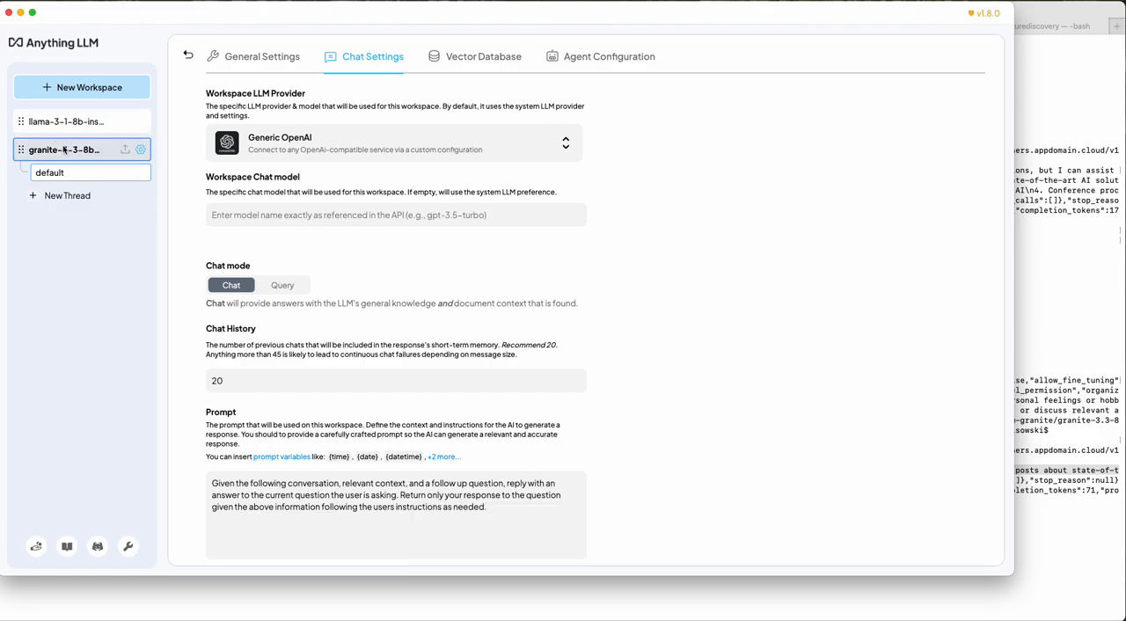
# Open the granite-3-3-8b-instruct workspace chat to ask the blog-post question.
pyautogui.click(187, 54)
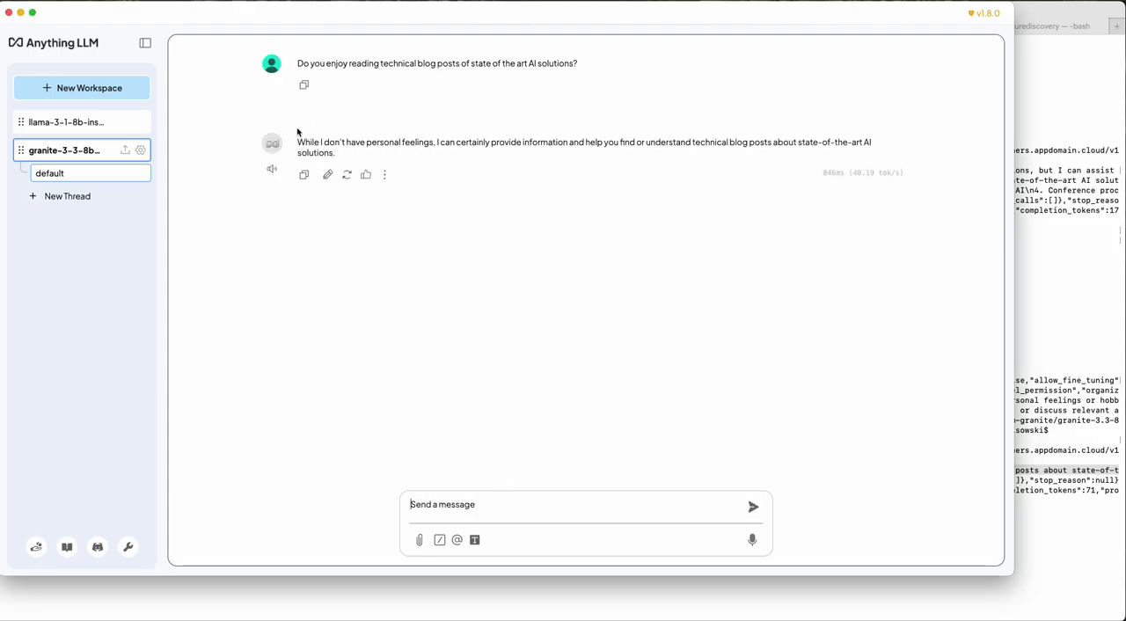
pyautogui.moveTo(528, 192)
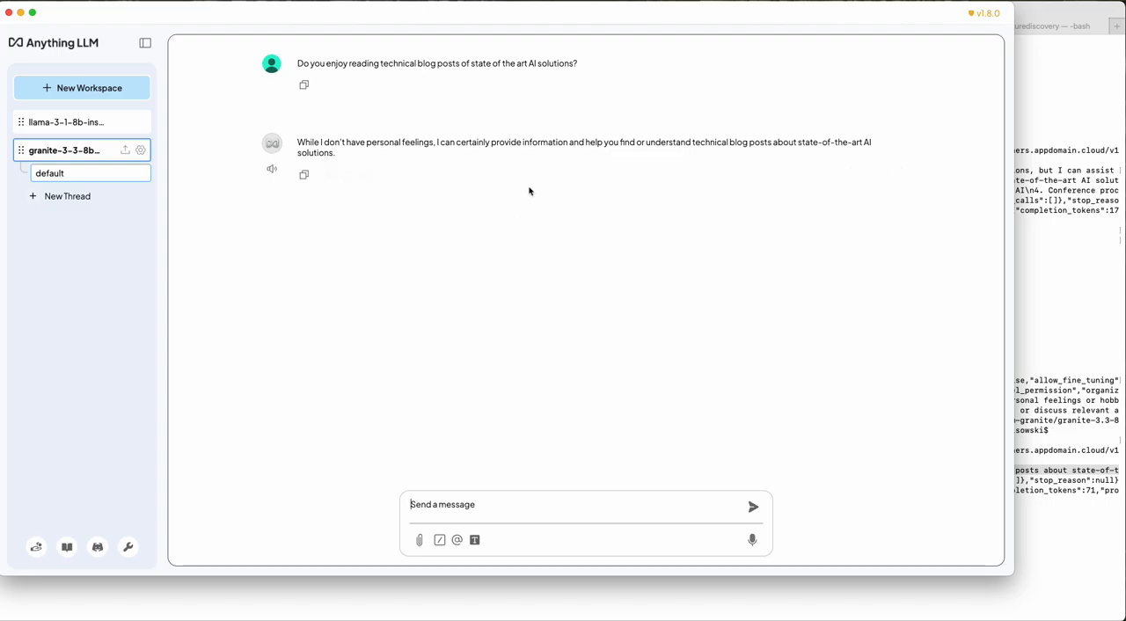
pyautogui.moveTo(304, 235)
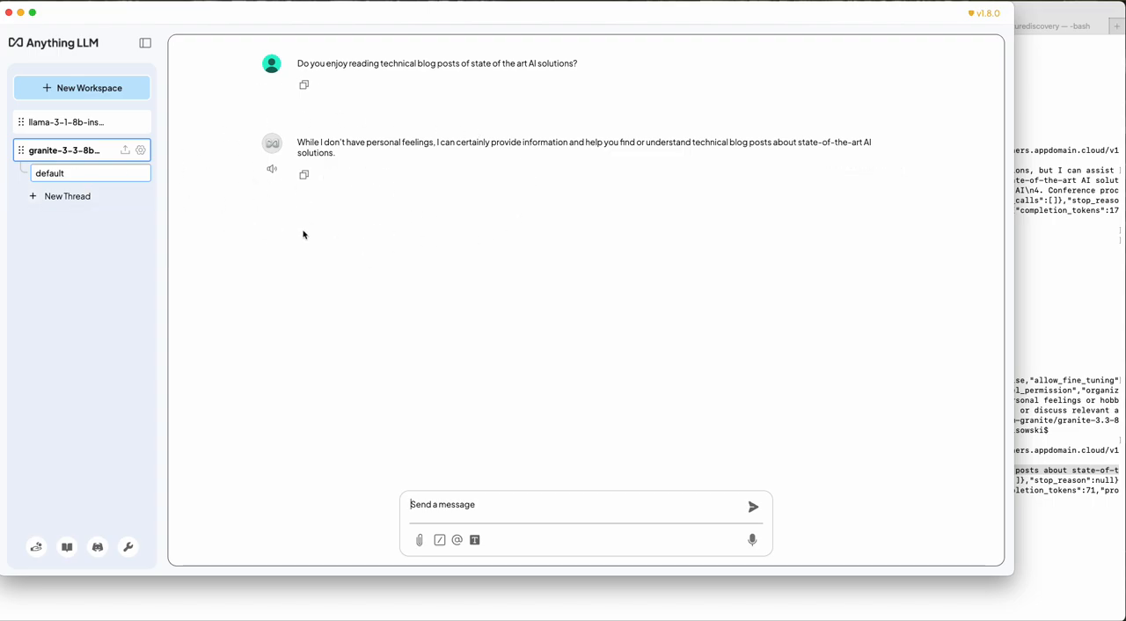
pyautogui.moveTo(1023, 248)
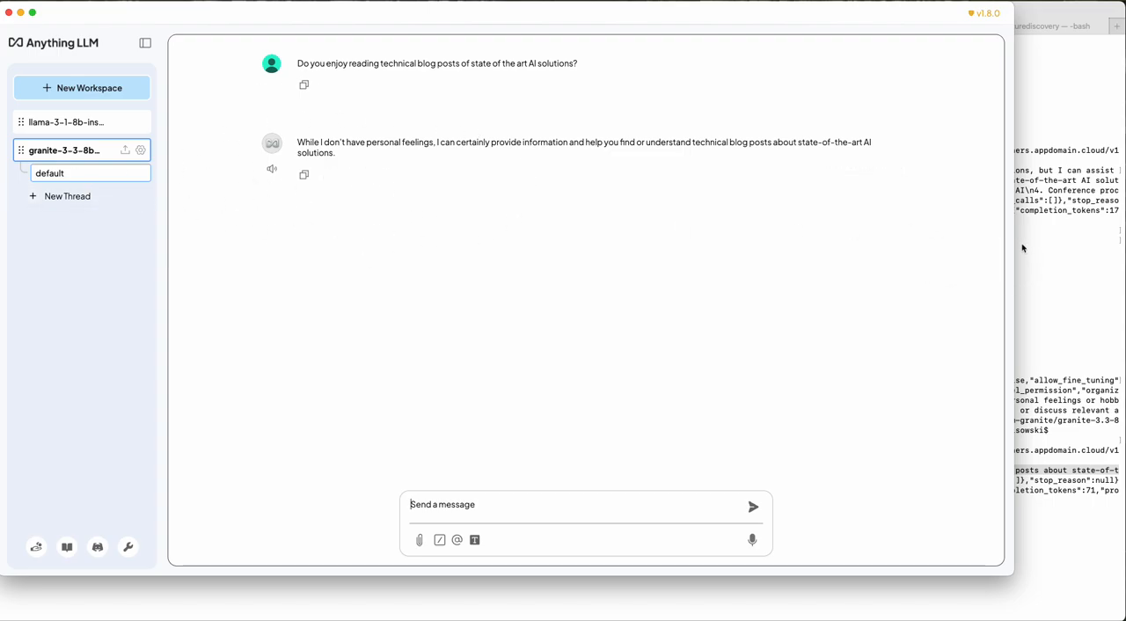
pyautogui.moveTo(717, 248)
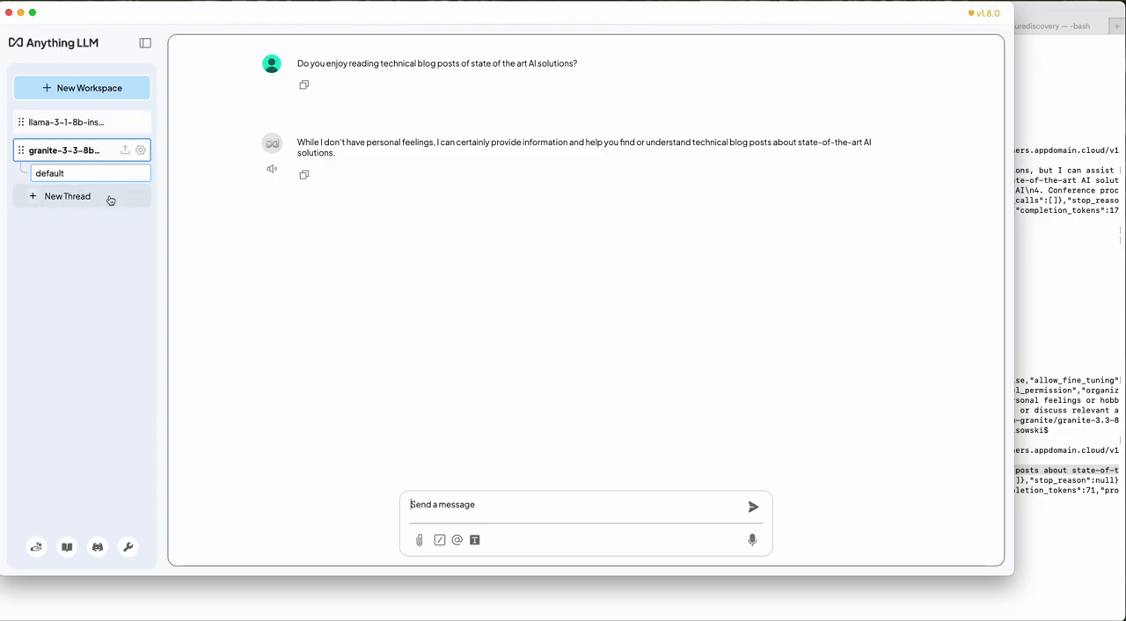
pyautogui.moveTo(483, 287)
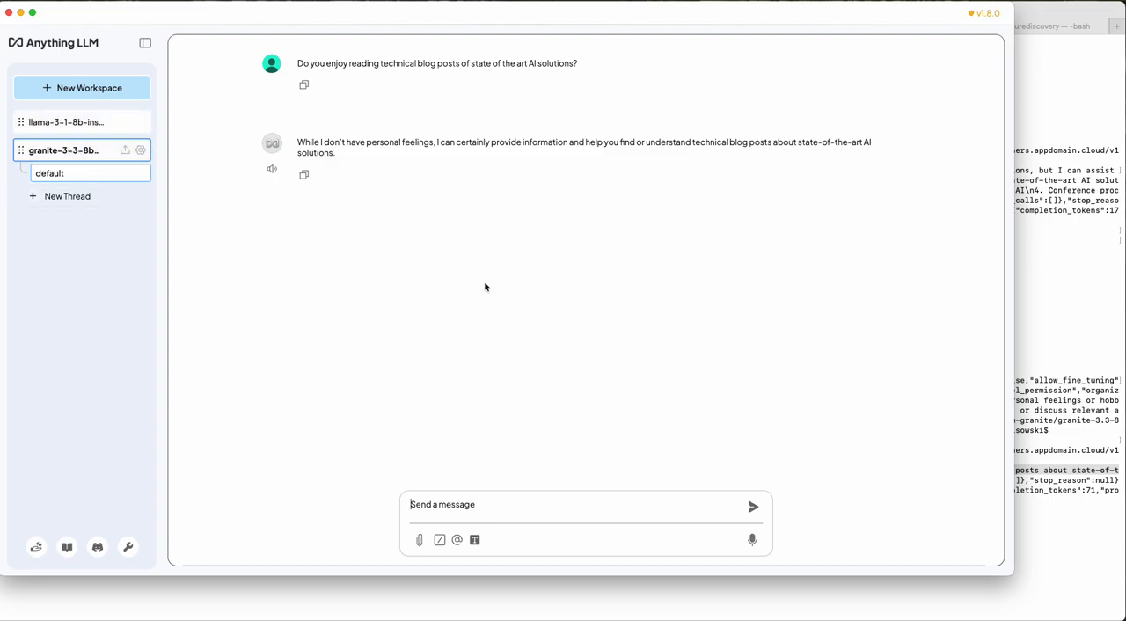
pyautogui.moveTo(768, 363)
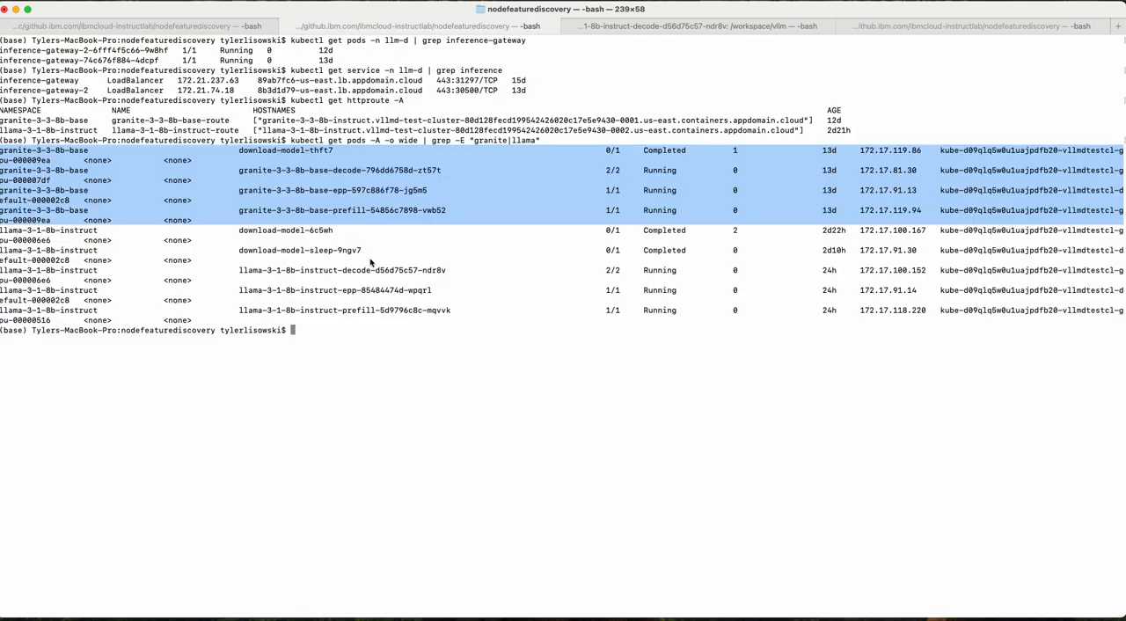
pyautogui.moveTo(315, 230)
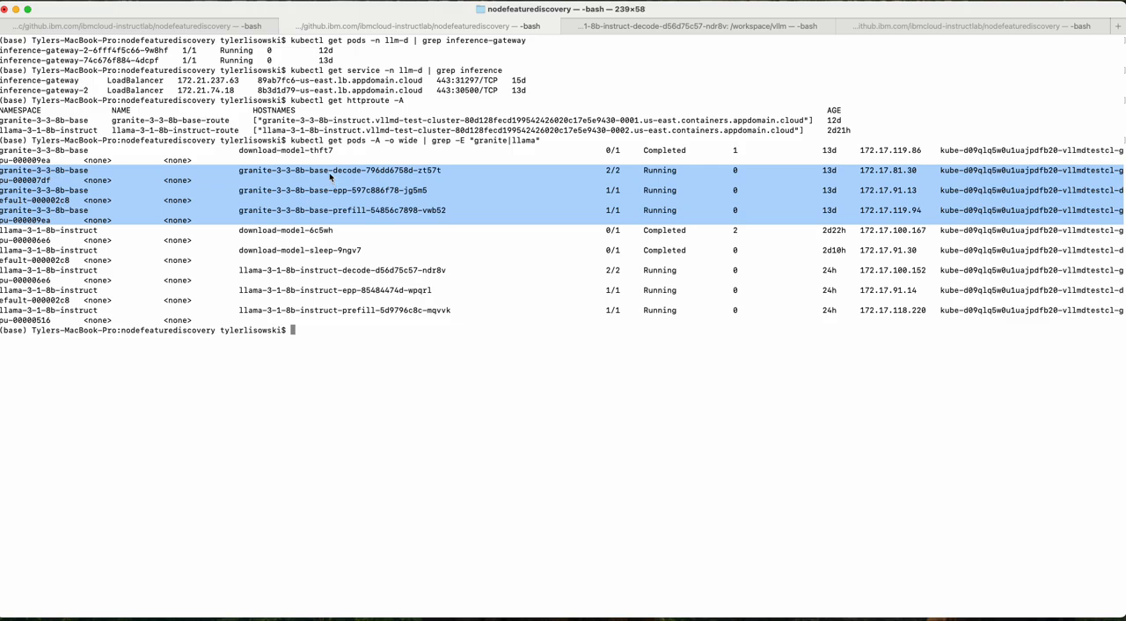
pyautogui.moveTo(373, 176)
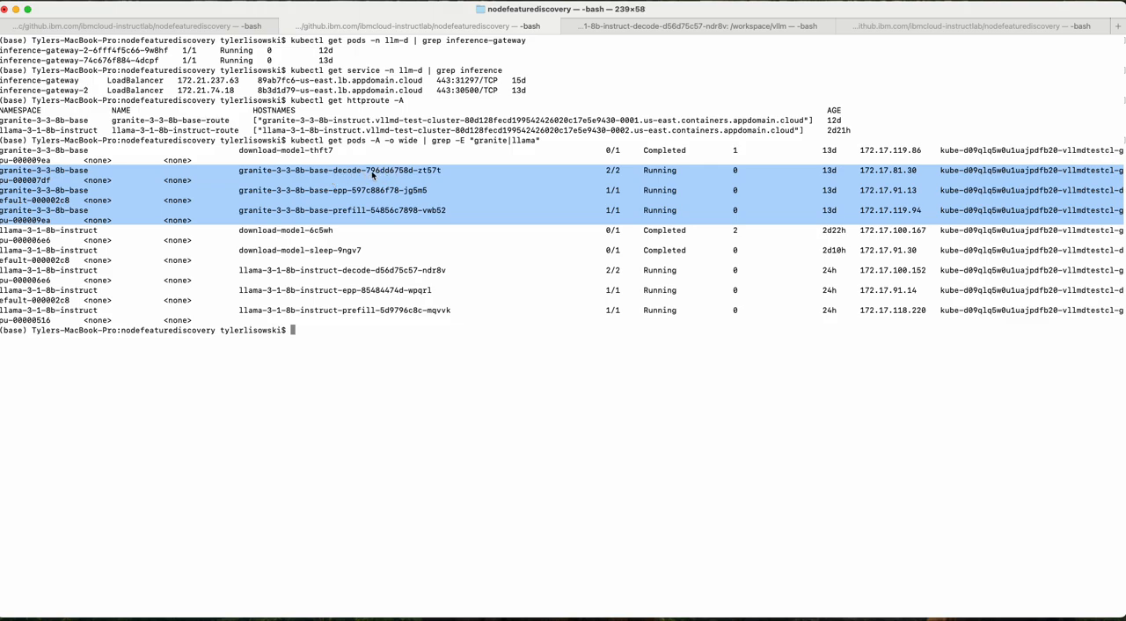
pyautogui.moveTo(358, 197)
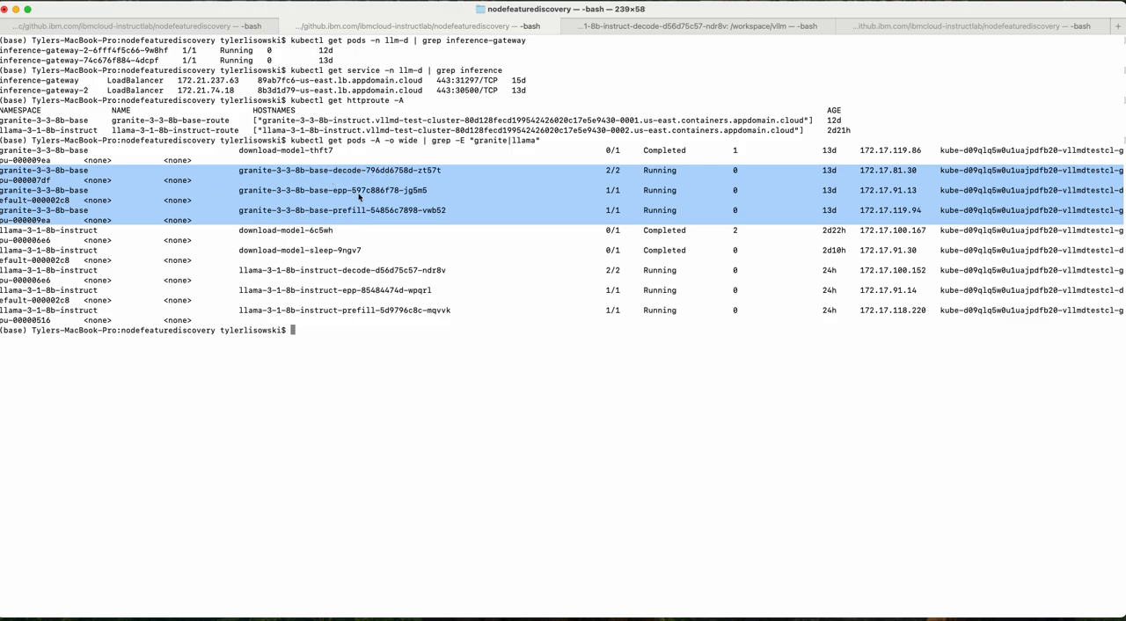
pyautogui.moveTo(433, 179)
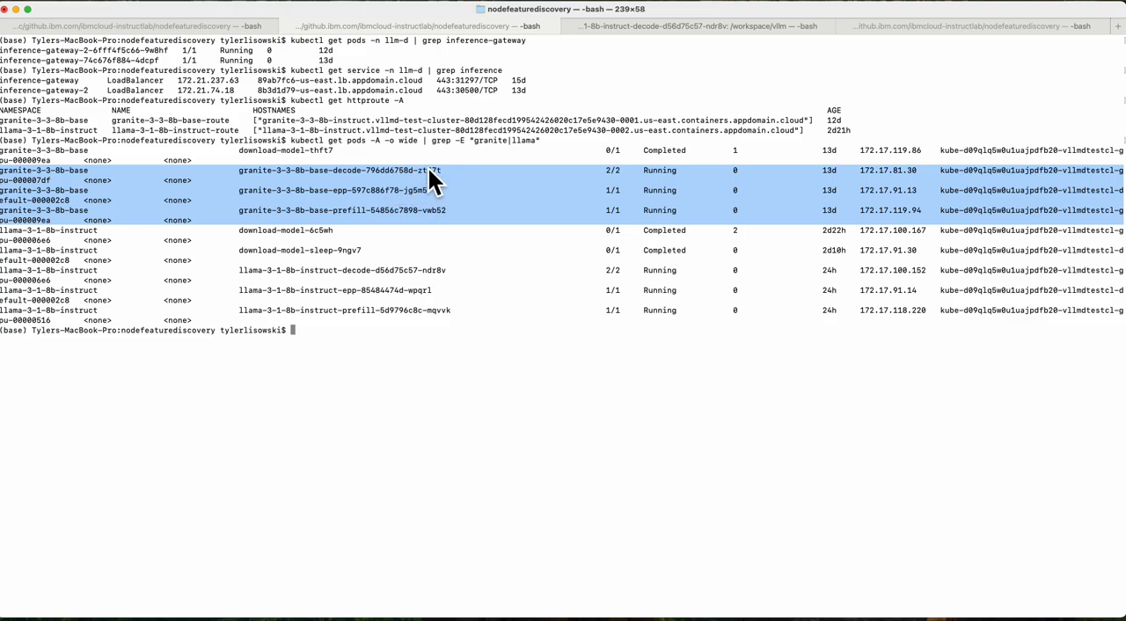
pyautogui.moveTo(376, 211)
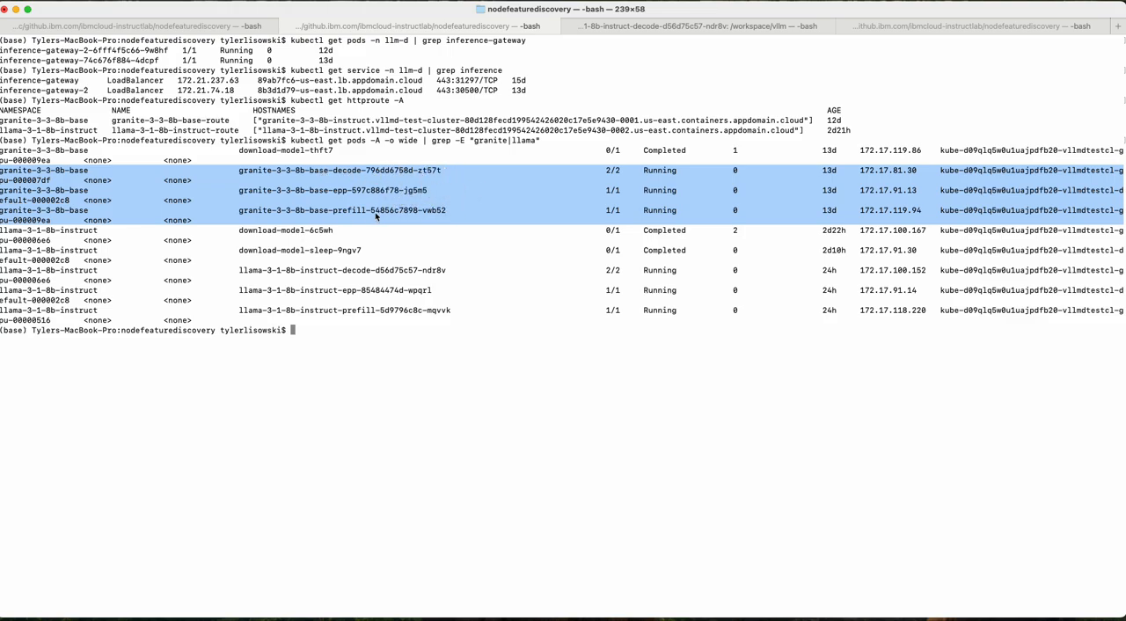
pyautogui.moveTo(443, 224)
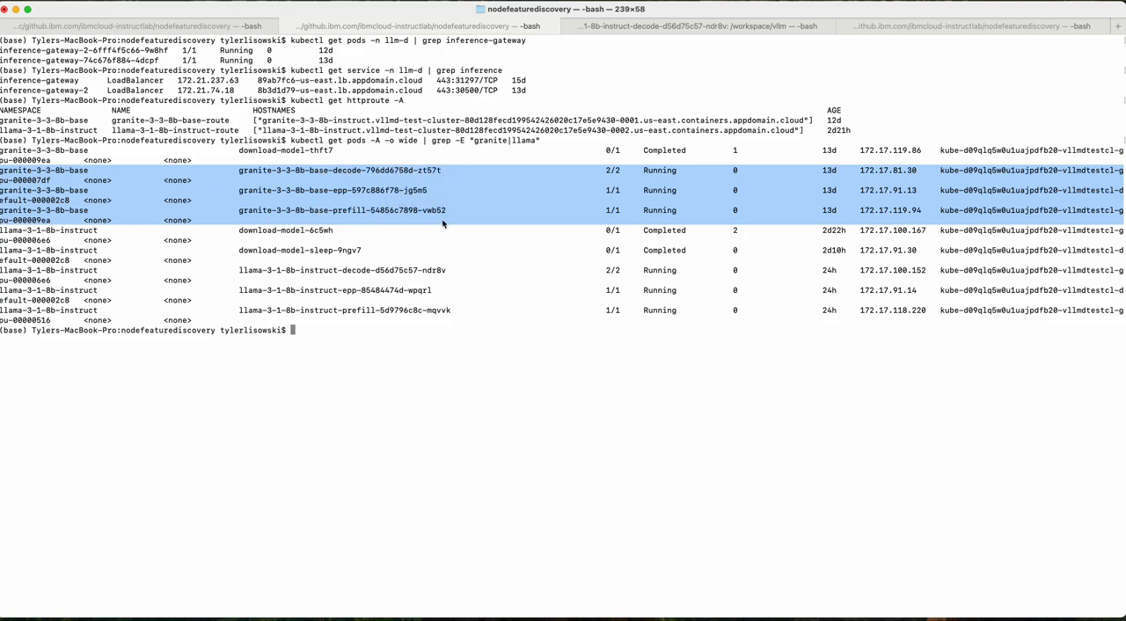
pyautogui.moveTo(448, 217)
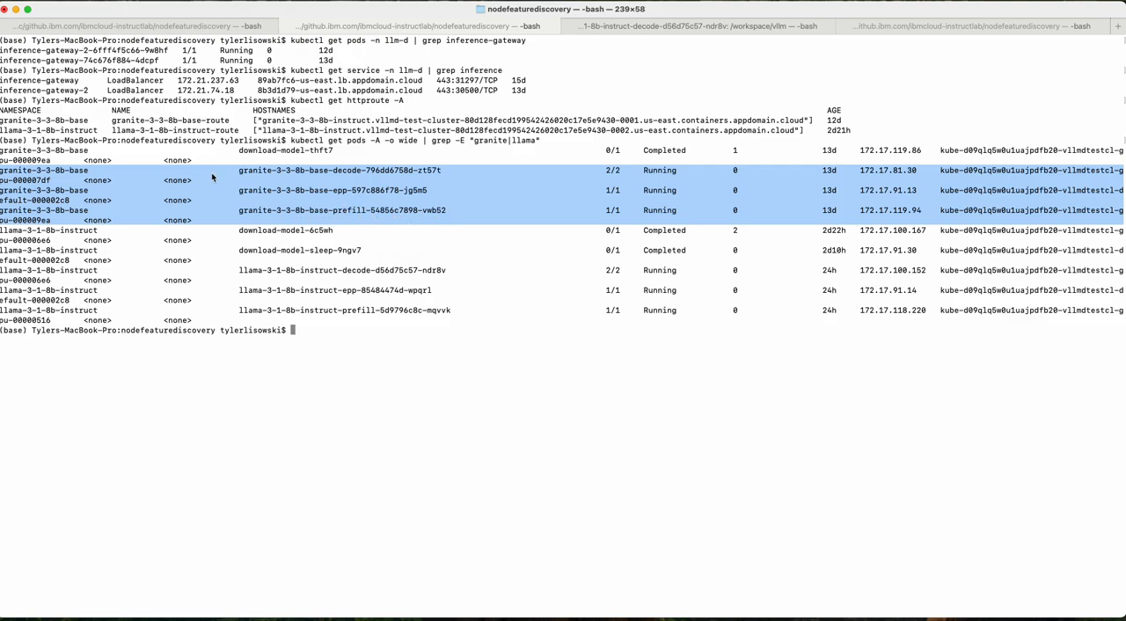
pyautogui.moveTo(415, 181)
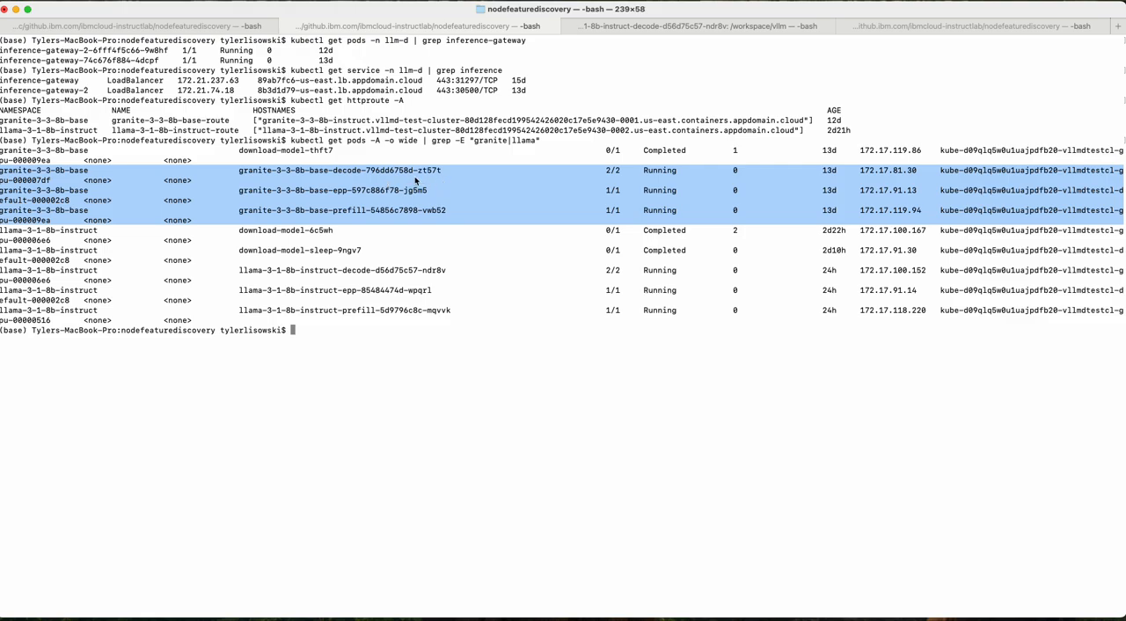
pyautogui.moveTo(174, 178)
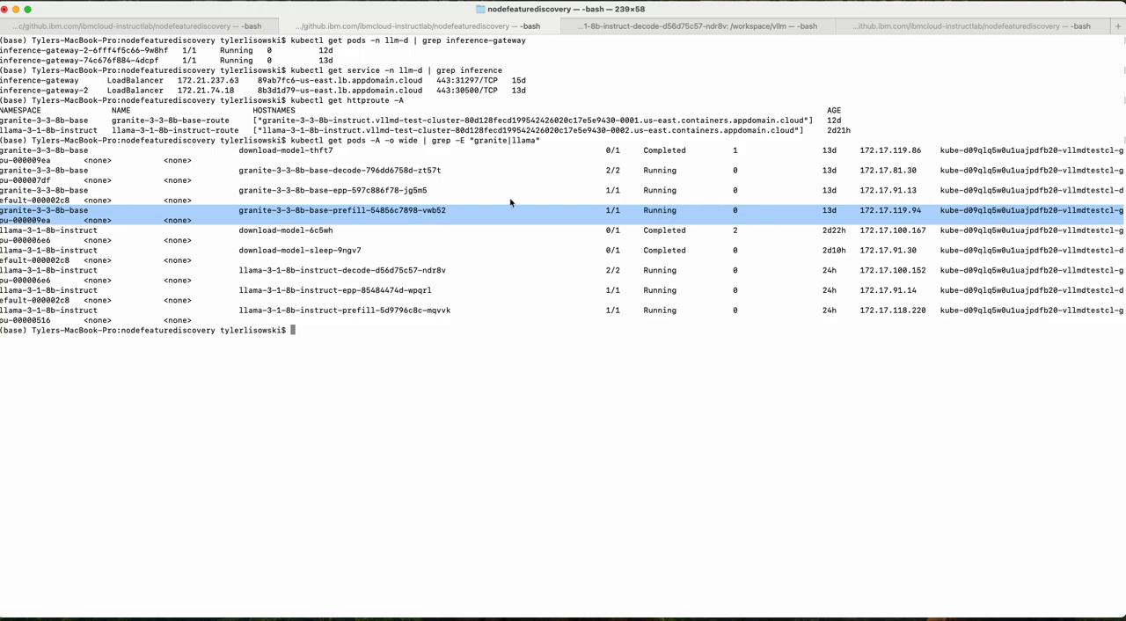
pyautogui.moveTo(363, 202)
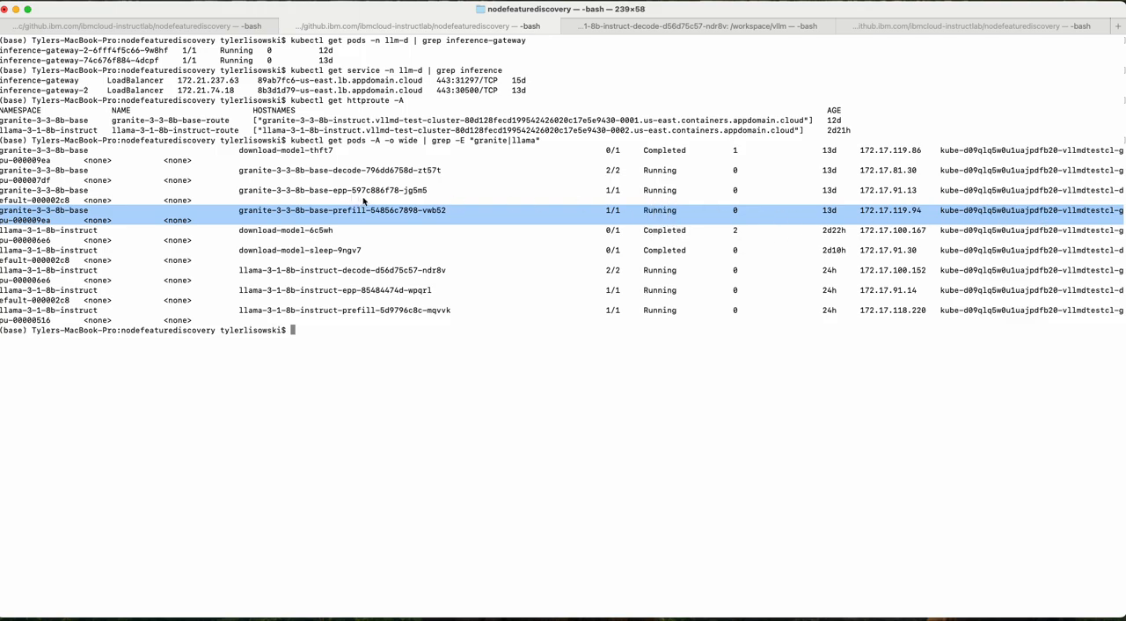
pyautogui.moveTo(444, 227)
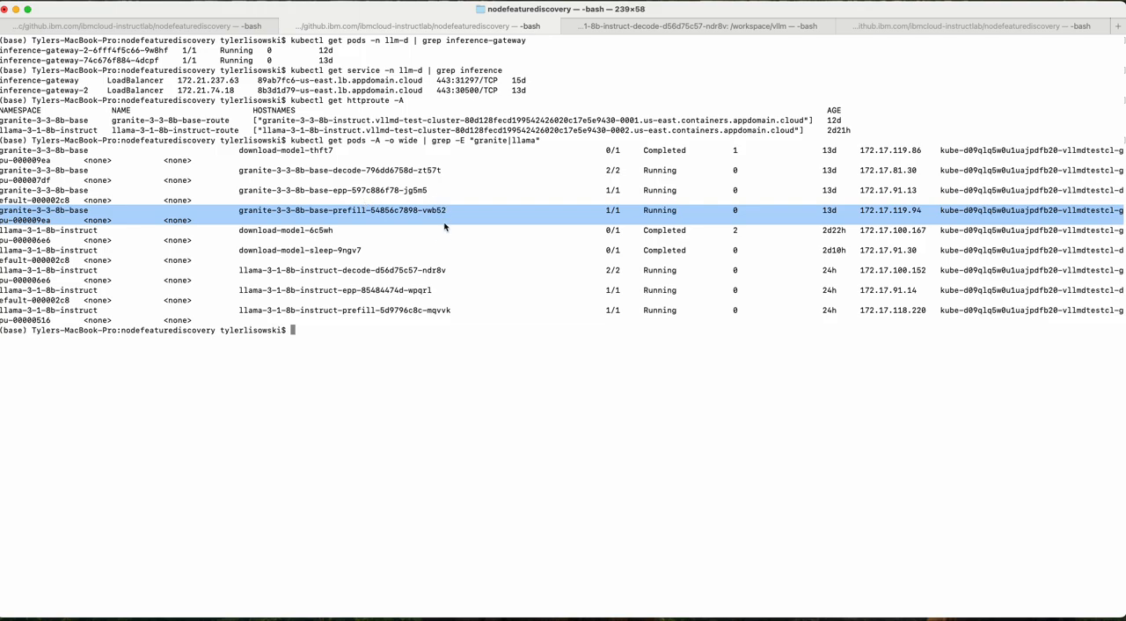
pyautogui.moveTo(146, 119)
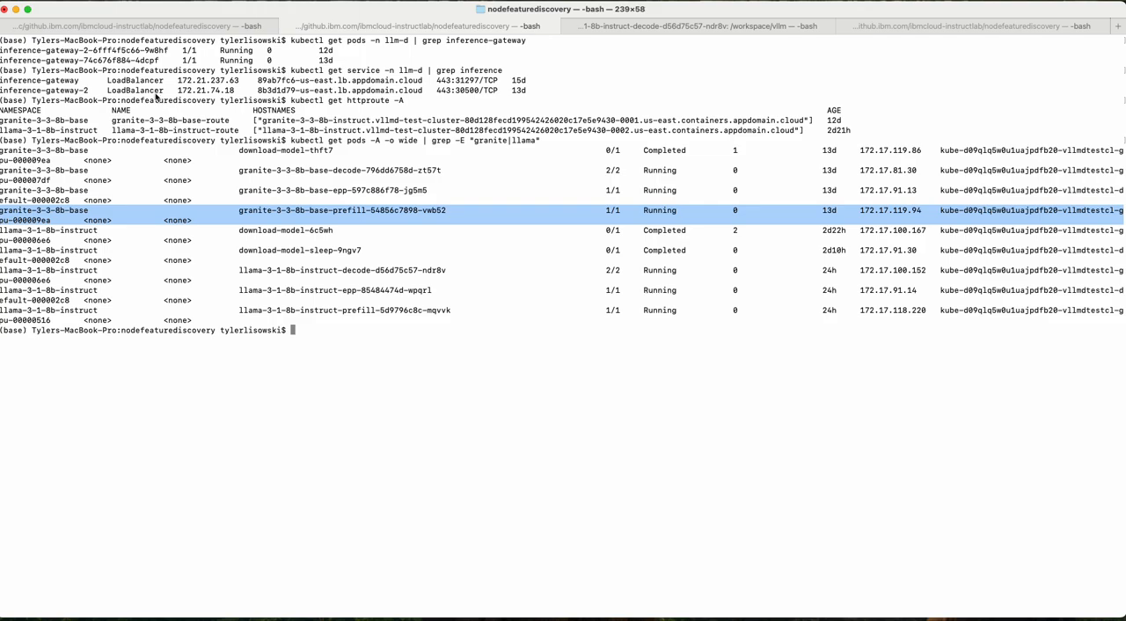
pyautogui.moveTo(365, 191)
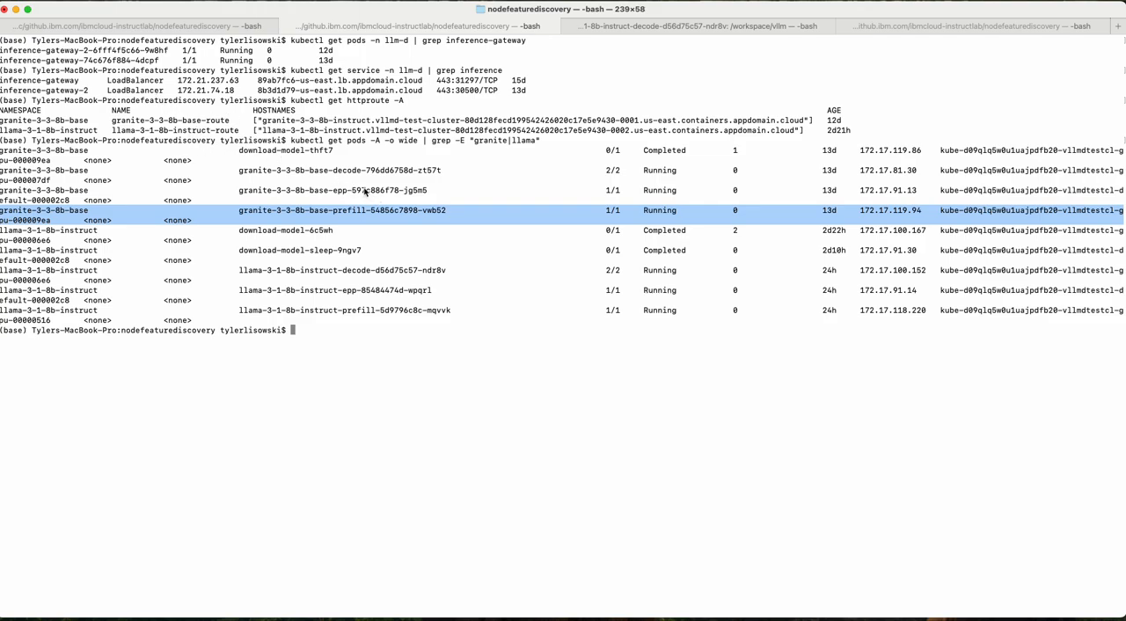
pyautogui.moveTo(321, 180)
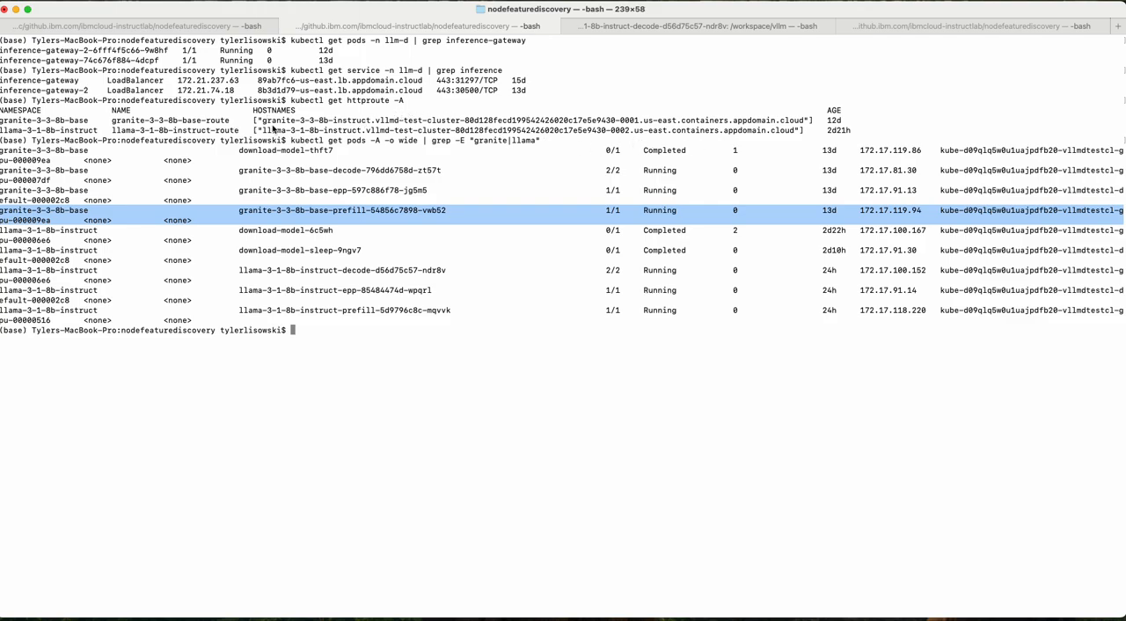
pyautogui.moveTo(314, 183)
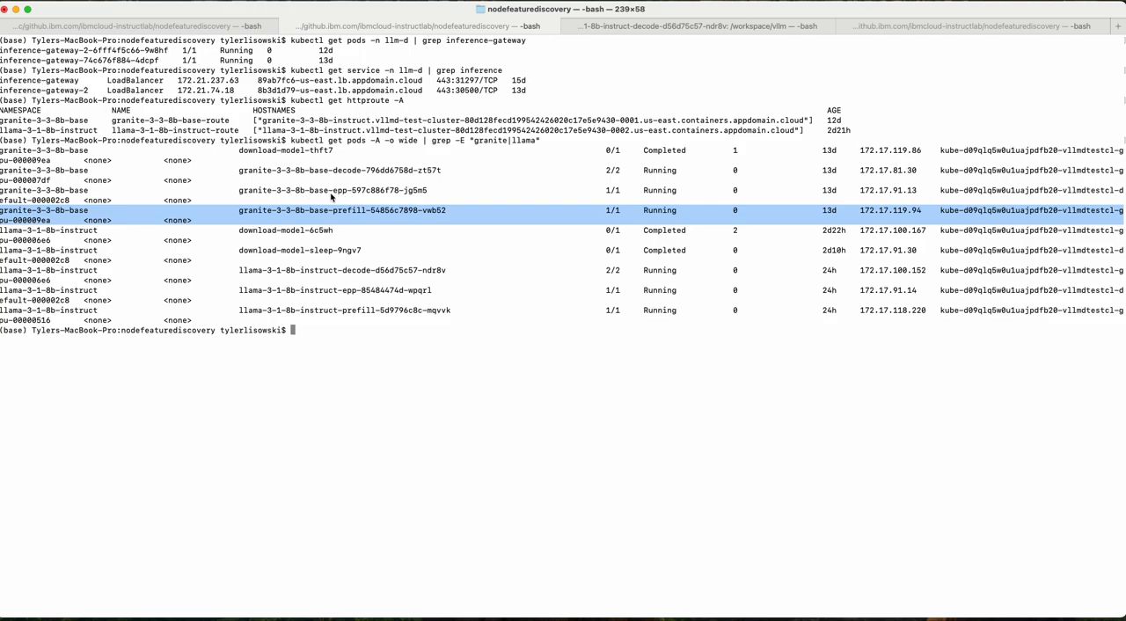
pyautogui.moveTo(361, 200)
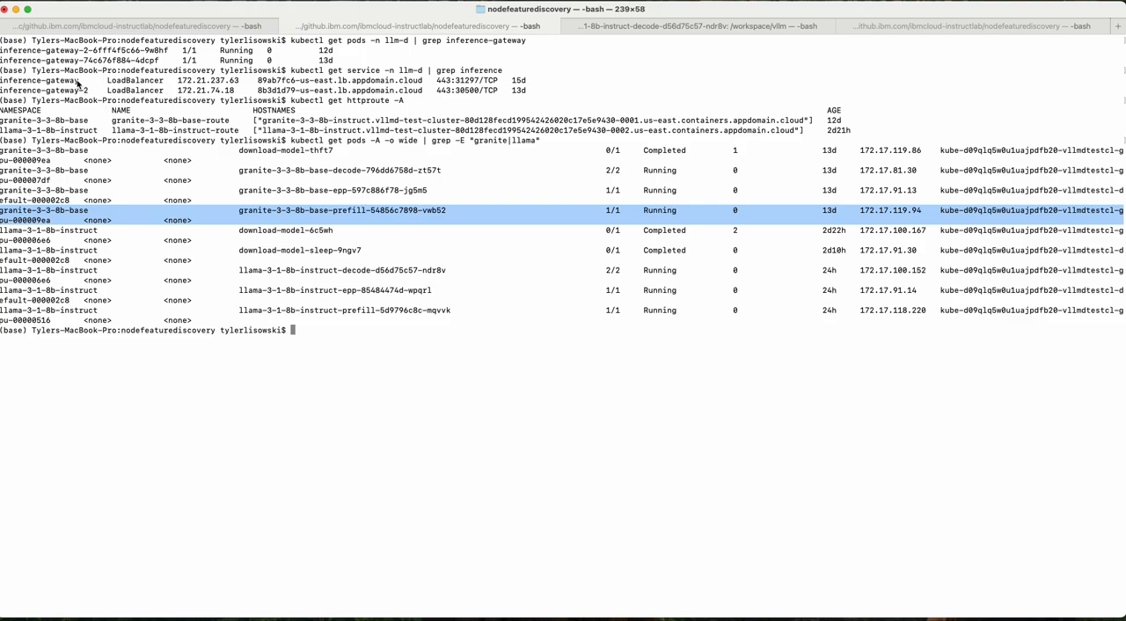
pyautogui.moveTo(292, 204)
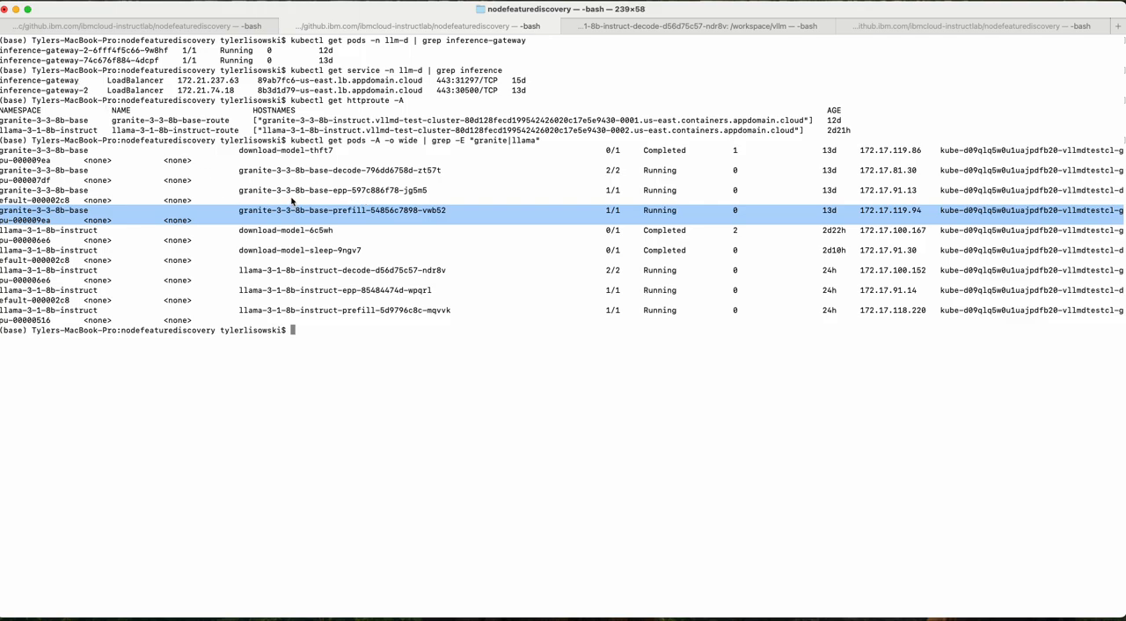
pyautogui.moveTo(332, 191)
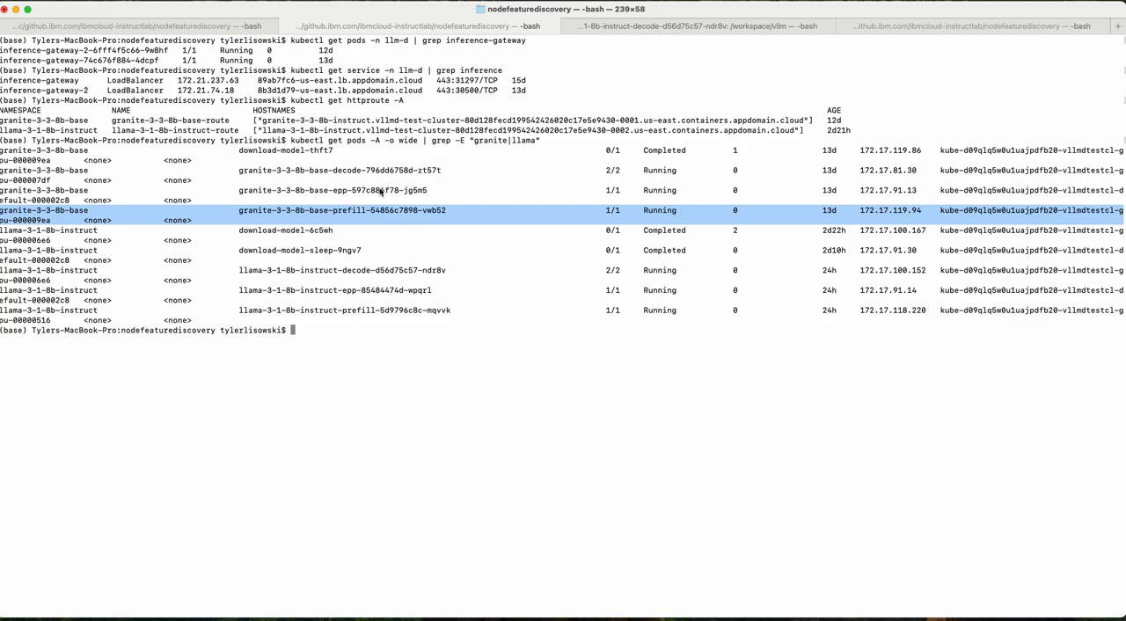
pyautogui.moveTo(378, 220)
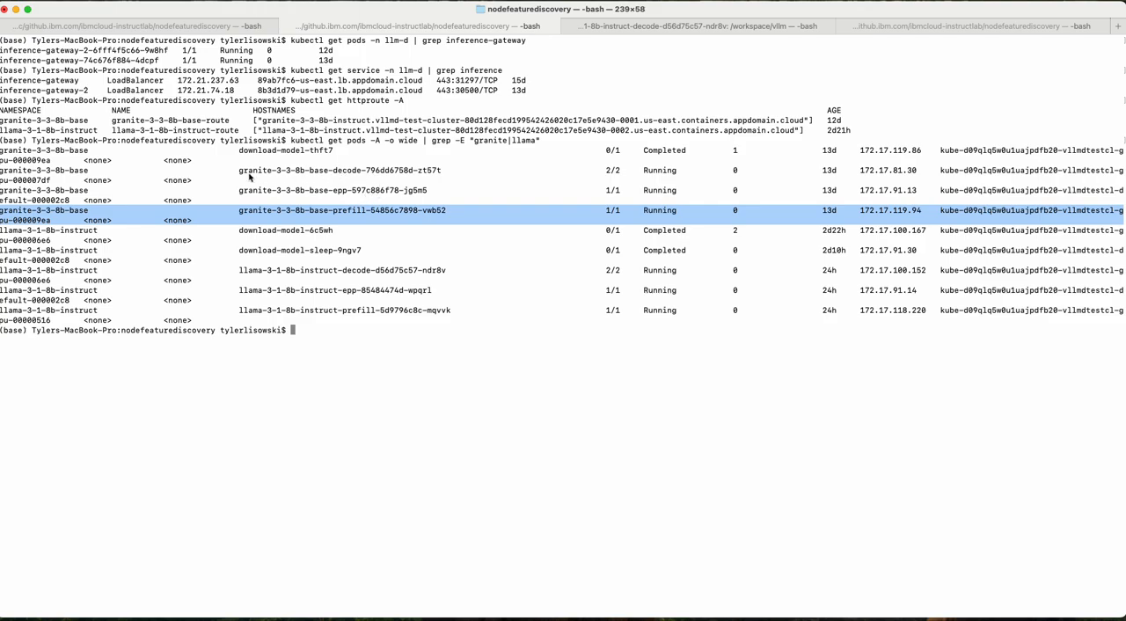
pyautogui.moveTo(323, 225)
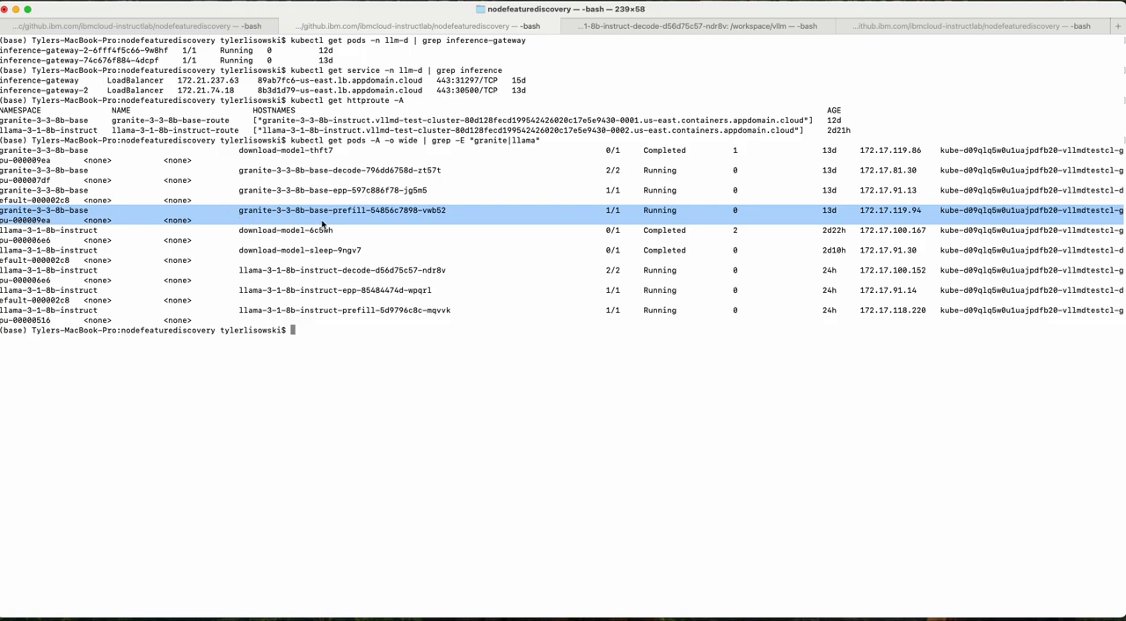
pyautogui.moveTo(333, 219)
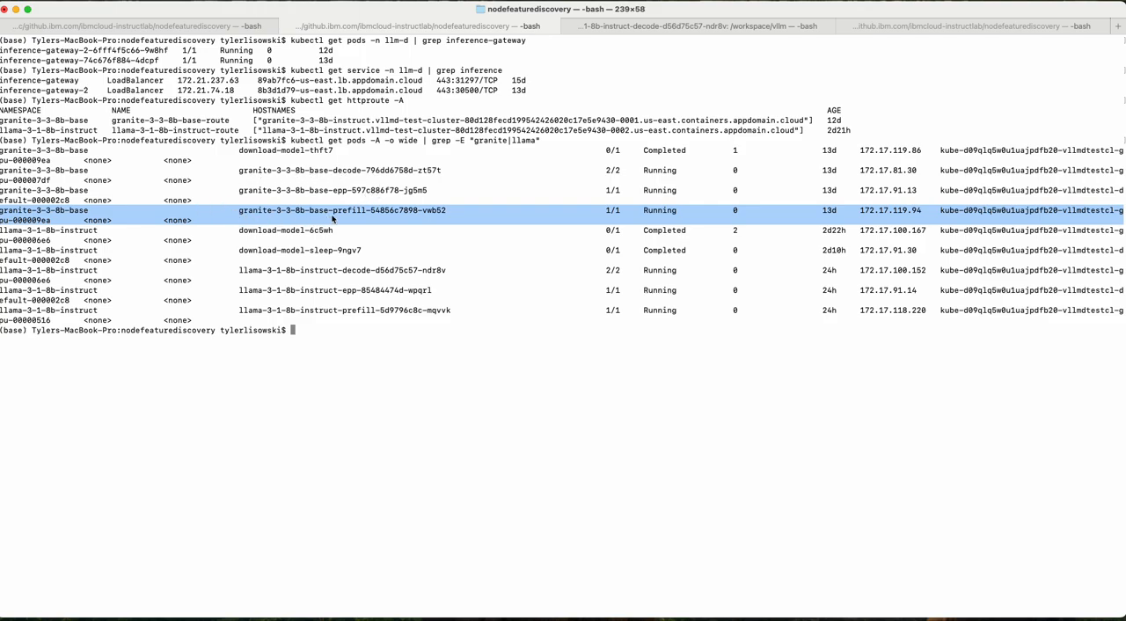
pyautogui.moveTo(477, 209)
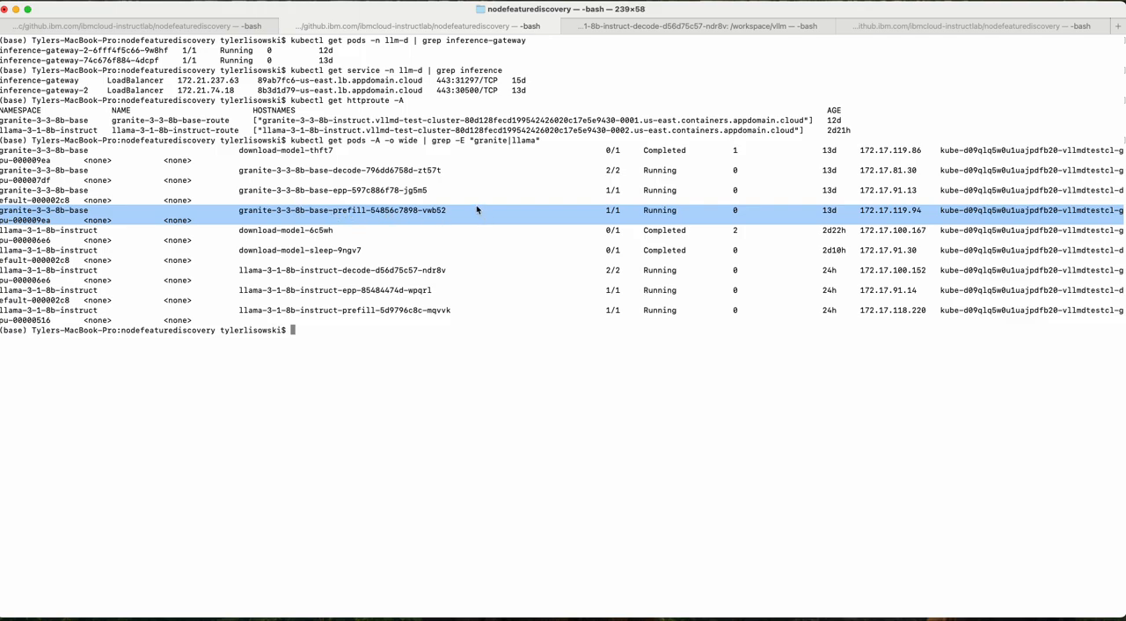
pyautogui.moveTo(305, 303)
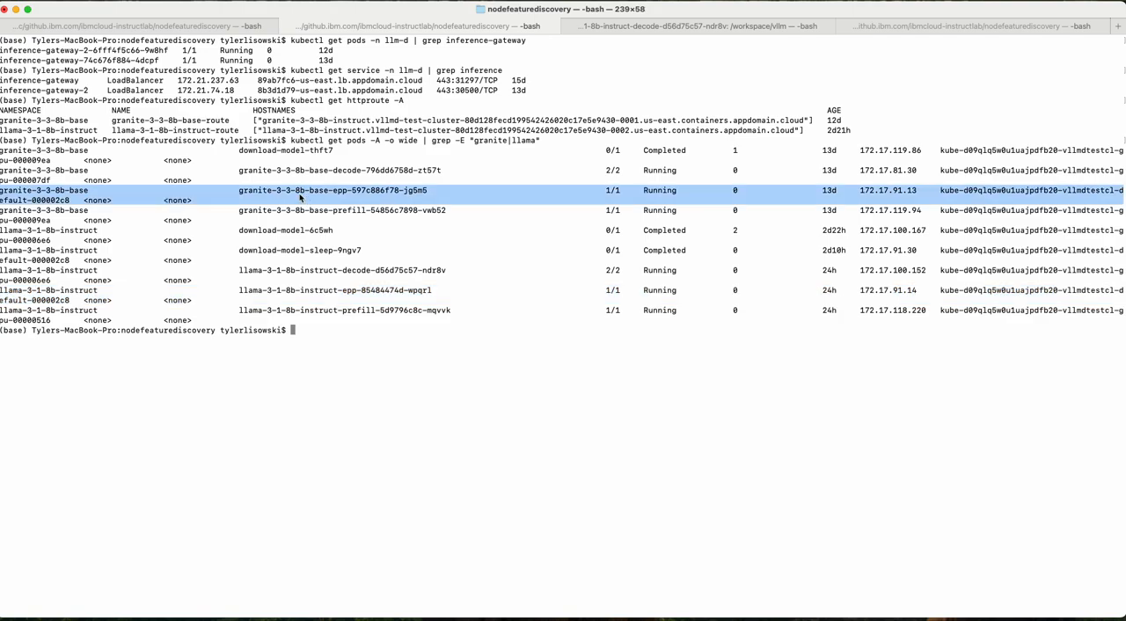
pyautogui.moveTo(308, 255)
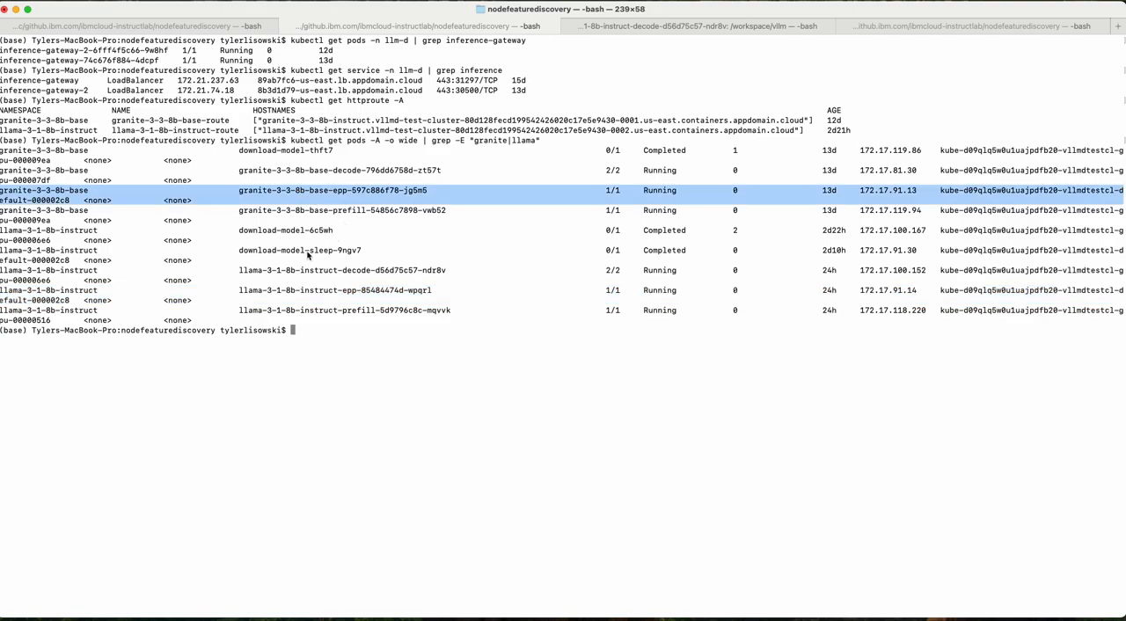
pyautogui.moveTo(314, 281)
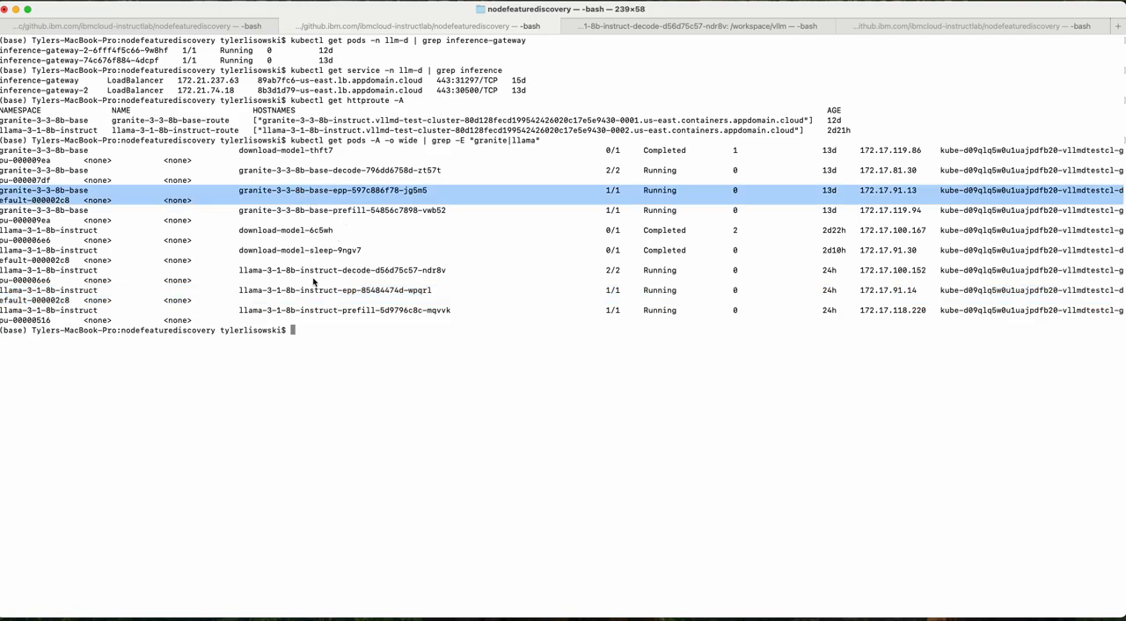
pyautogui.moveTo(430, 290)
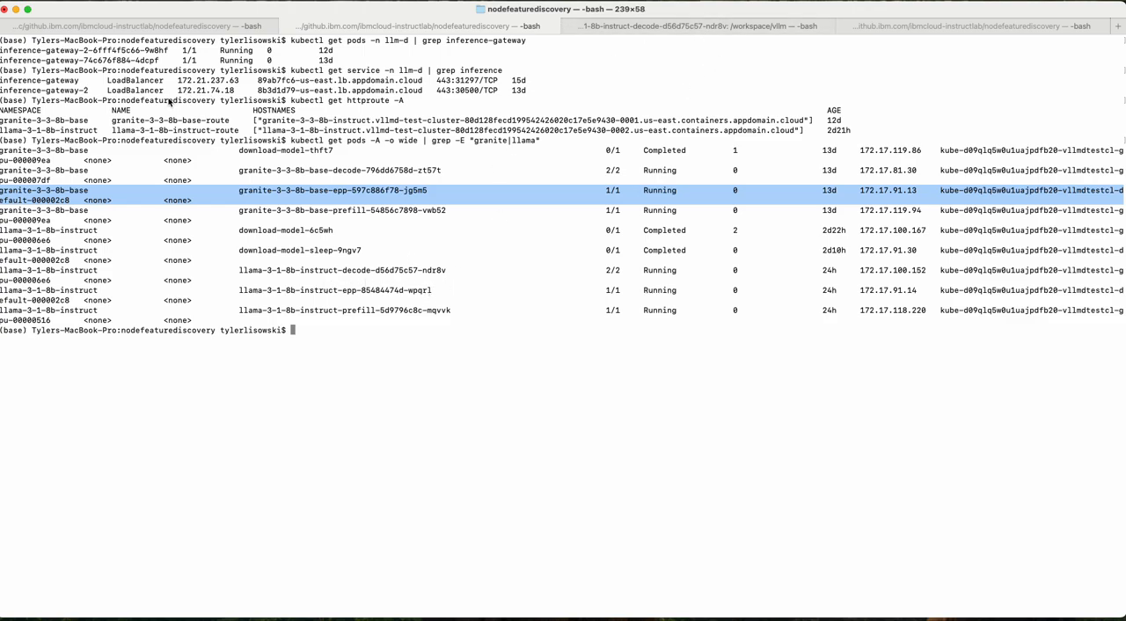
# Show the third Terminal session with the llama prefill pod's NIXL-filtered logs.
pyautogui.click(699, 25)
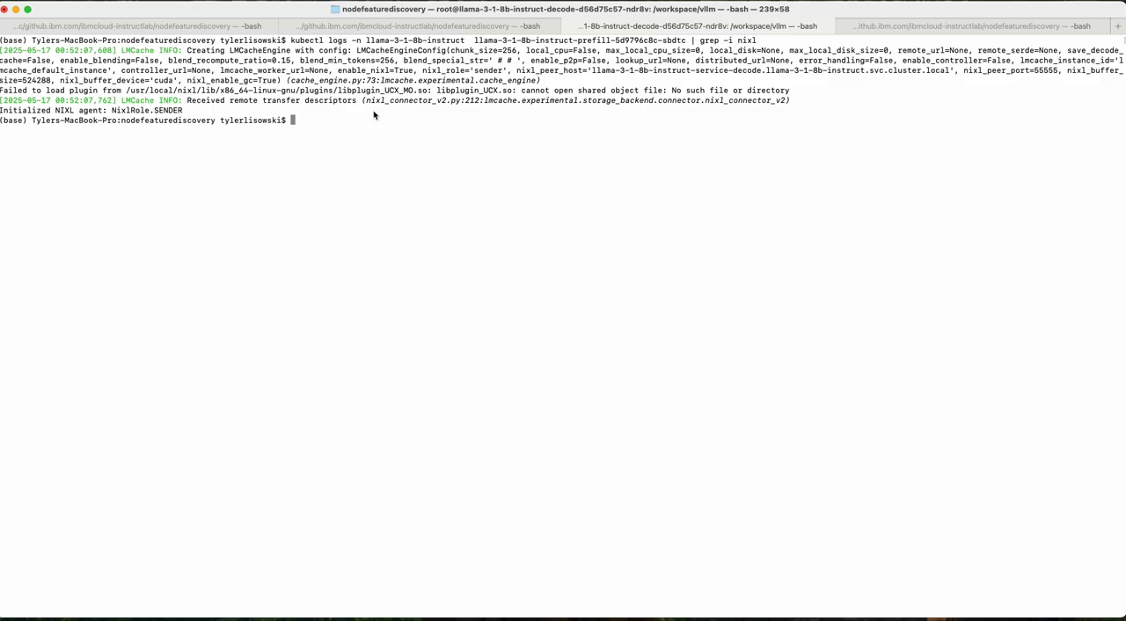
pyautogui.moveTo(457, 26)
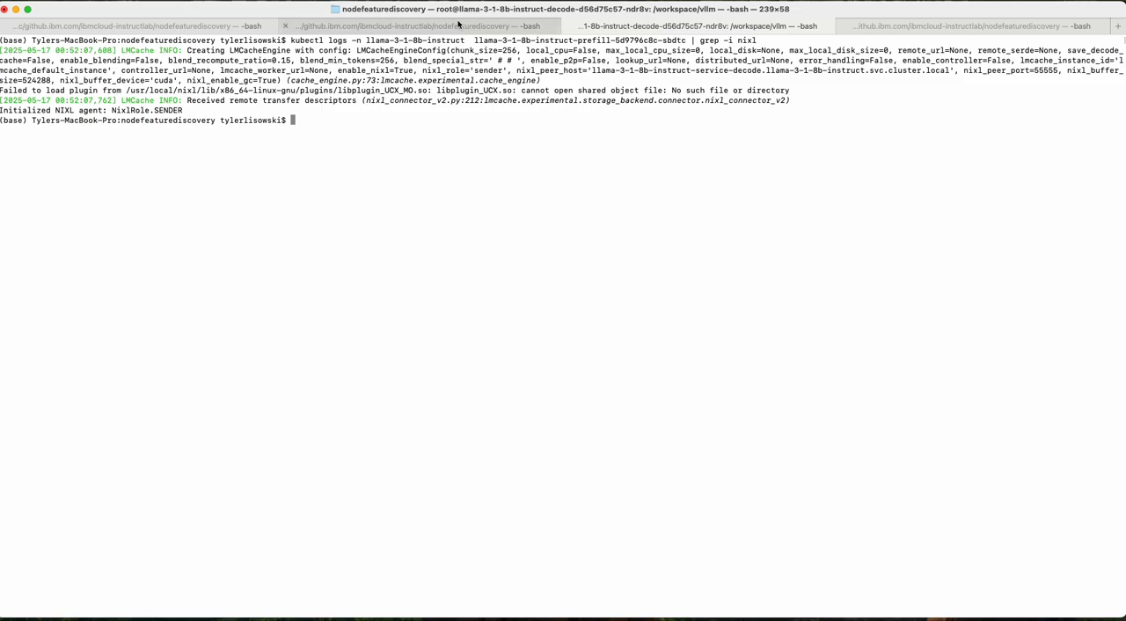
# Run kubectl get modelservices -A in the second Terminal session.
pyautogui.click(414, 26)
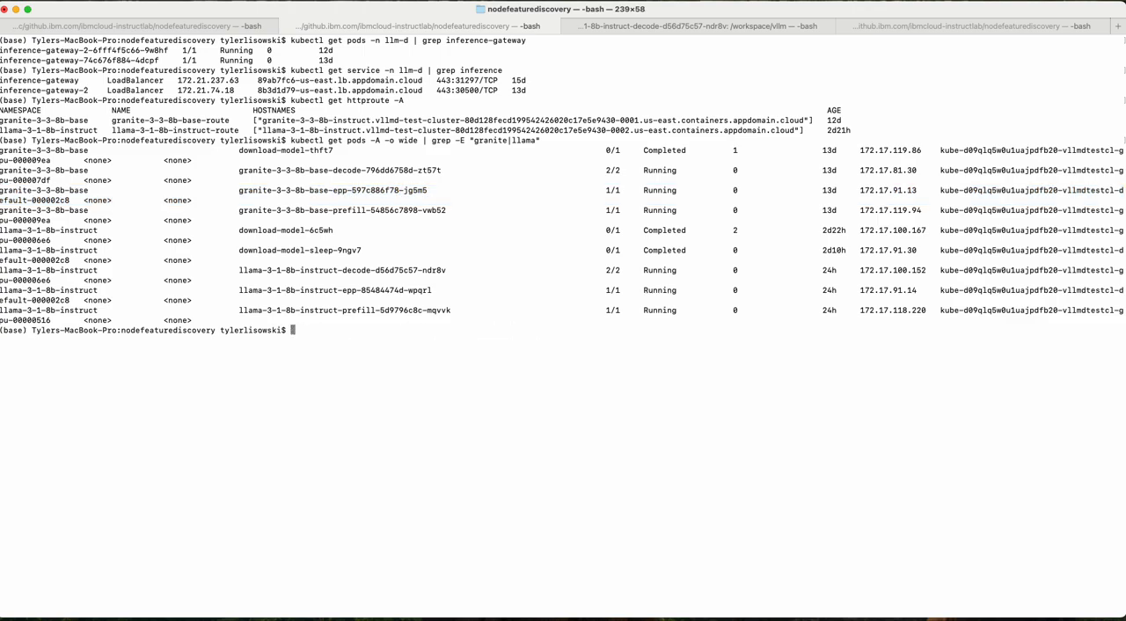
pyautogui.write('kubectl get httproute')
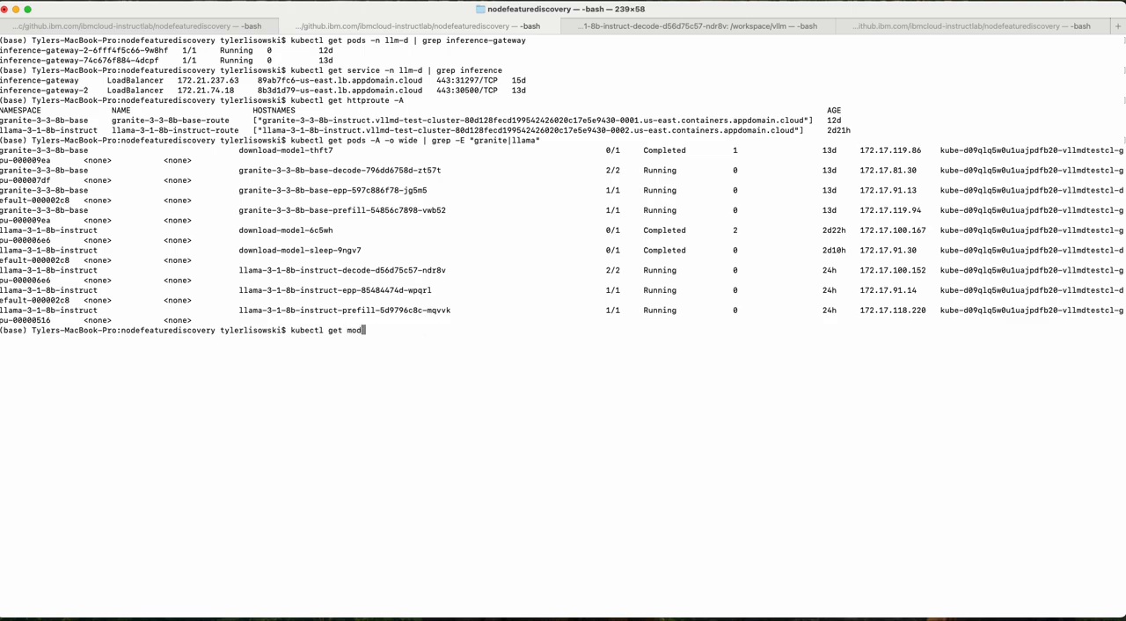
pyautogui.write('elservices -A')
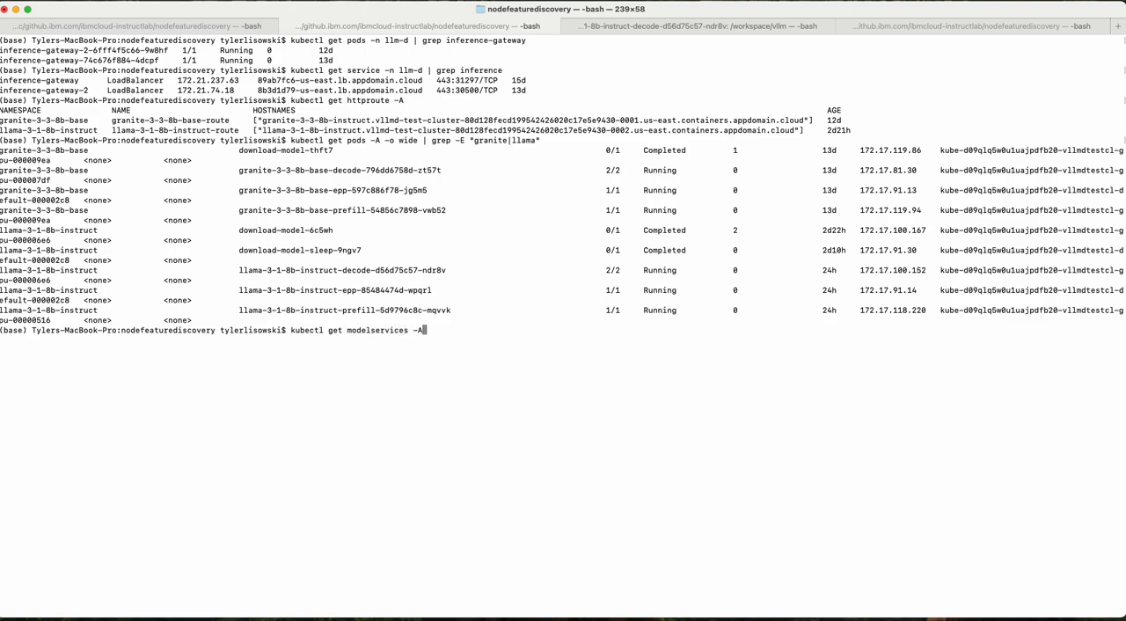
pyautogui.press('Return')
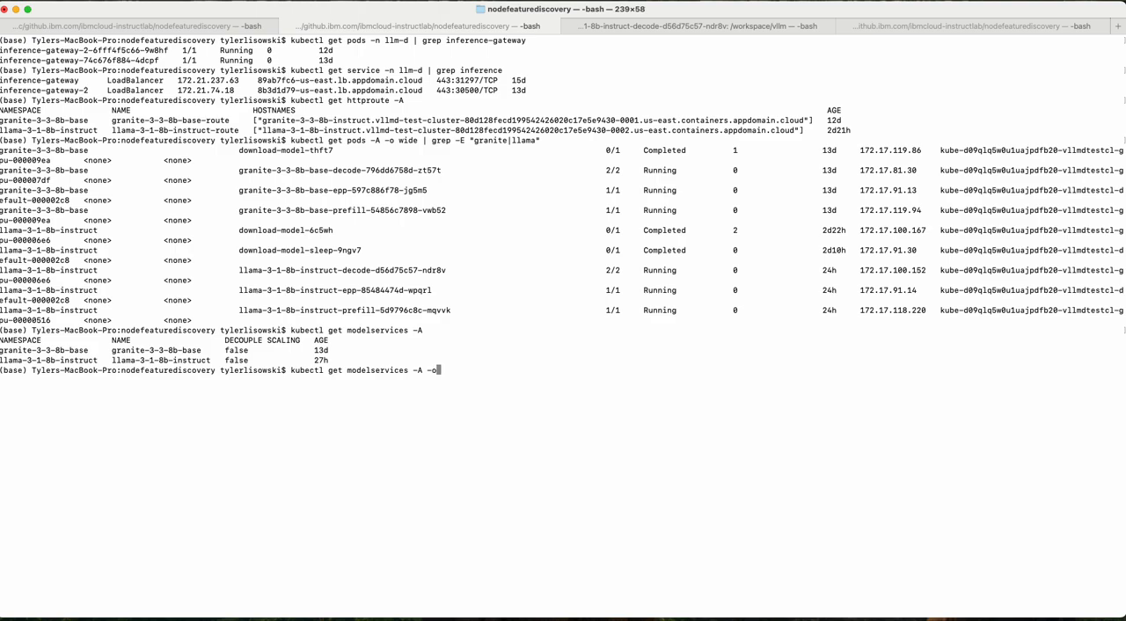
# Print both ModelServices with -o yaml and scroll through their decode, prefill and PVC settings.
pyautogui.press('Return')
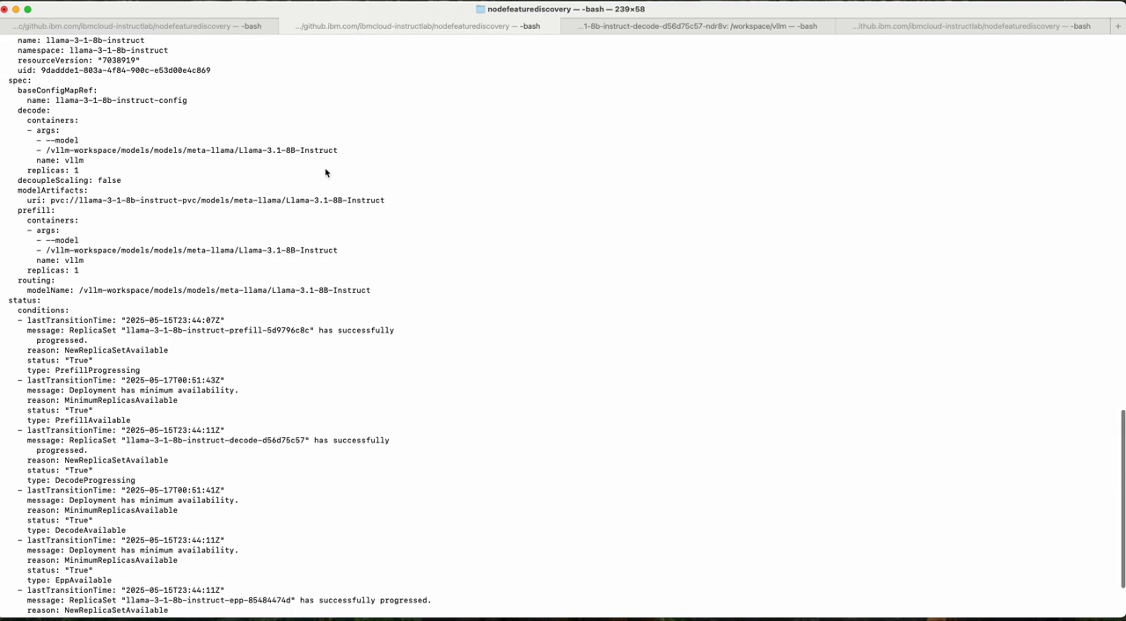
pyautogui.scroll(3)
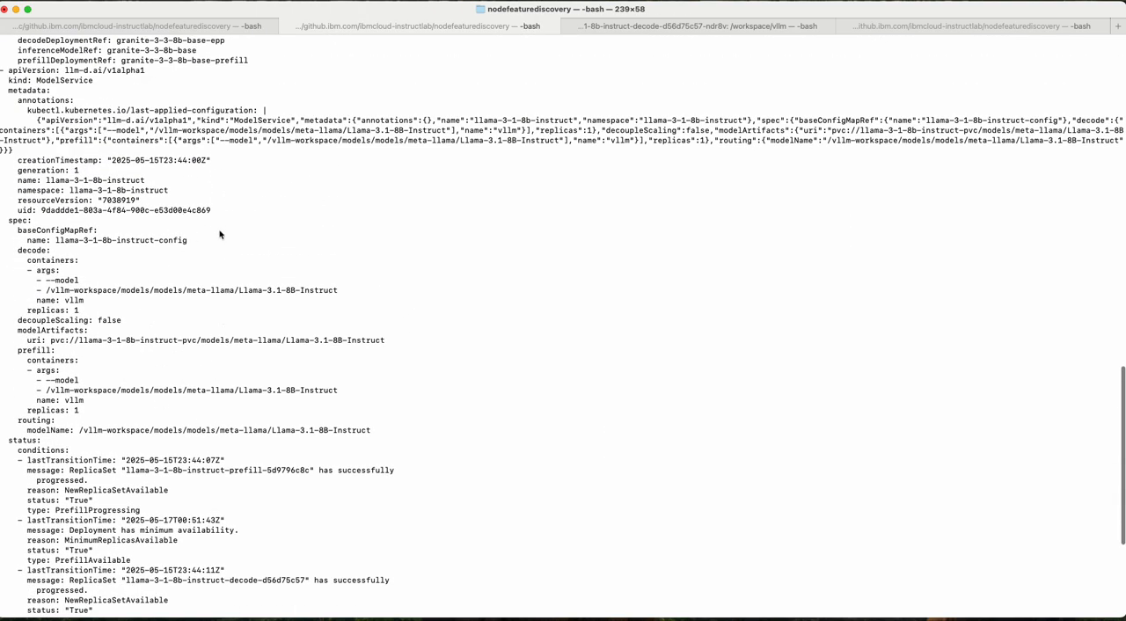
pyautogui.scroll(3)
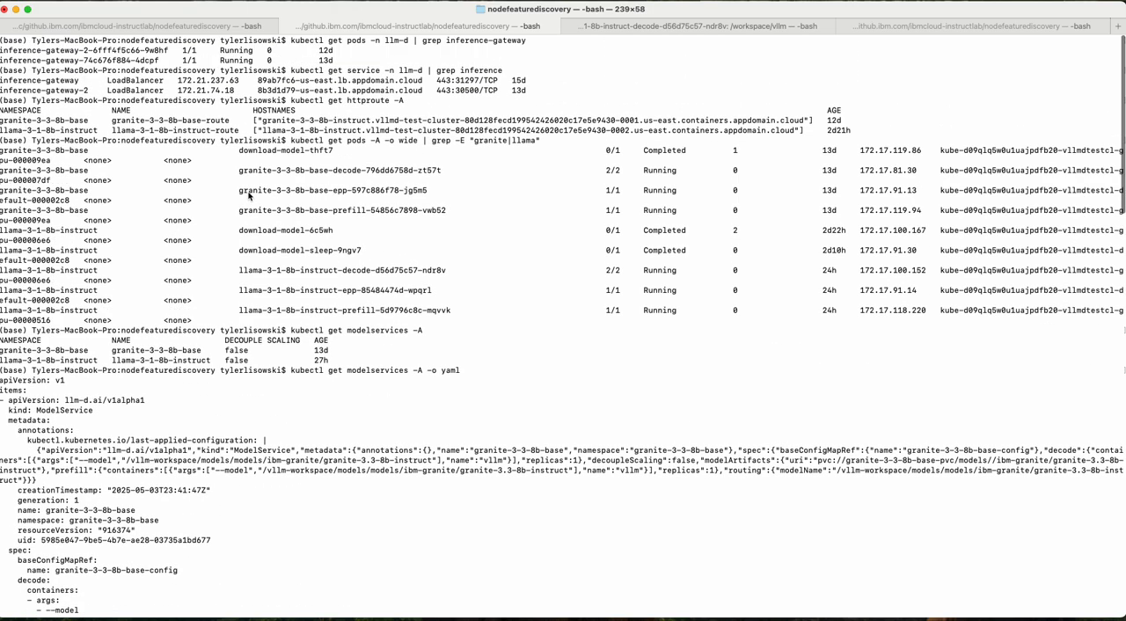
pyautogui.scroll(-3)
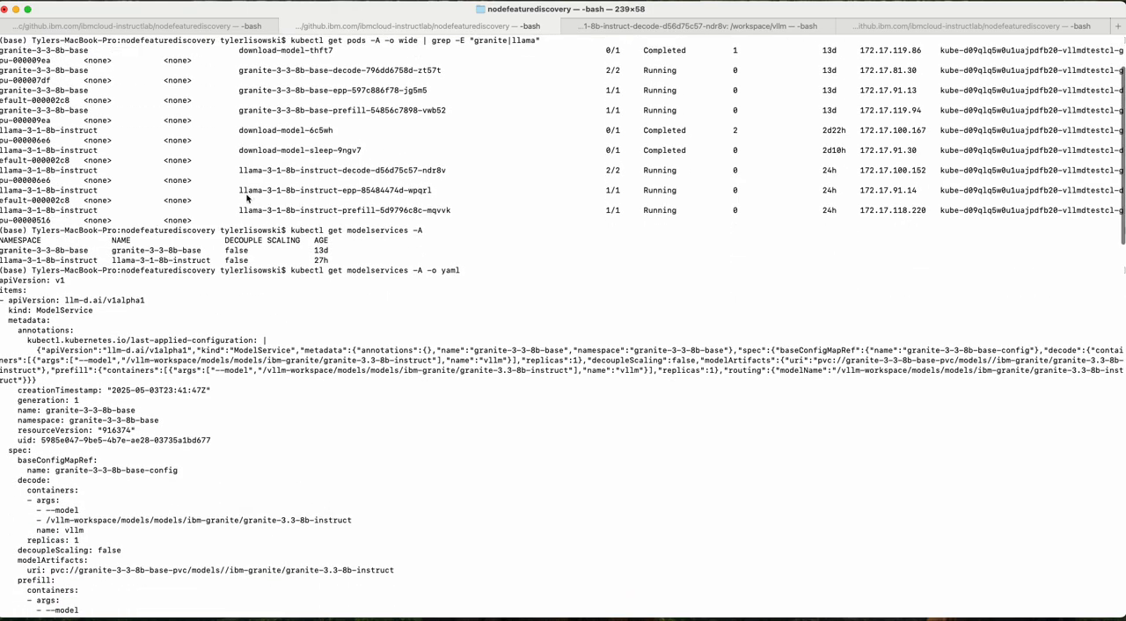
pyautogui.moveTo(246, 204)
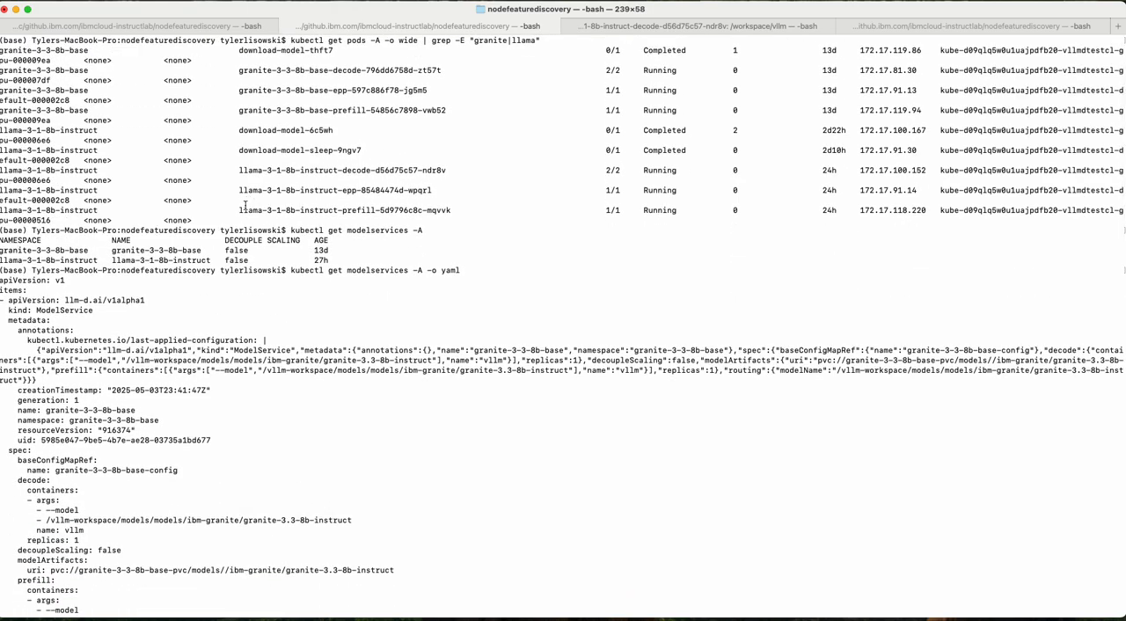